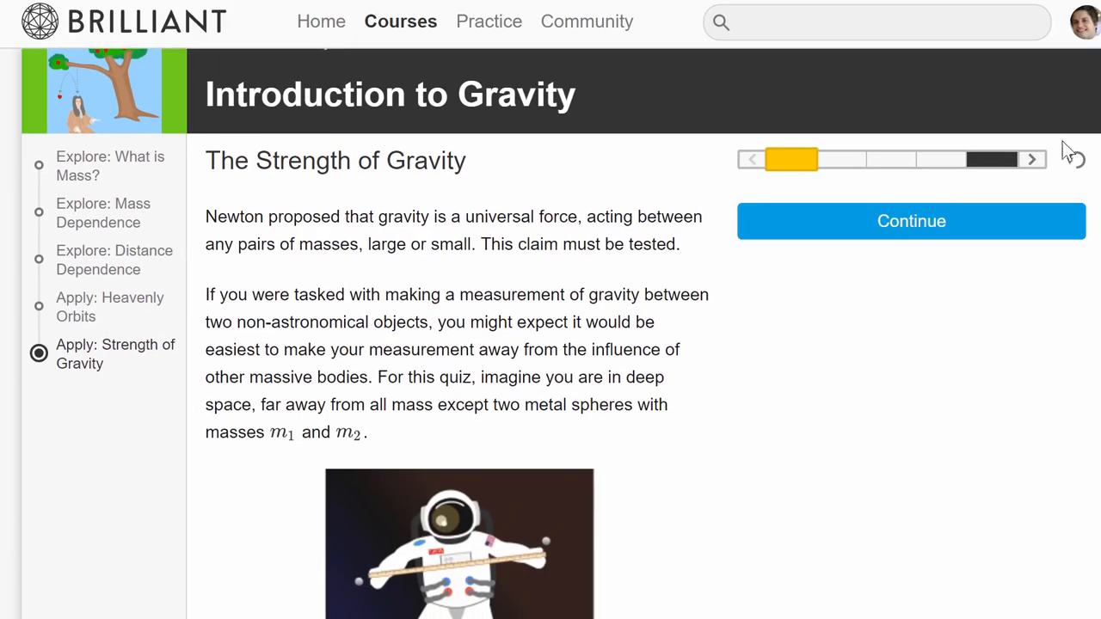
{"action": "mouse_move", "coordinate": [582, 224]}
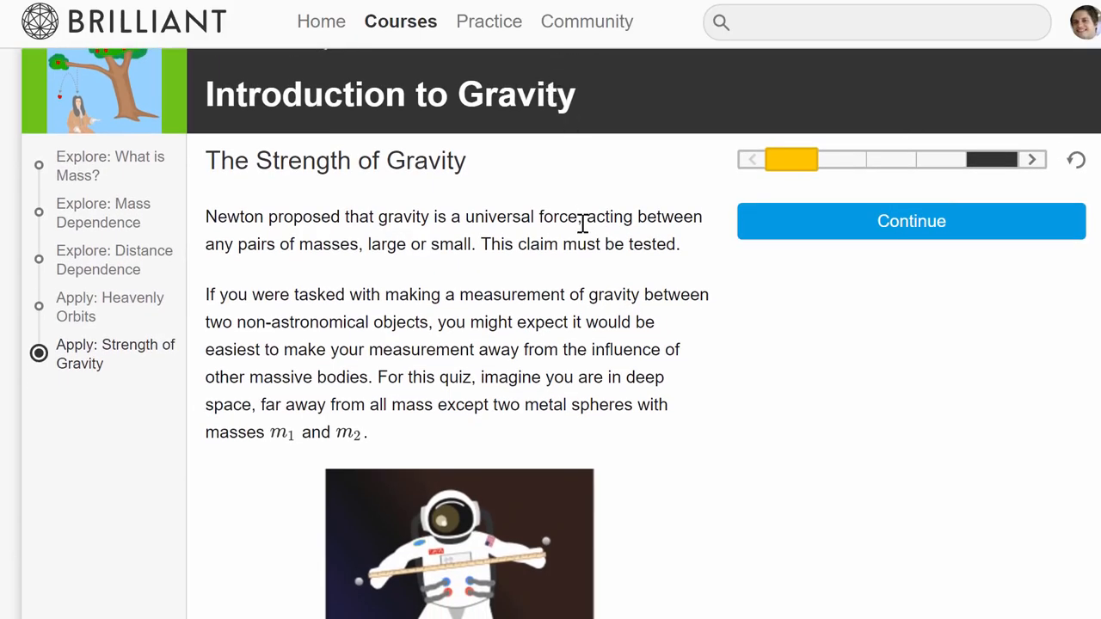
{"action": "mouse_move", "coordinate": [392, 296]}
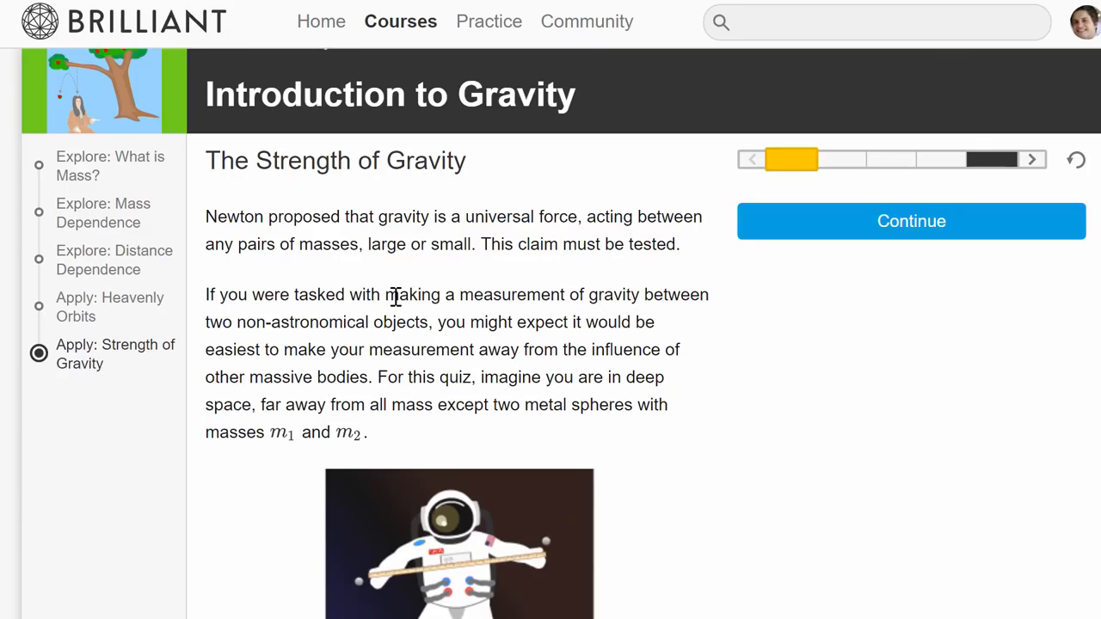
{"action": "mouse_move", "coordinate": [114, 259]}
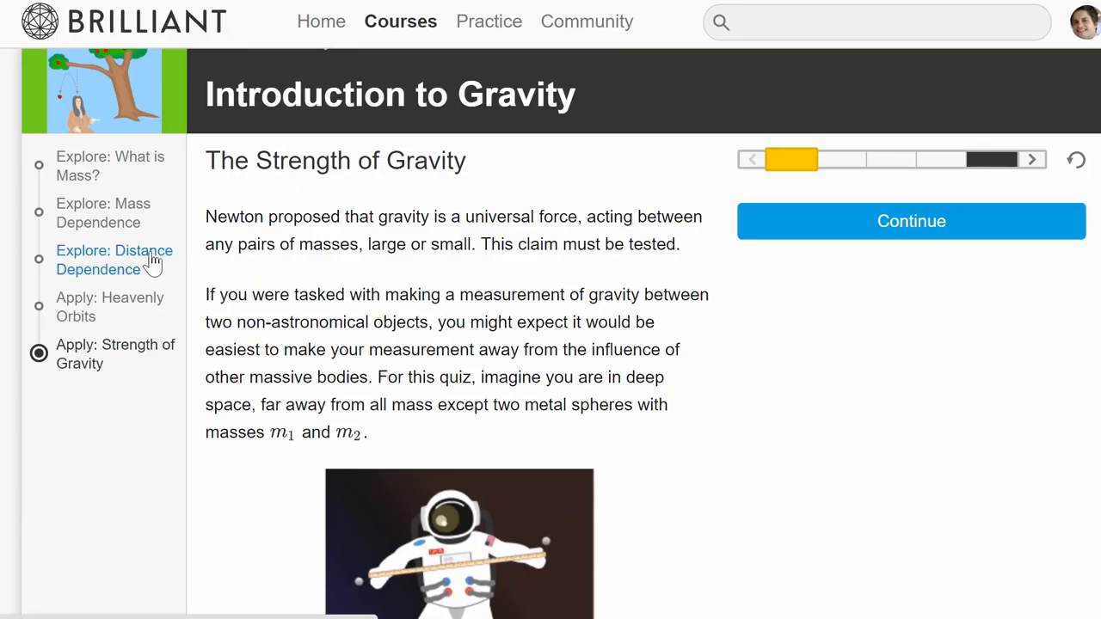
{"action": "mouse_move", "coordinate": [241, 251]}
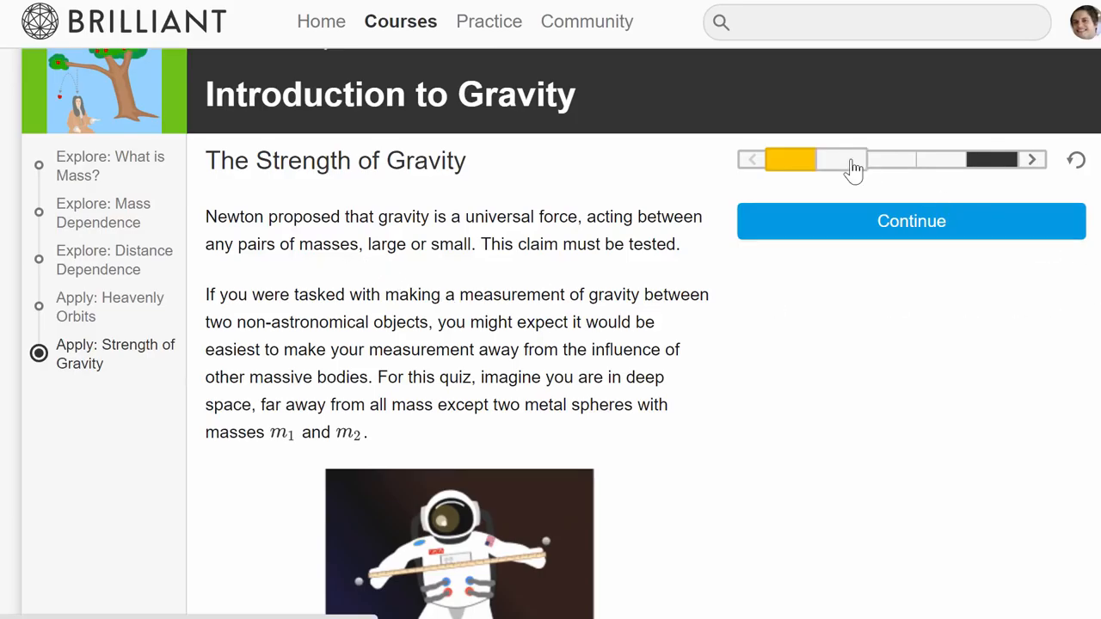
Jump ahead in the quiz progress bar to the distance-from-Earth question.
{"action": "left_click", "coordinate": [912, 220]}
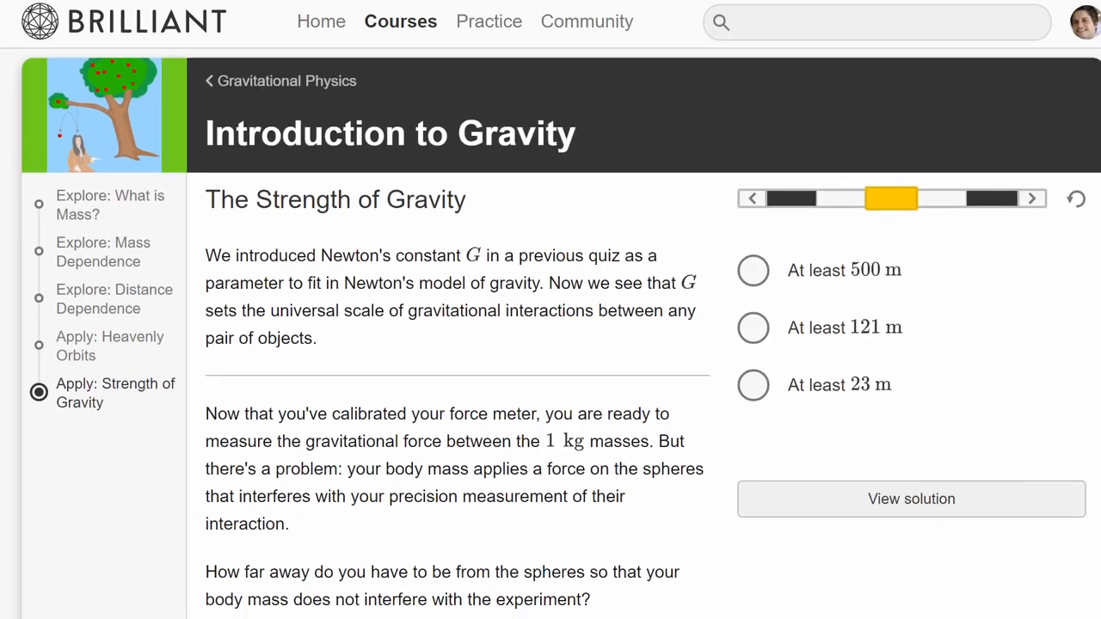
{"action": "left_click", "coordinate": [1033, 200]}
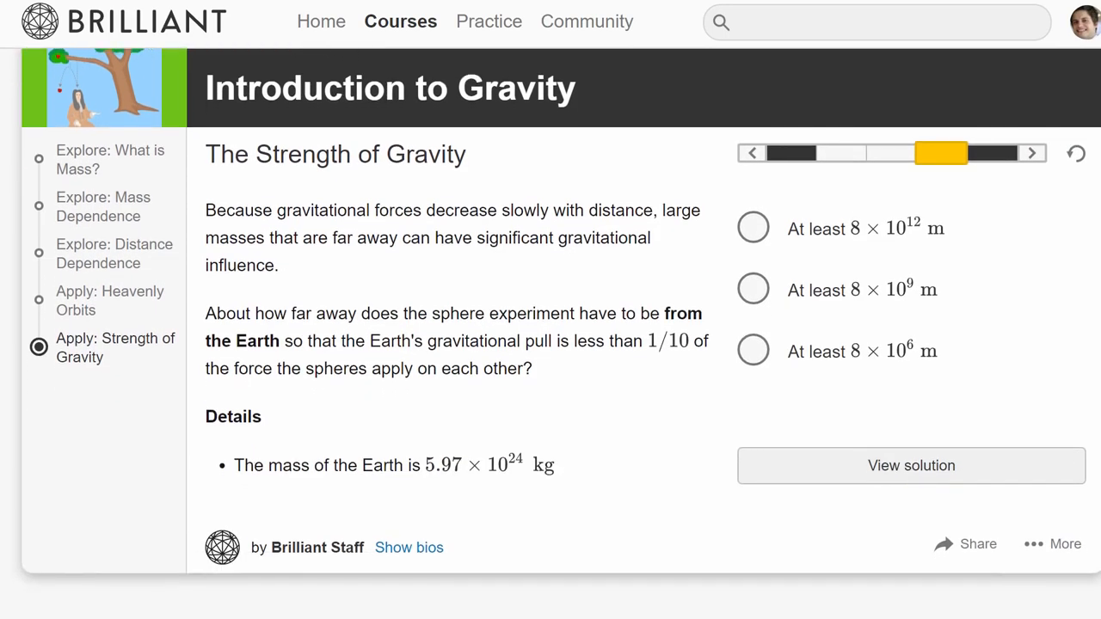
{"action": "mouse_move", "coordinate": [124, 299]}
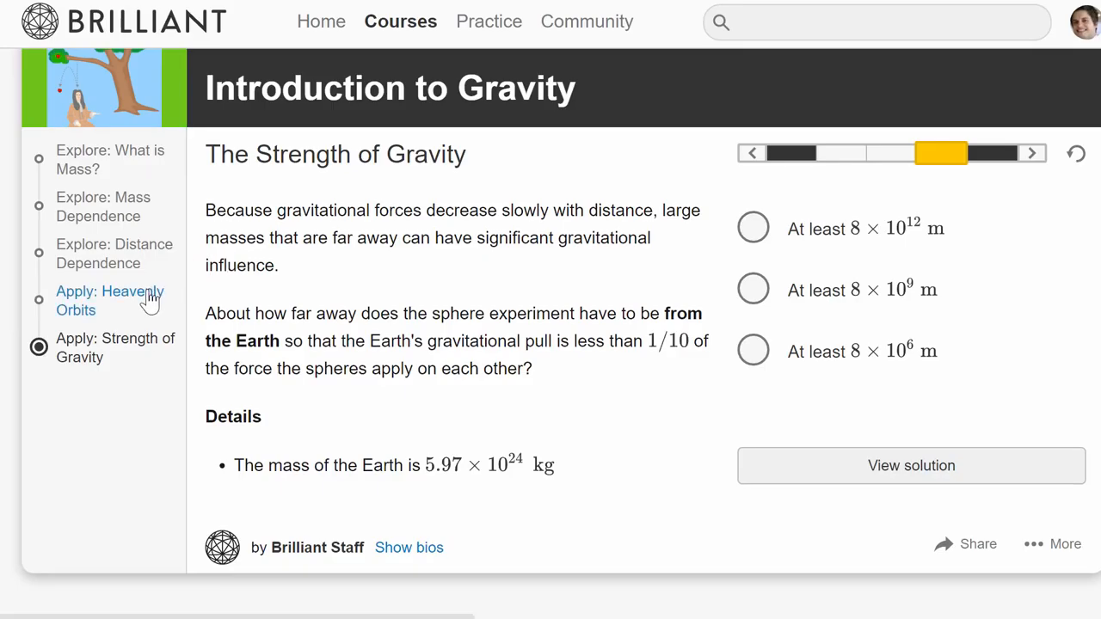
Open the 'Apply: Heavenly Orbits' lesson from the left sidebar.
{"action": "left_click", "coordinate": [110, 299]}
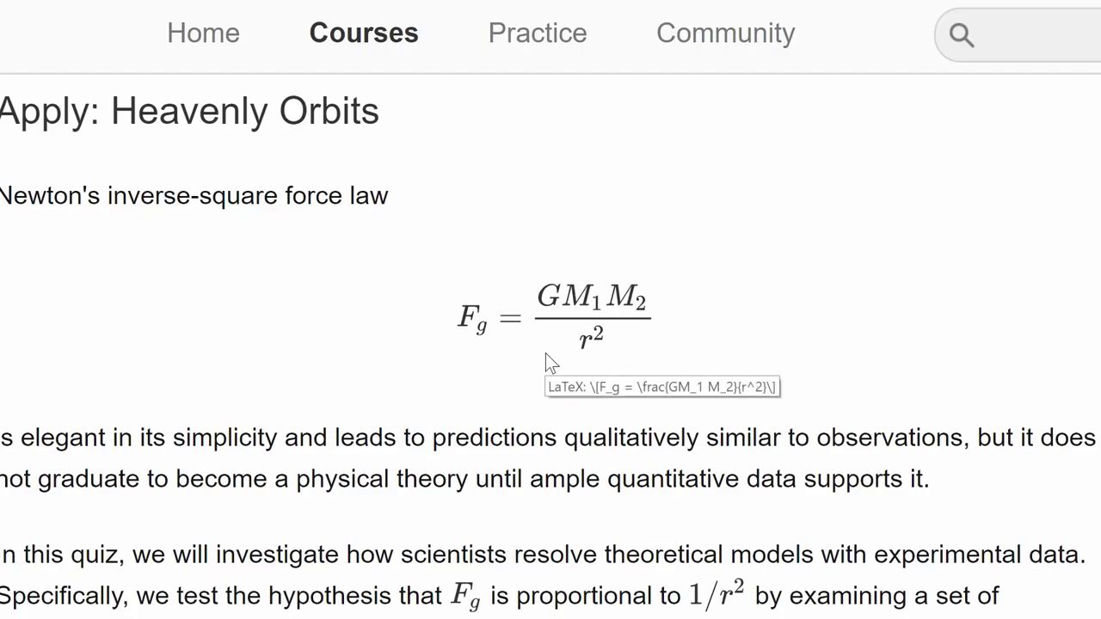
{"action": "mouse_move", "coordinate": [536, 359]}
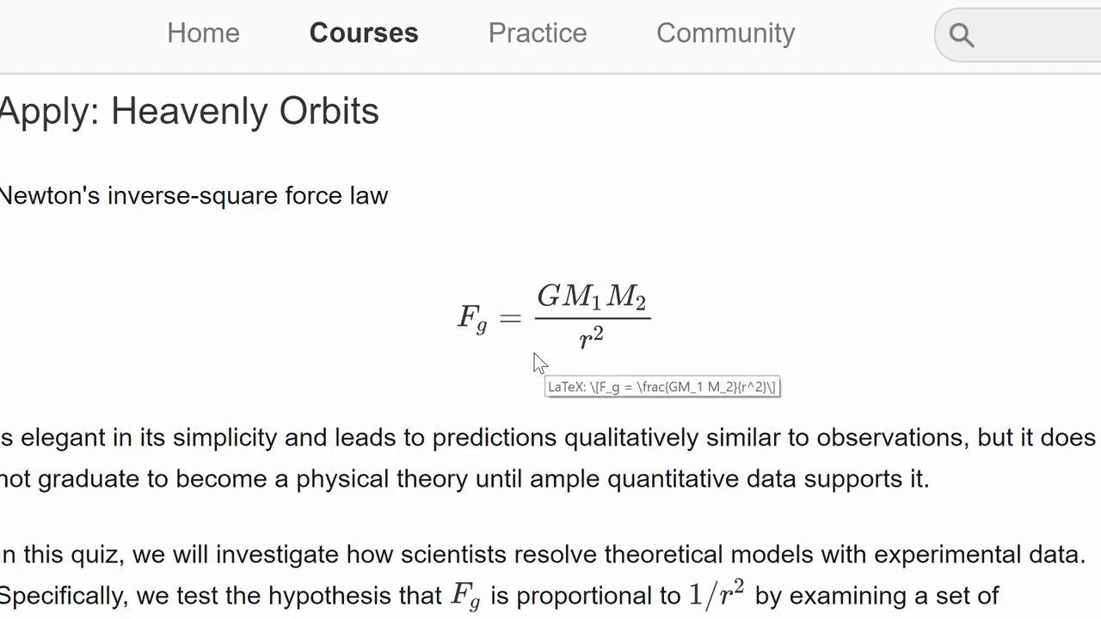
{"action": "mouse_move", "coordinate": [533, 352]}
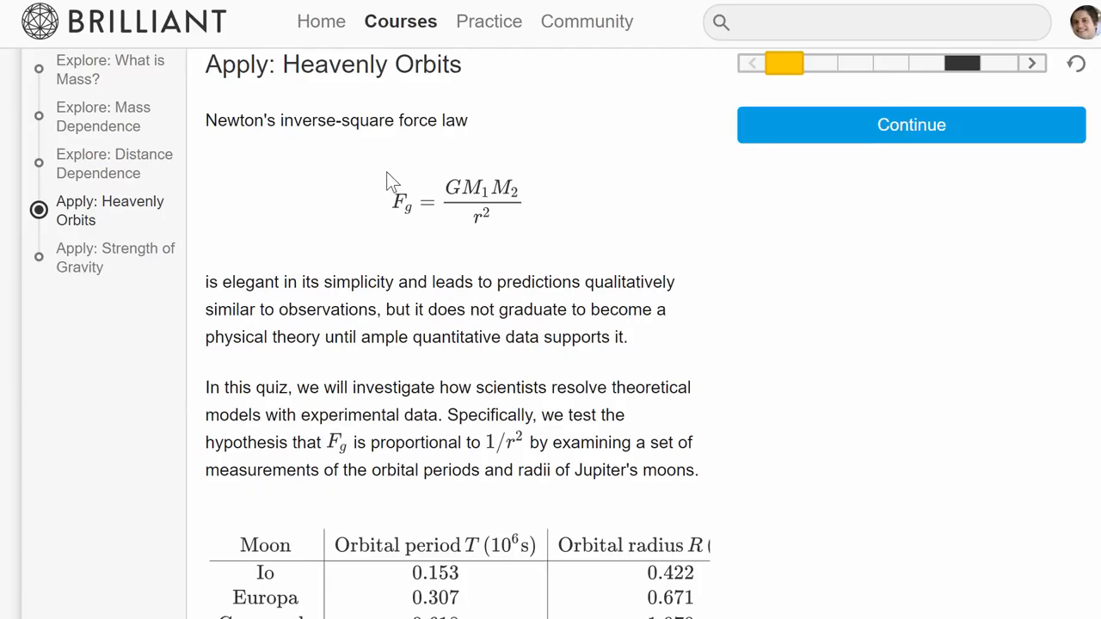
{"action": "mouse_move", "coordinate": [447, 313]}
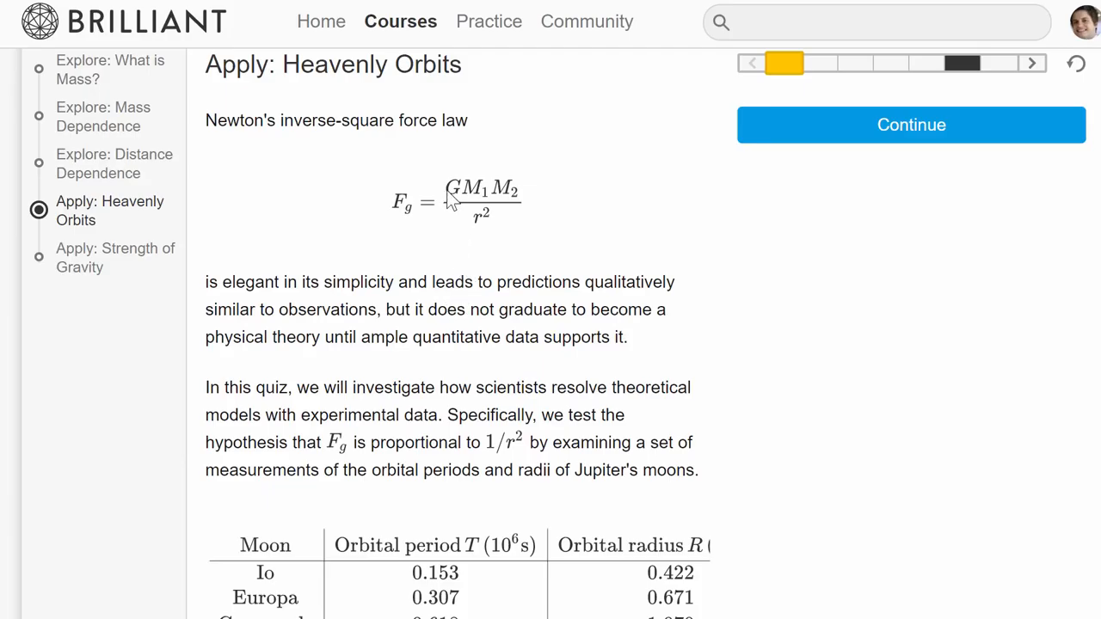
{"action": "mouse_move", "coordinate": [461, 203]}
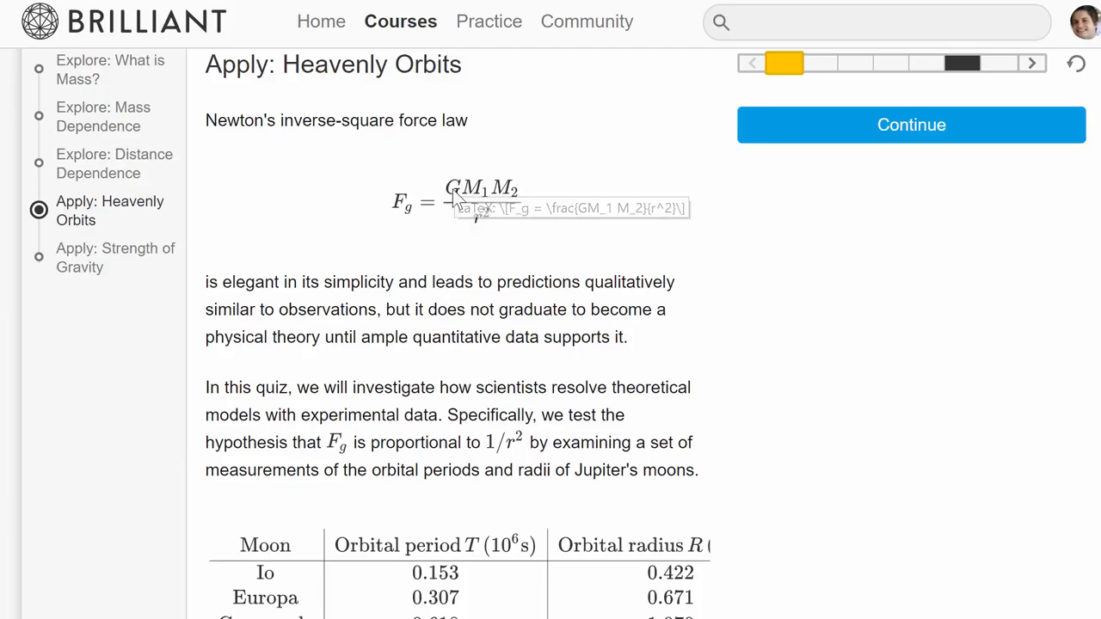
{"action": "mouse_move", "coordinate": [485, 162]}
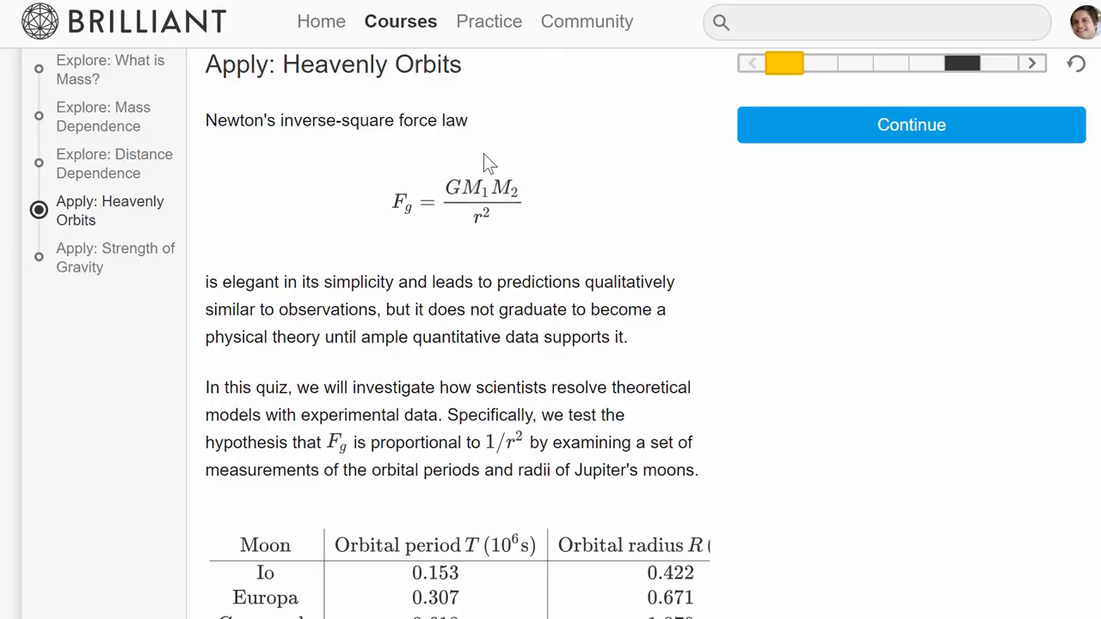
{"action": "mouse_move", "coordinate": [588, 192]}
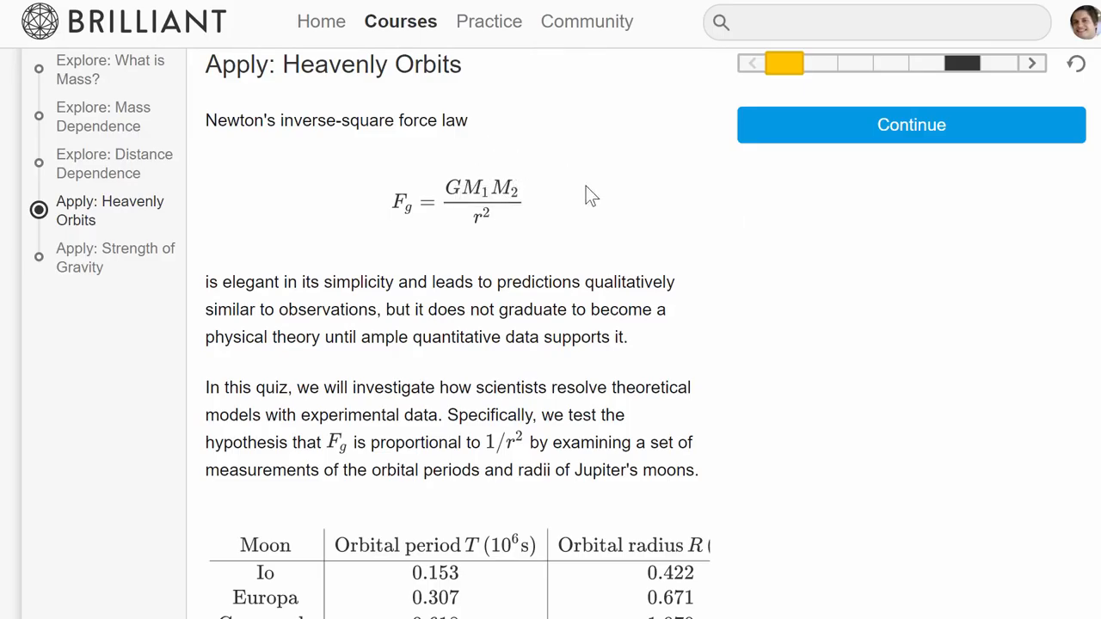
{"action": "mouse_move", "coordinate": [473, 222]}
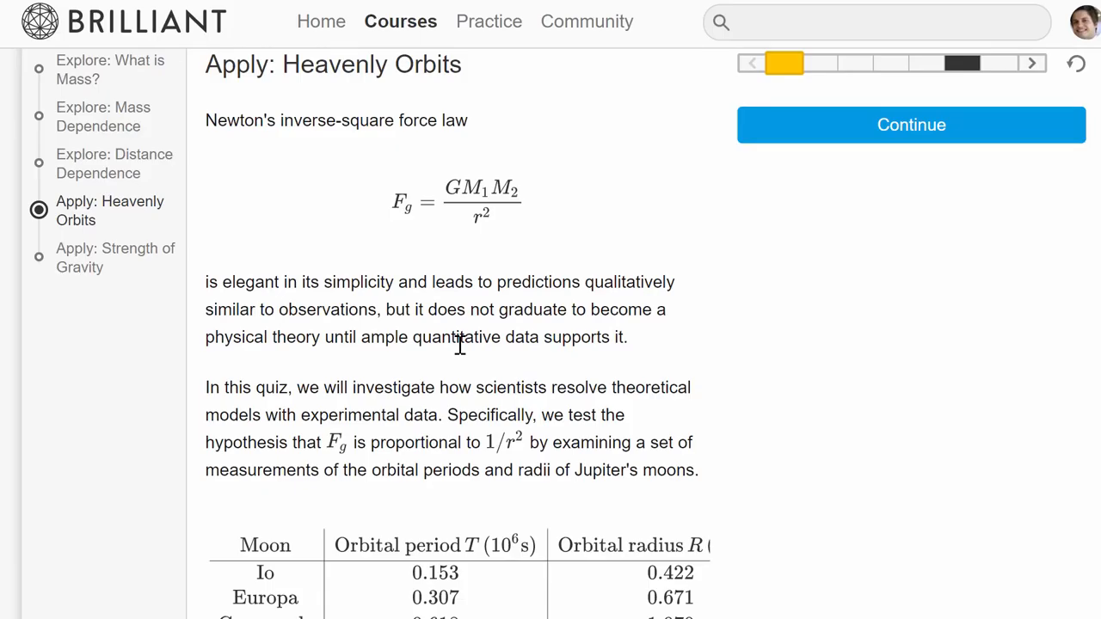
Scroll the Heavenly Orbits page, then back on Strength of Gravity scroll to the body-mass question.
{"action": "scroll", "scroll_direction": "down", "scroll_amount": 3}
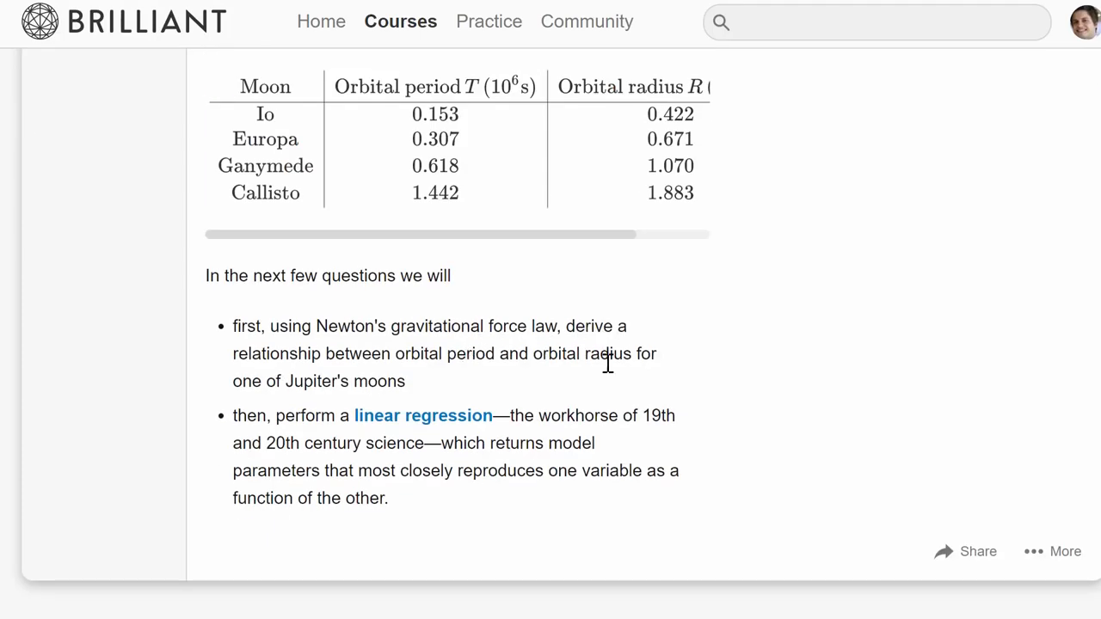
{"action": "scroll", "scroll_direction": "down", "scroll_amount": 3}
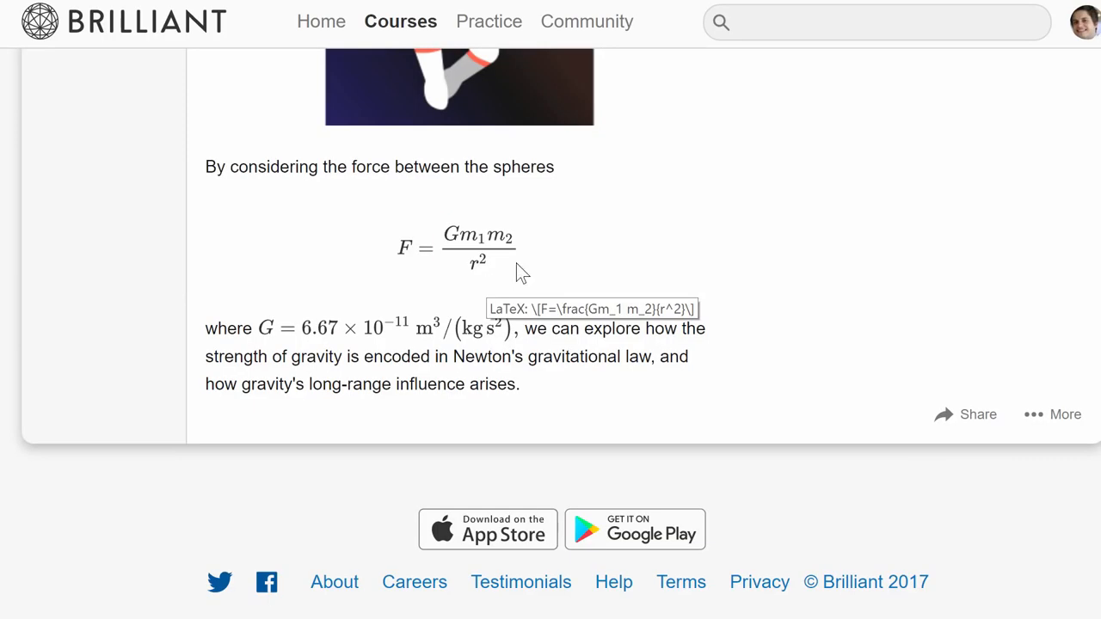
{"action": "mouse_move", "coordinate": [471, 245]}
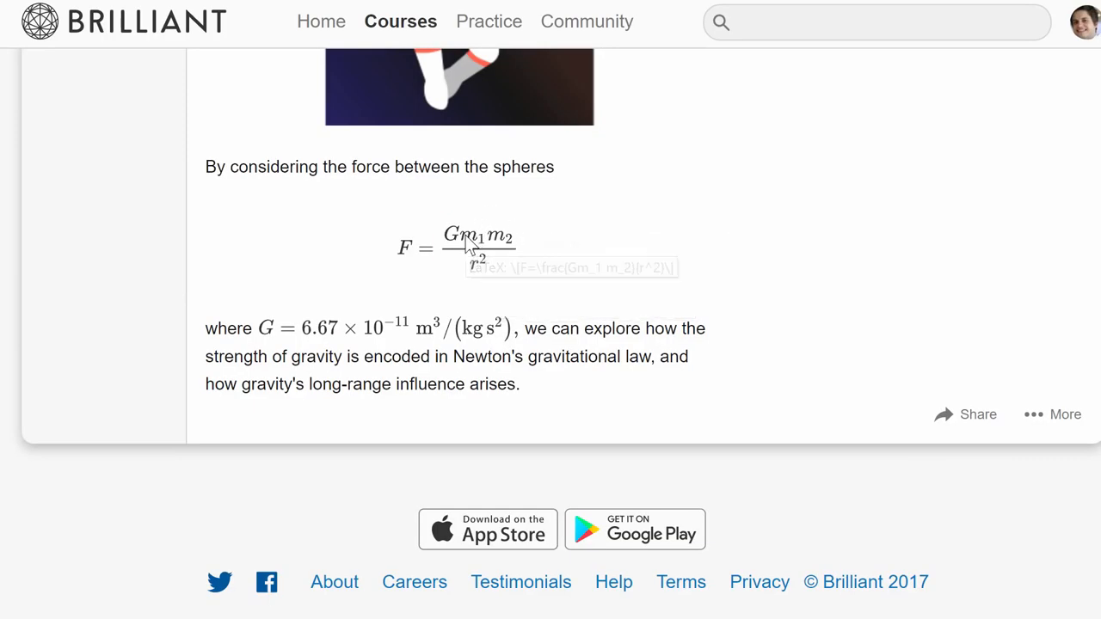
{"action": "mouse_move", "coordinate": [482, 261]}
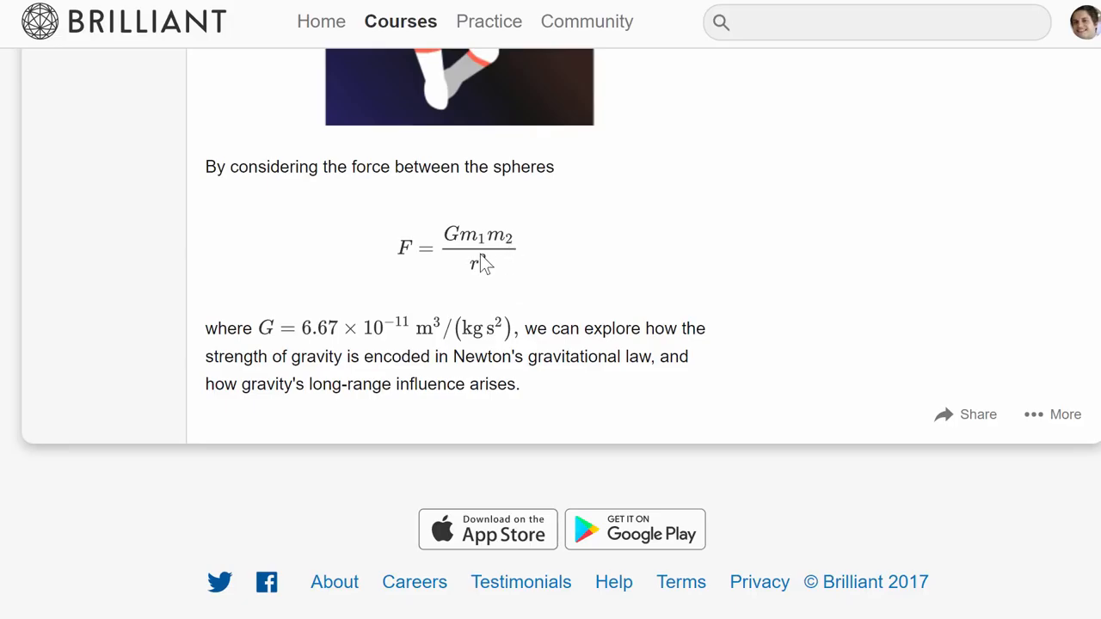
{"action": "mouse_move", "coordinate": [405, 313]}
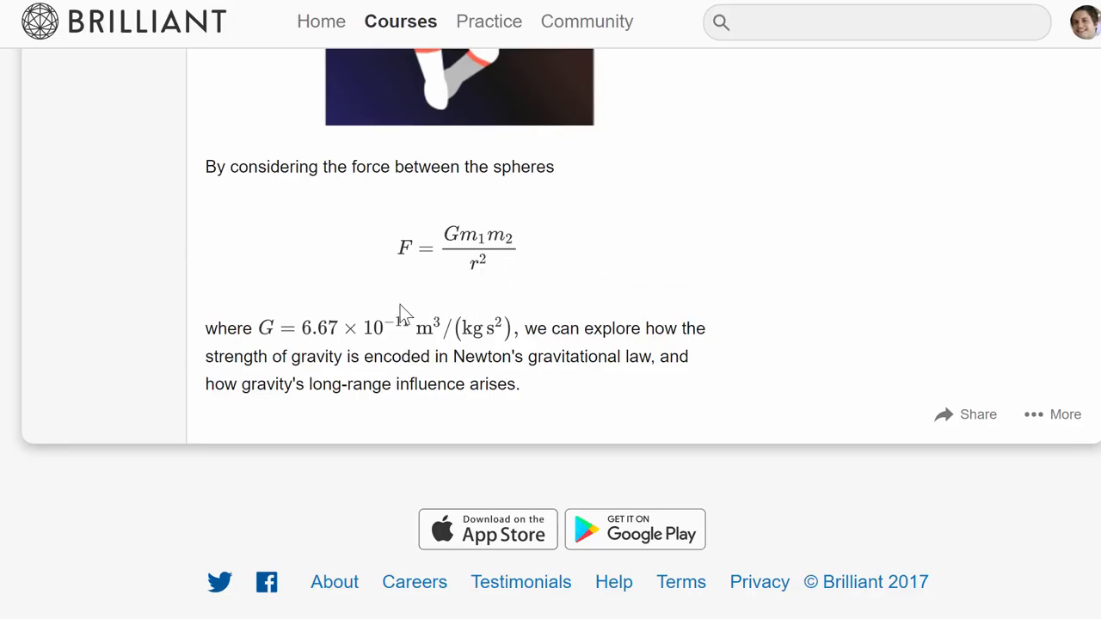
{"action": "mouse_move", "coordinate": [433, 344]}
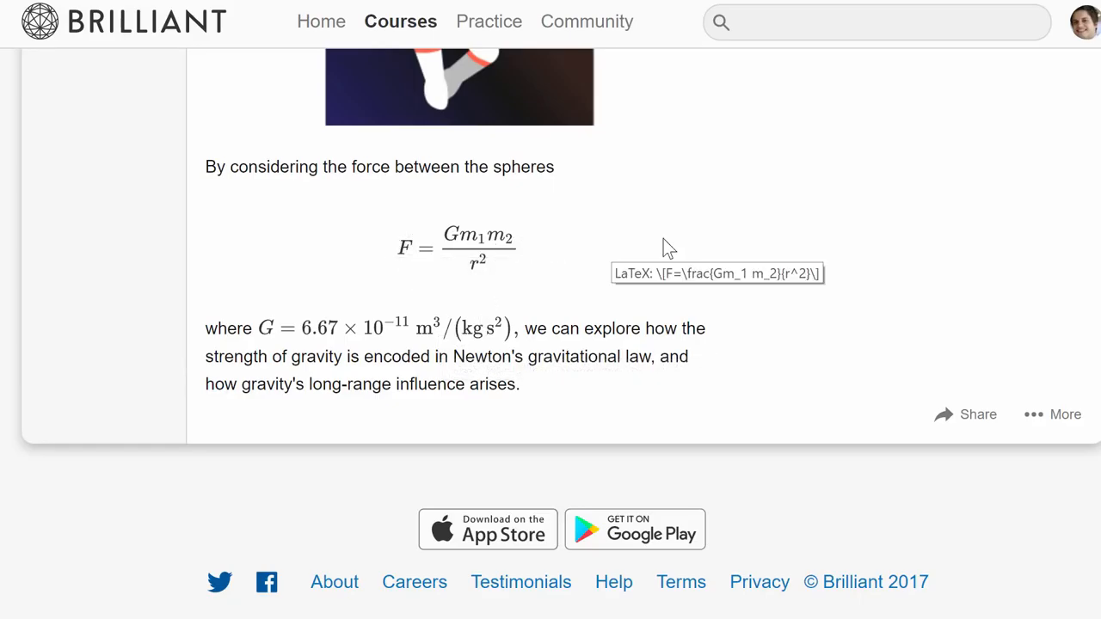
{"action": "mouse_move", "coordinate": [697, 182]}
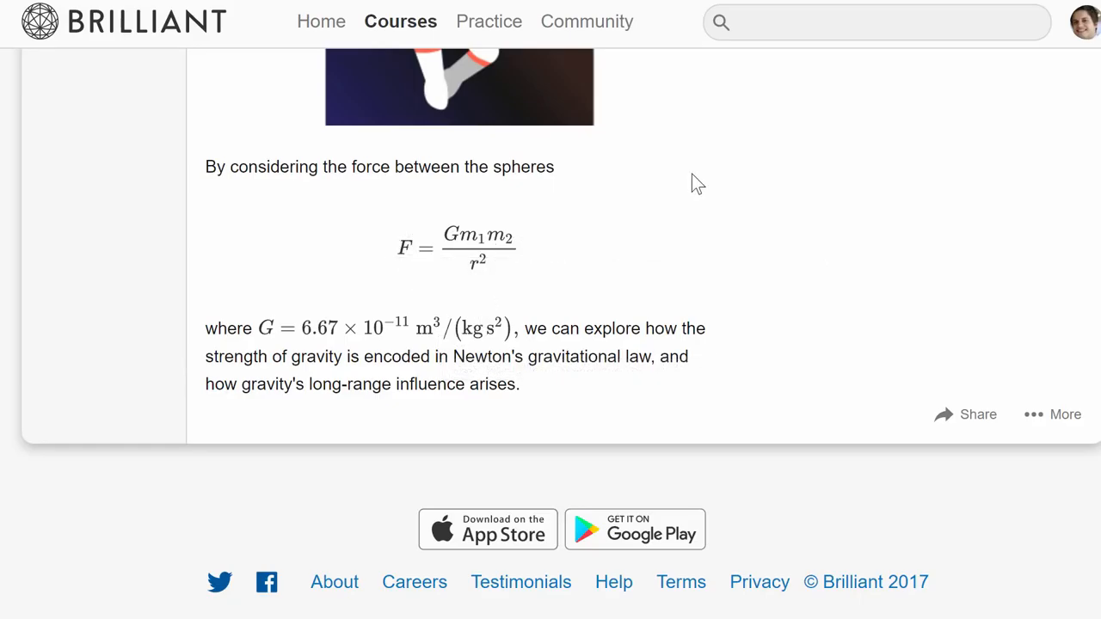
{"action": "mouse_move", "coordinate": [881, 265]}
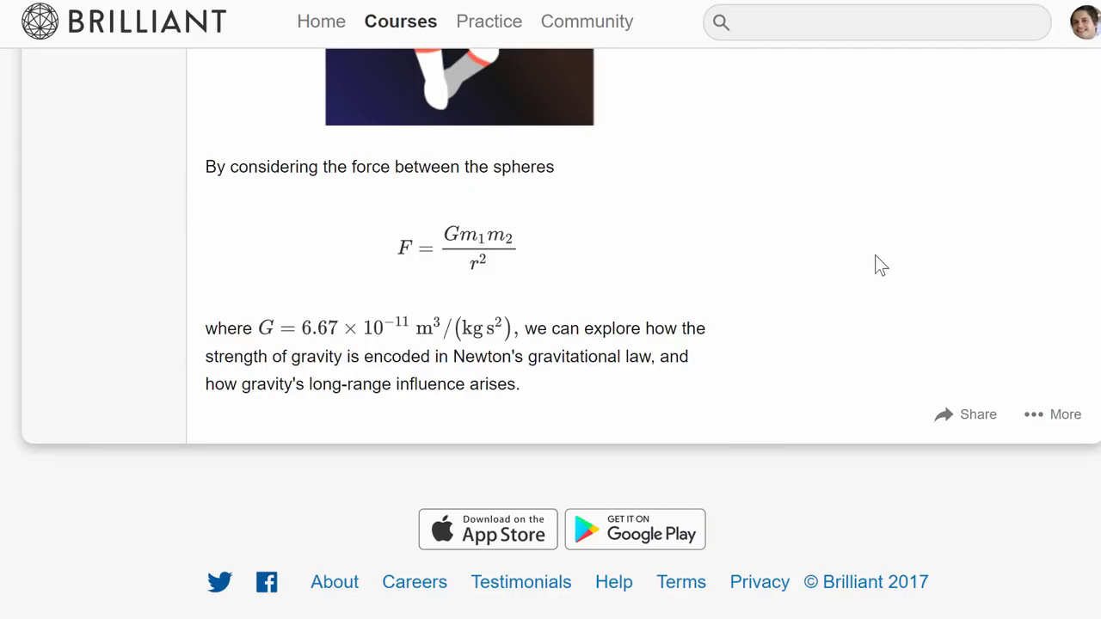
{"action": "mouse_move", "coordinate": [819, 282]}
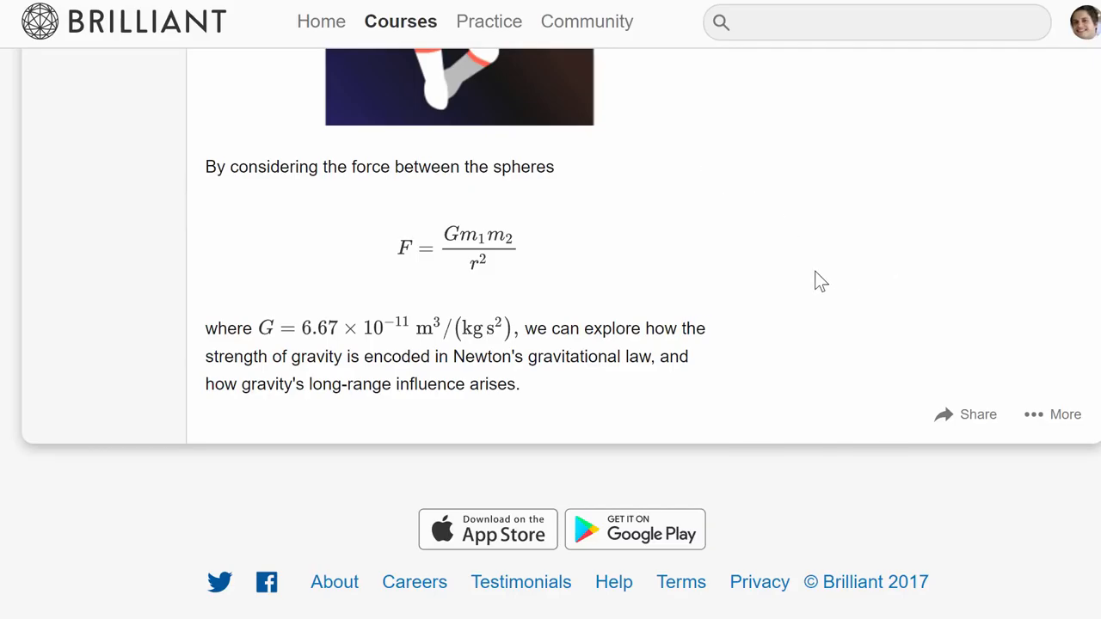
{"action": "mouse_move", "coordinate": [852, 296]}
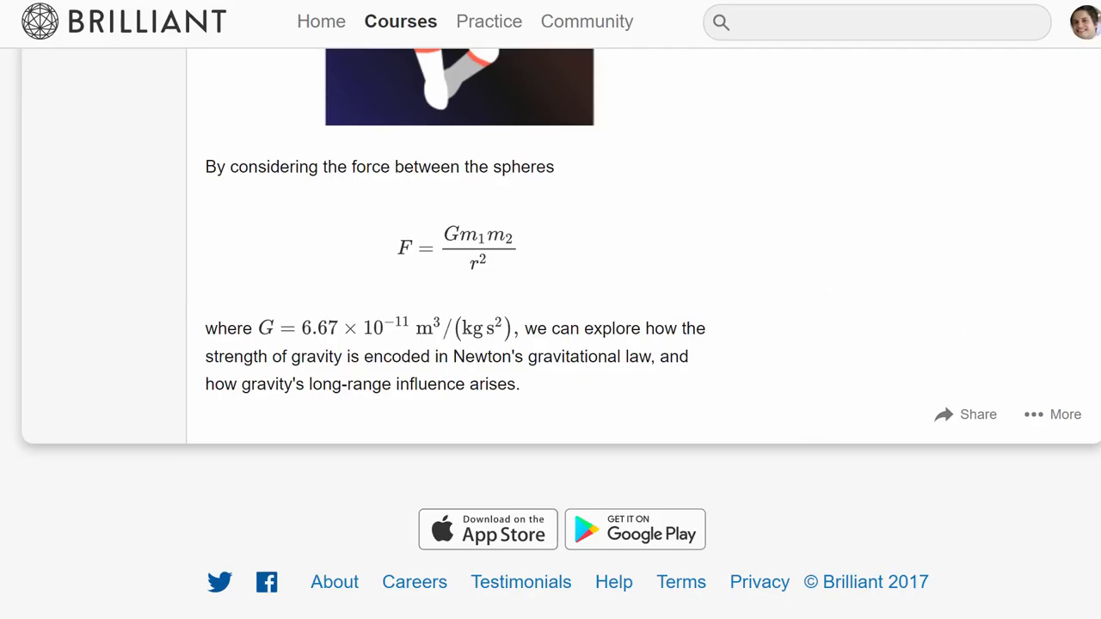
{"action": "scroll", "scroll_direction": "up", "scroll_amount": 3}
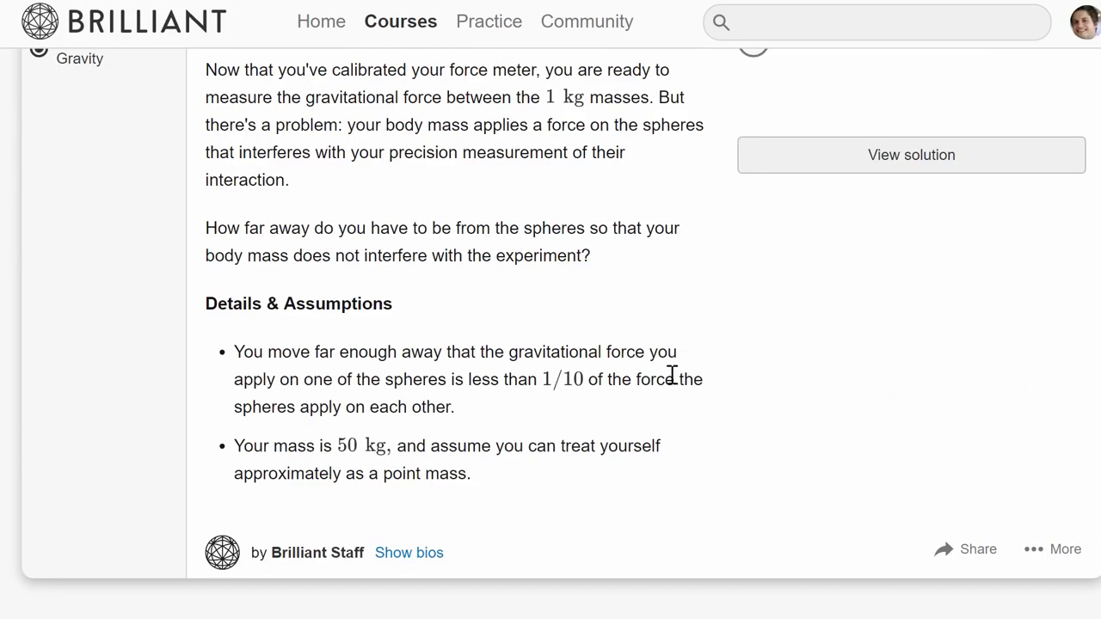
{"action": "mouse_move", "coordinate": [606, 509]}
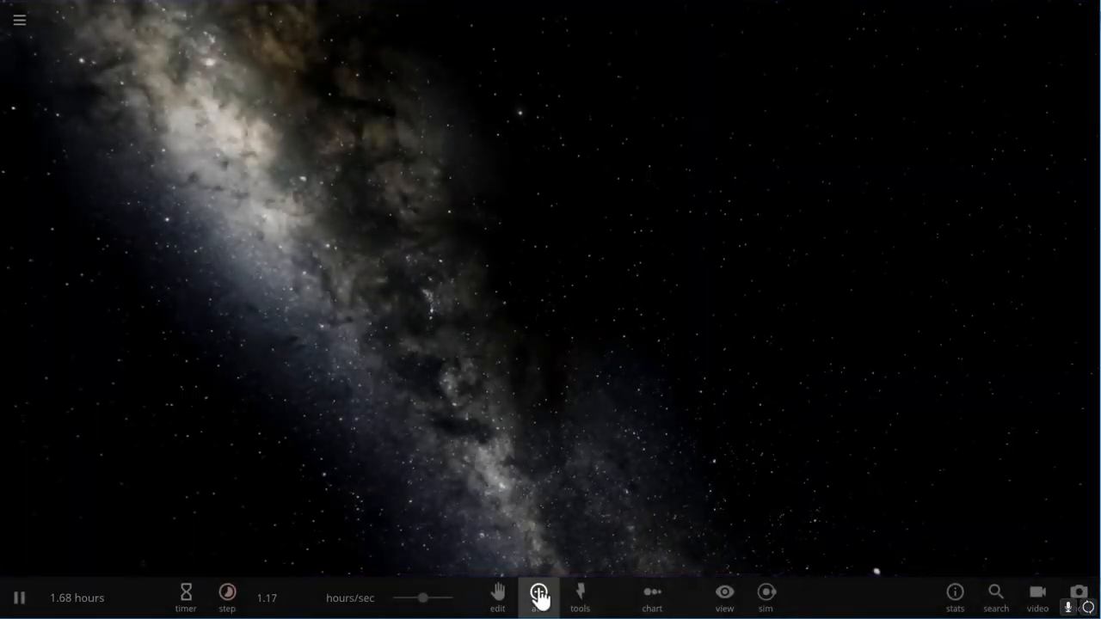
Add a Jack-o'-lantern from the everyday objects category into the empty simulation.
{"action": "left_click", "coordinate": [538, 599]}
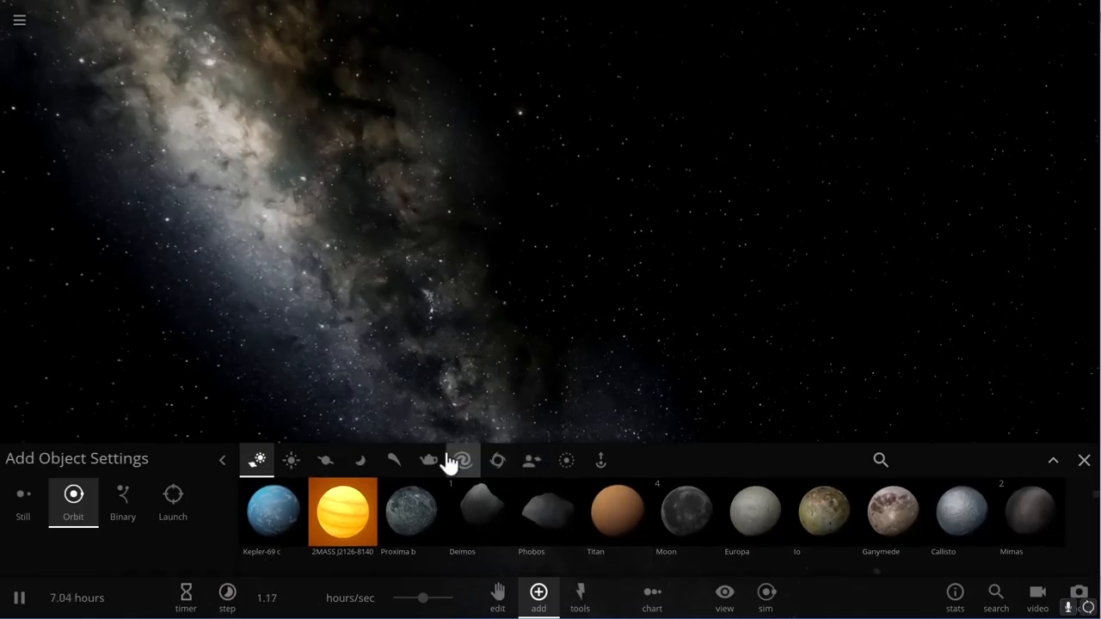
{"action": "left_click", "coordinate": [428, 461]}
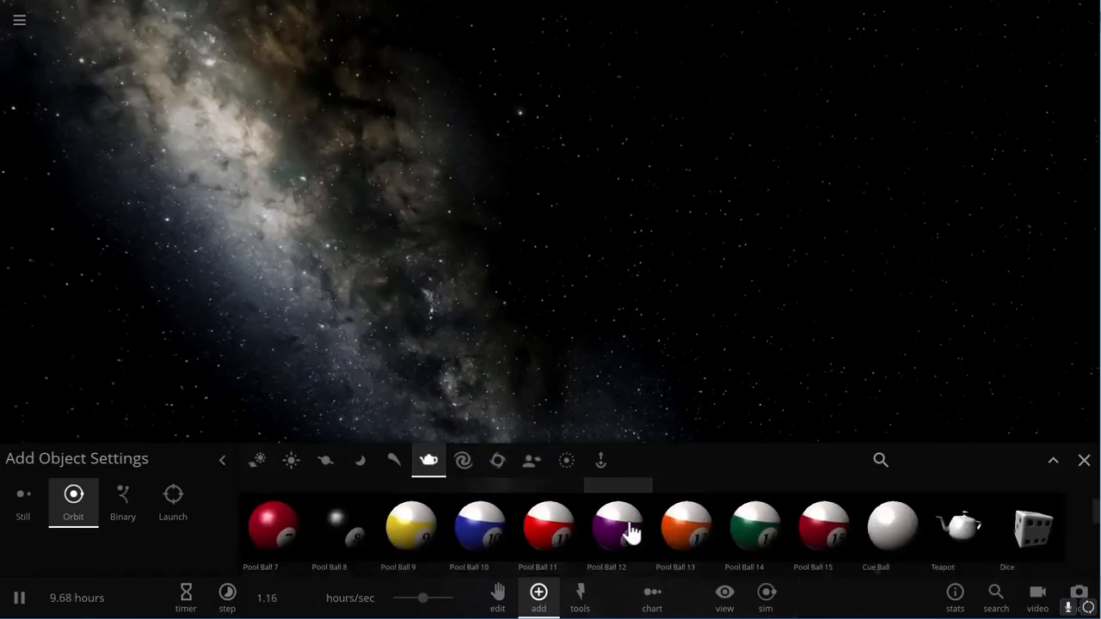
{"action": "scroll", "scroll_direction": "right", "scroll_amount": 3}
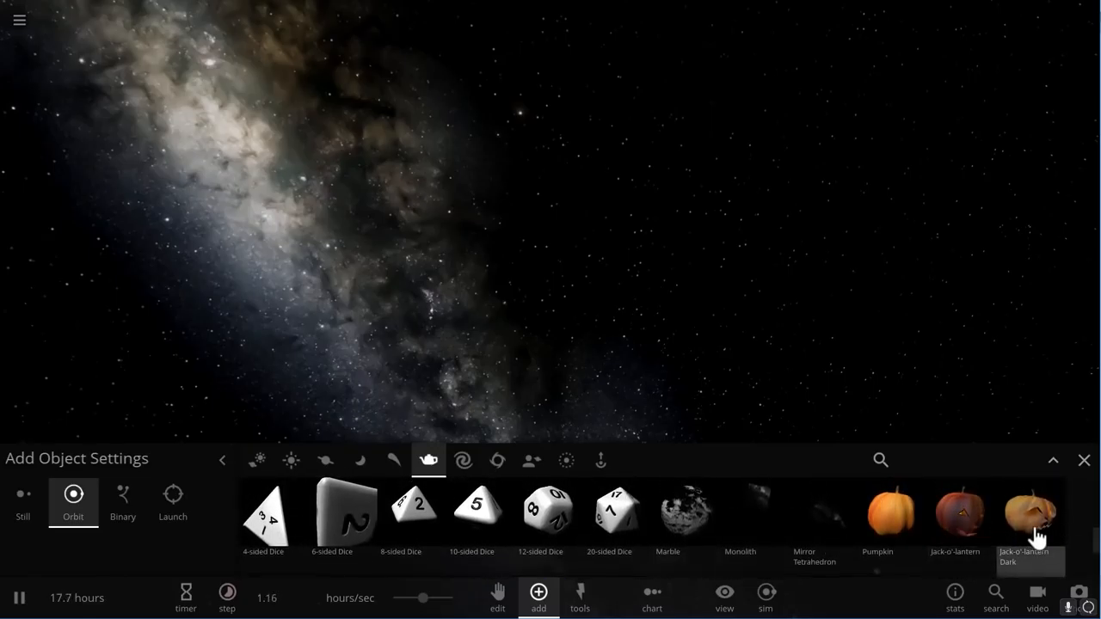
{"action": "mouse_move", "coordinate": [960, 530]}
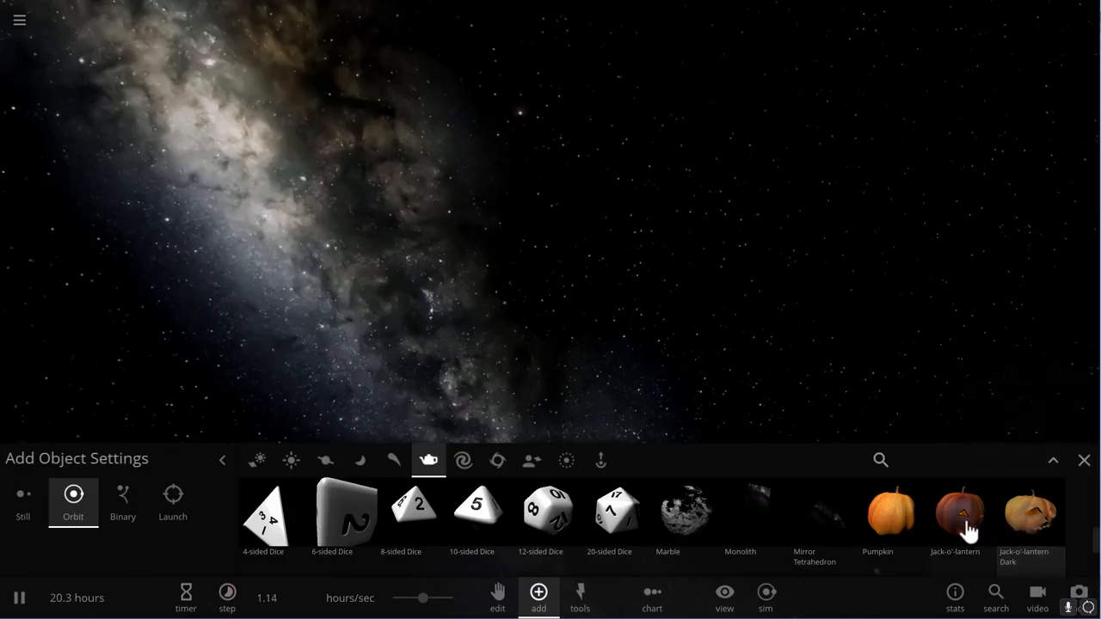
{"action": "left_click", "coordinate": [955, 513]}
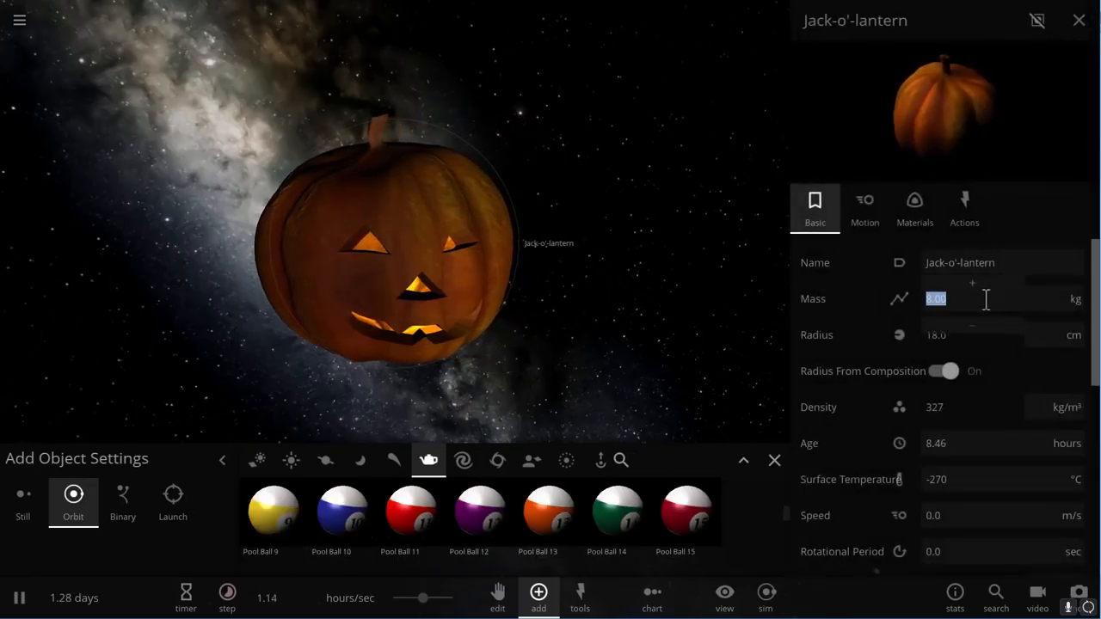
Set the jack-o'-lantern's mass to 70 kg.
{"action": "type", "text": "70"}
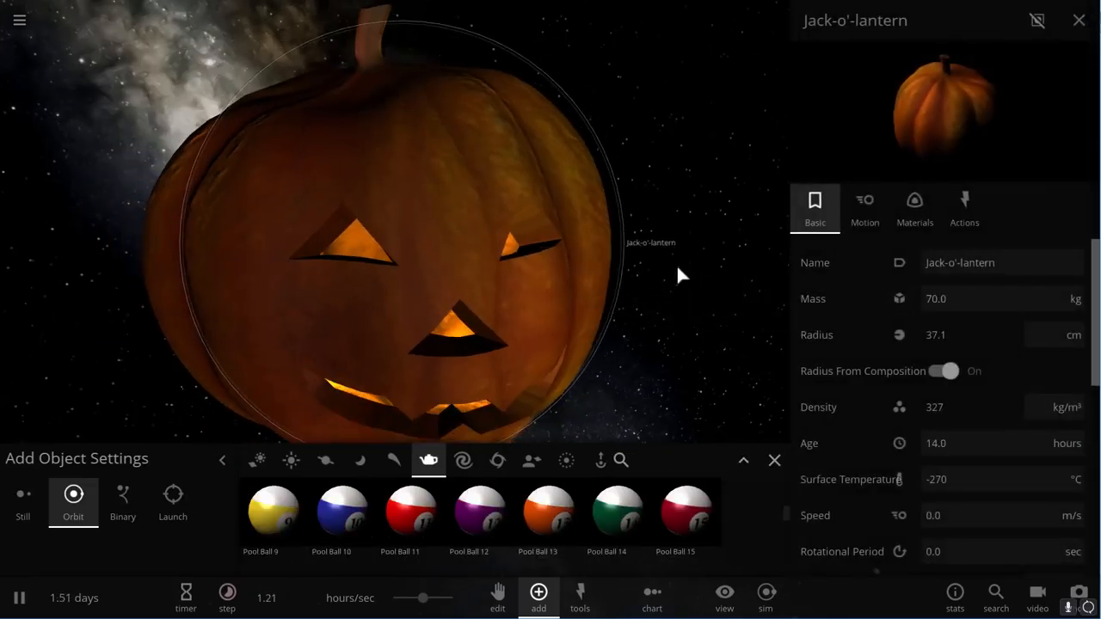
{"action": "left_click", "coordinate": [1078, 299]}
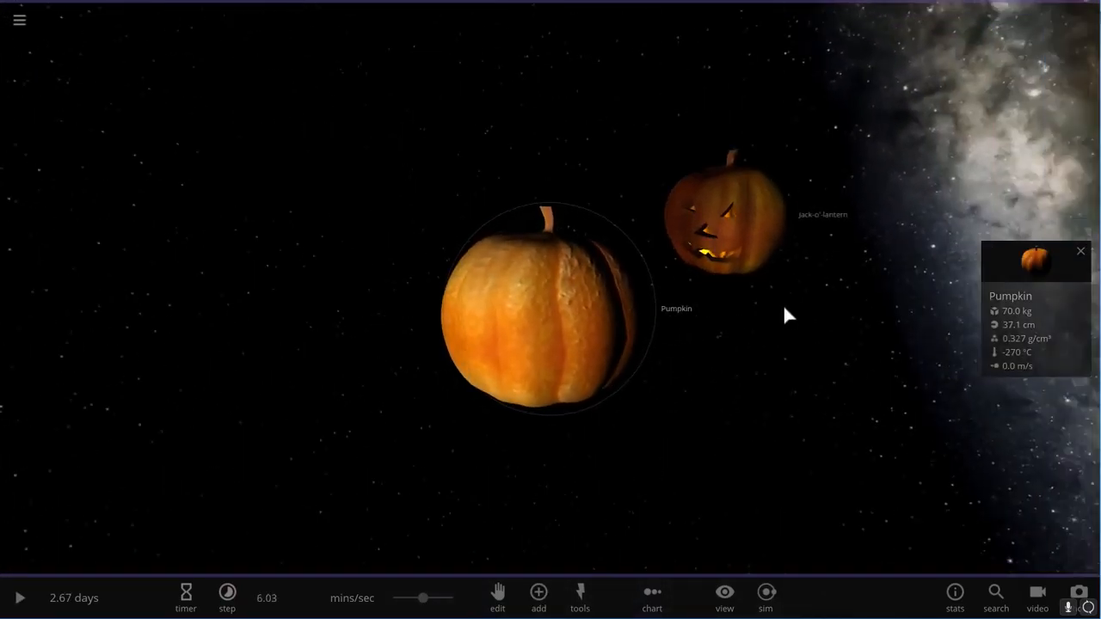
{"action": "left_click_drag", "start_coordinate": [788, 317], "coordinate": [558, 363]}
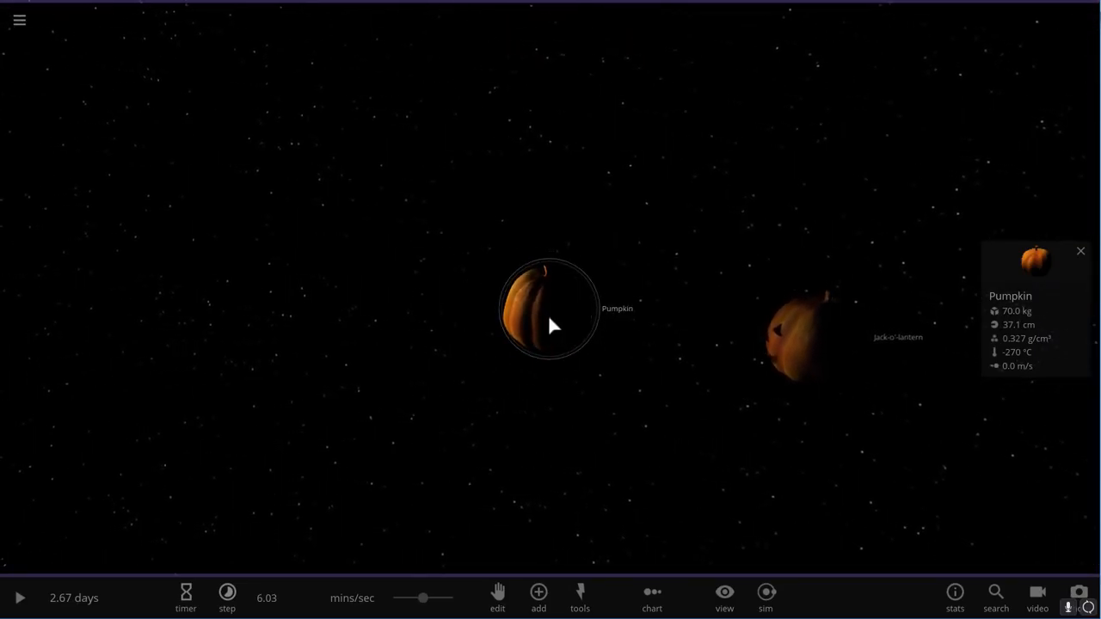
{"action": "left_click", "coordinate": [800, 331]}
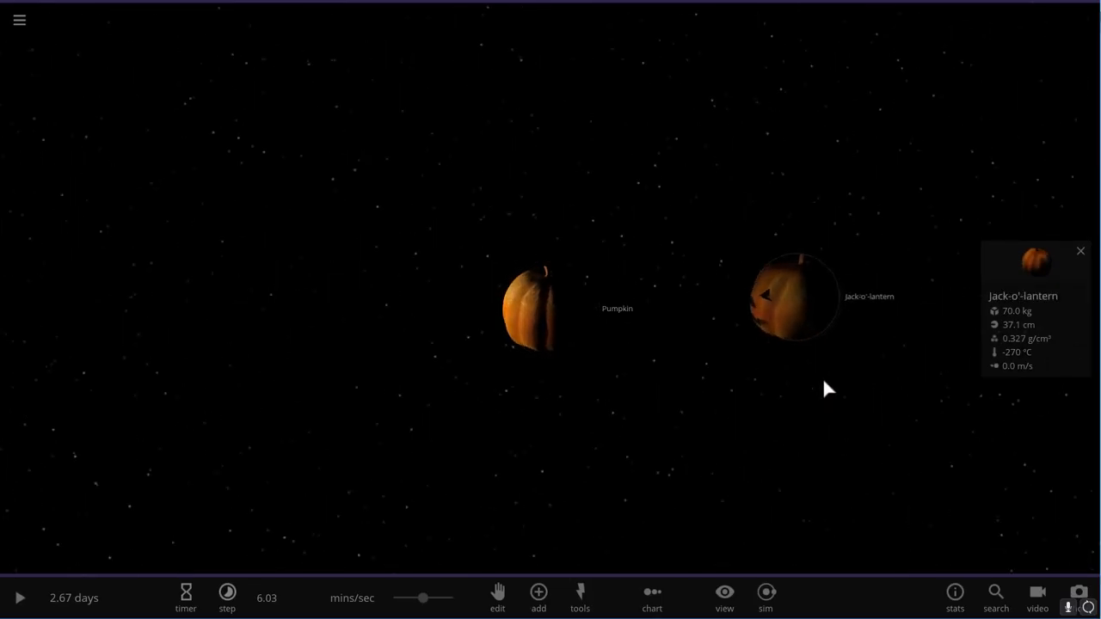
{"action": "left_click", "coordinate": [533, 306]}
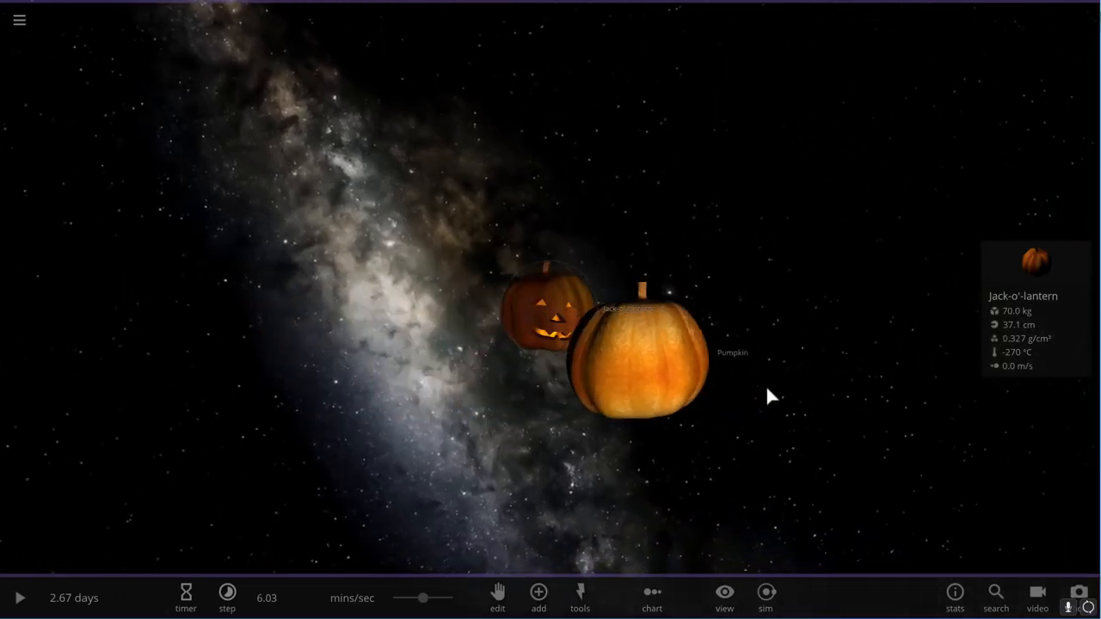
{"action": "left_click", "coordinate": [640, 353]}
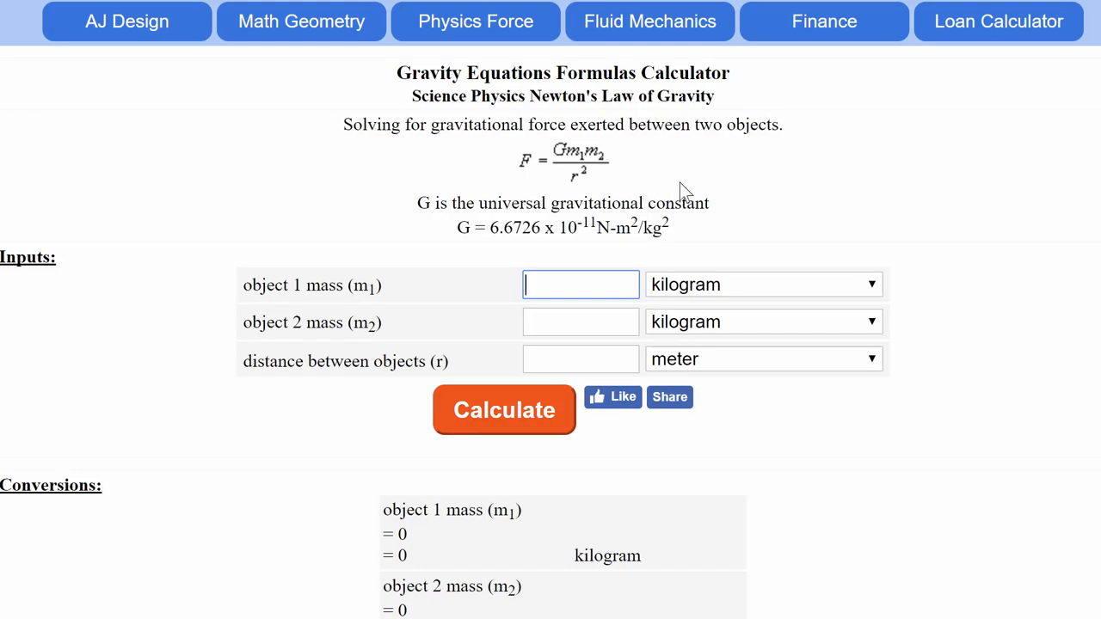
{"action": "mouse_move", "coordinate": [510, 186]}
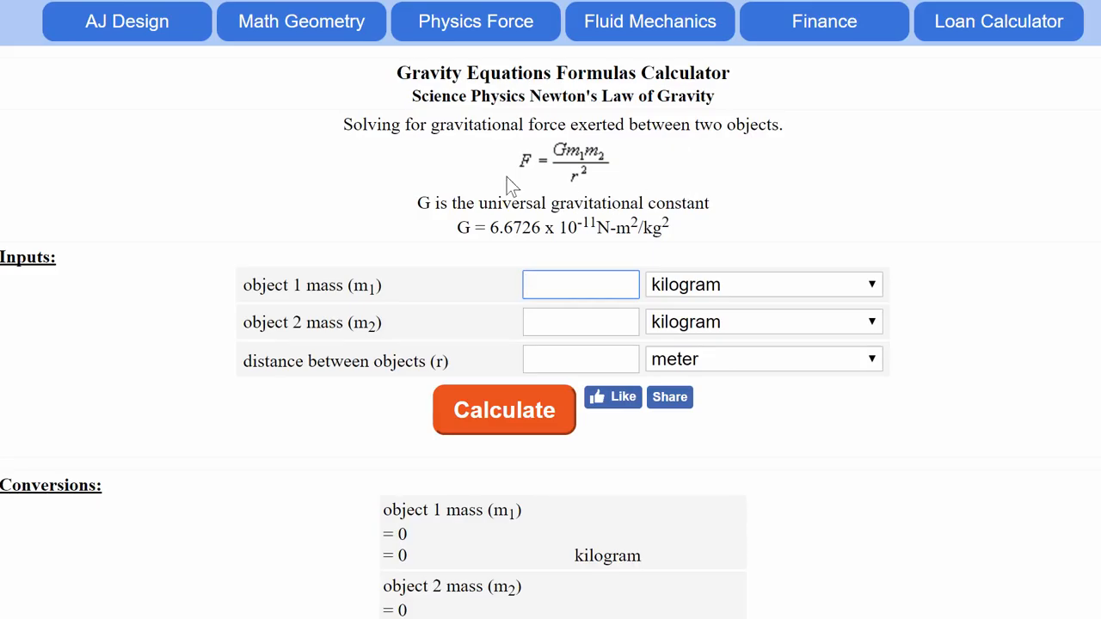
{"action": "mouse_move", "coordinate": [102, 79]}
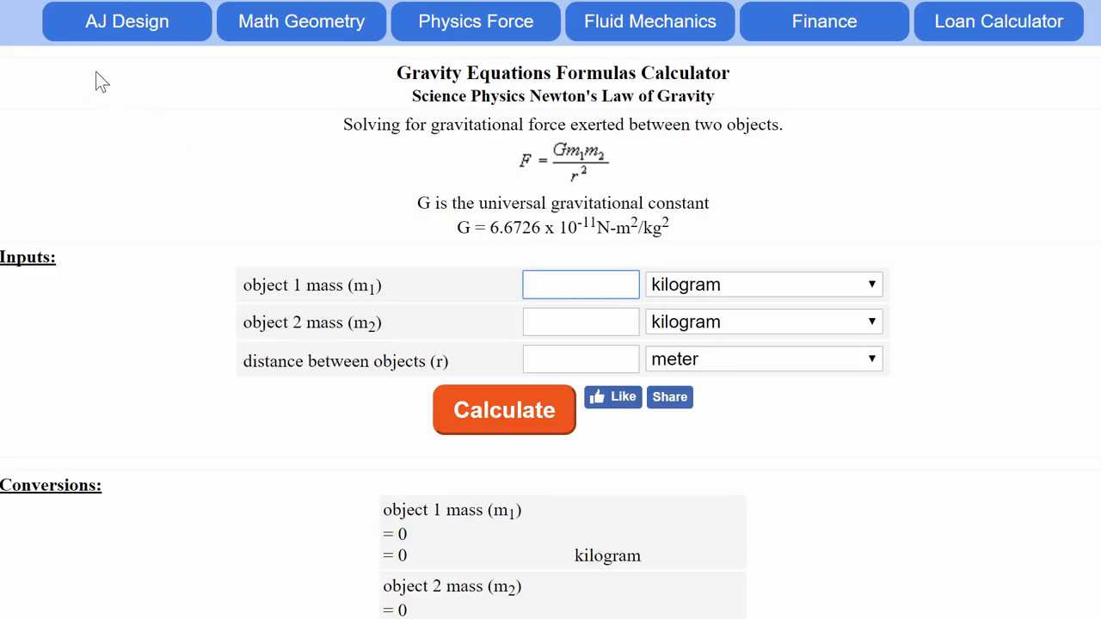
{"action": "mouse_move", "coordinate": [592, 213]}
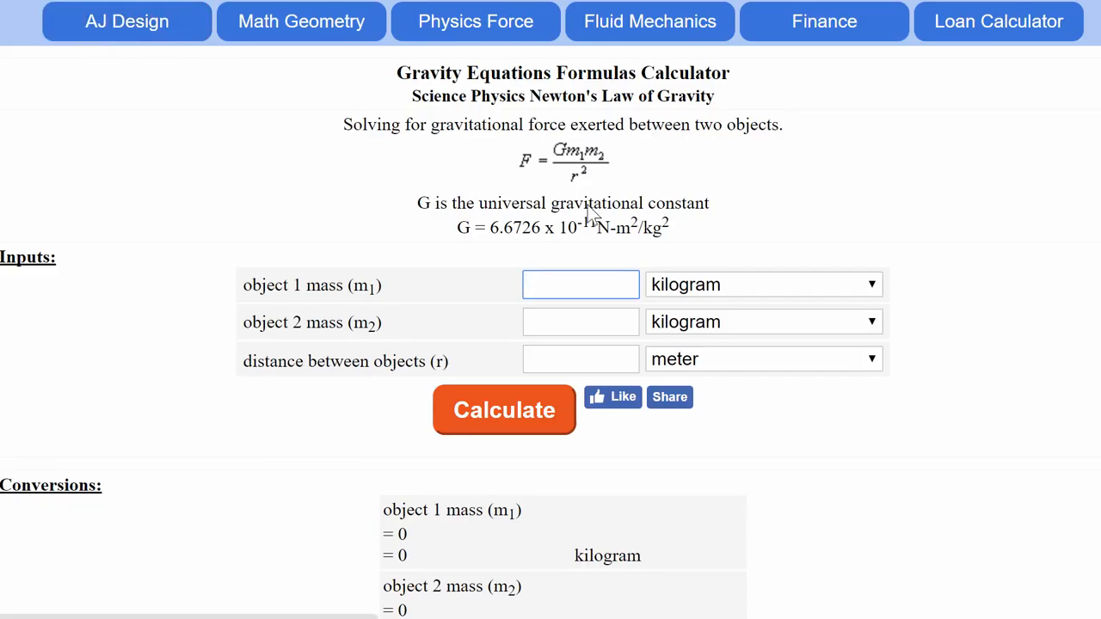
{"action": "mouse_move", "coordinate": [674, 279]}
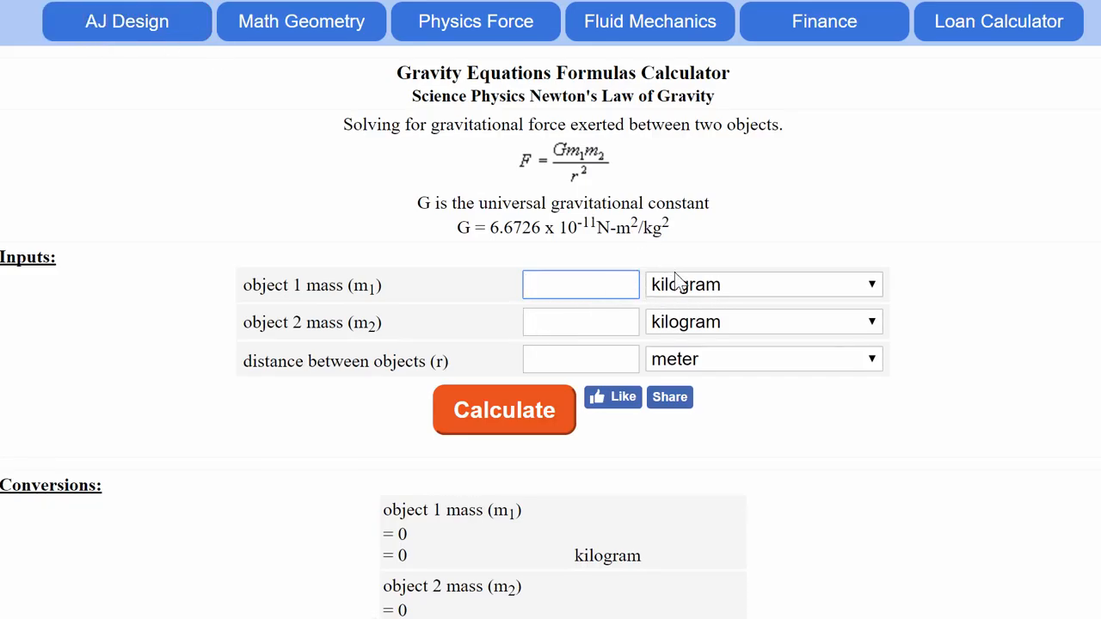
Enter 70 kg for both the first and second object's mass.
{"action": "left_click", "coordinate": [582, 285]}
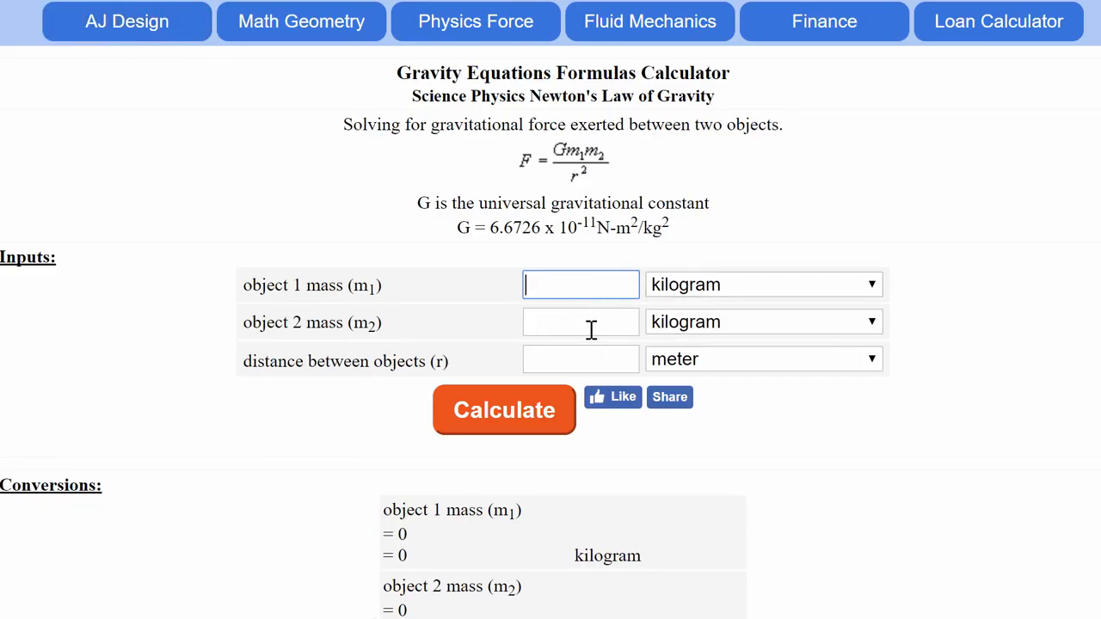
{"action": "left_click", "coordinate": [504, 409]}
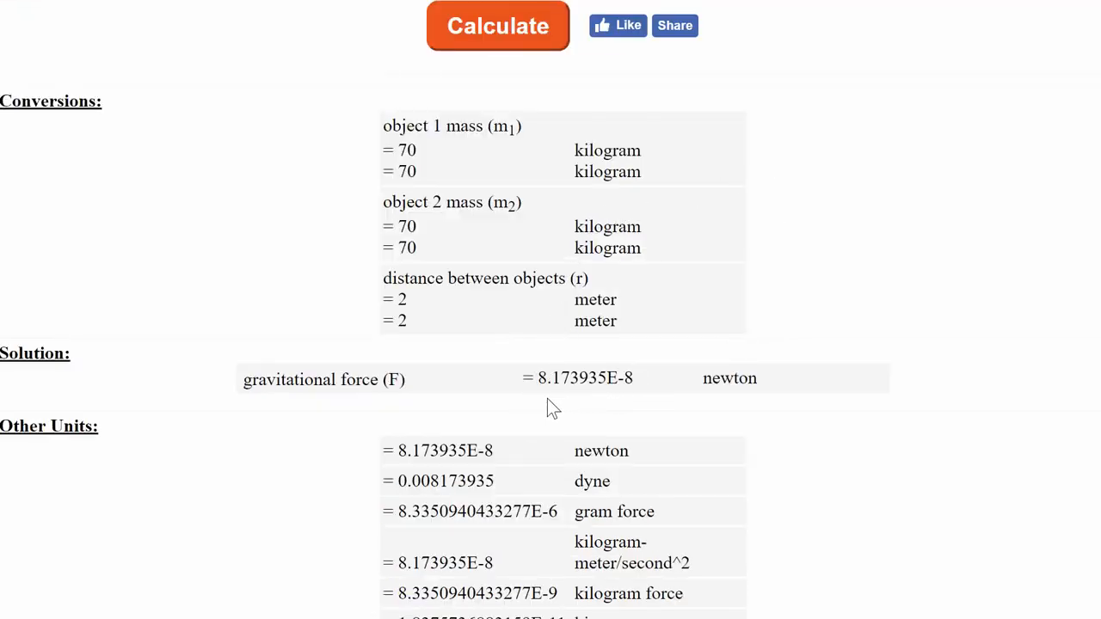
{"action": "mouse_move", "coordinate": [612, 400]}
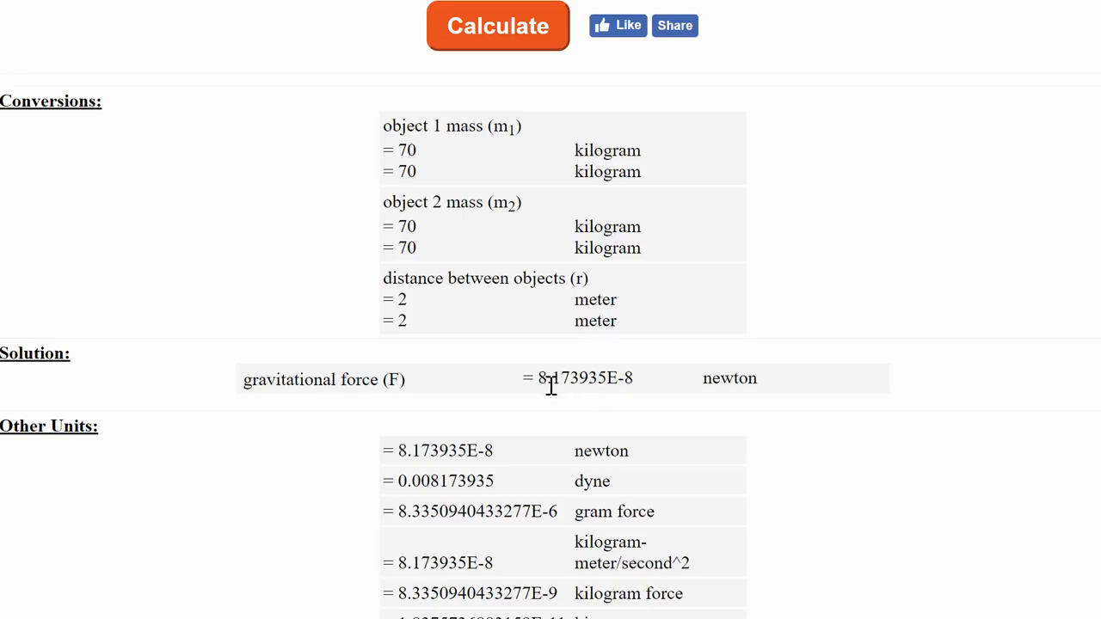
{"action": "mouse_move", "coordinate": [623, 375]}
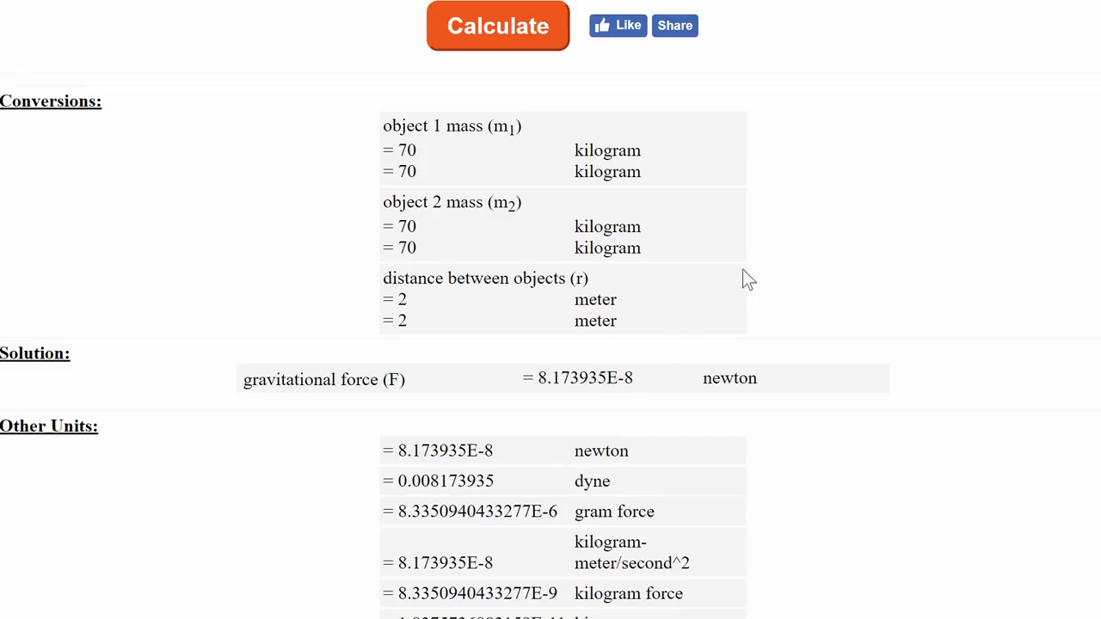
{"action": "mouse_move", "coordinate": [742, 277]}
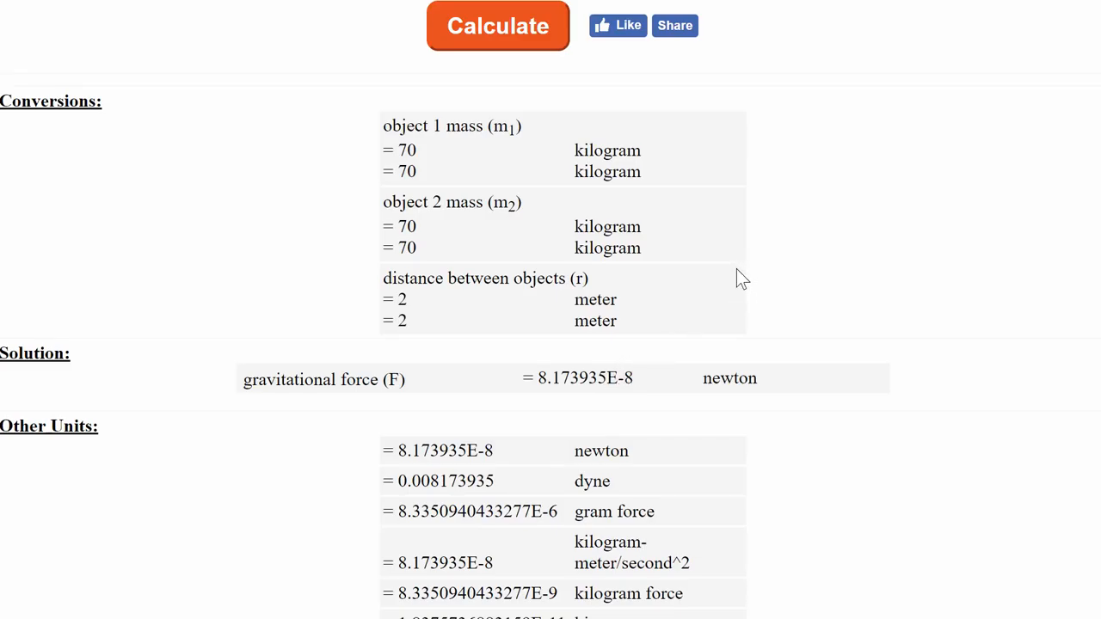
{"action": "mouse_move", "coordinate": [743, 279]}
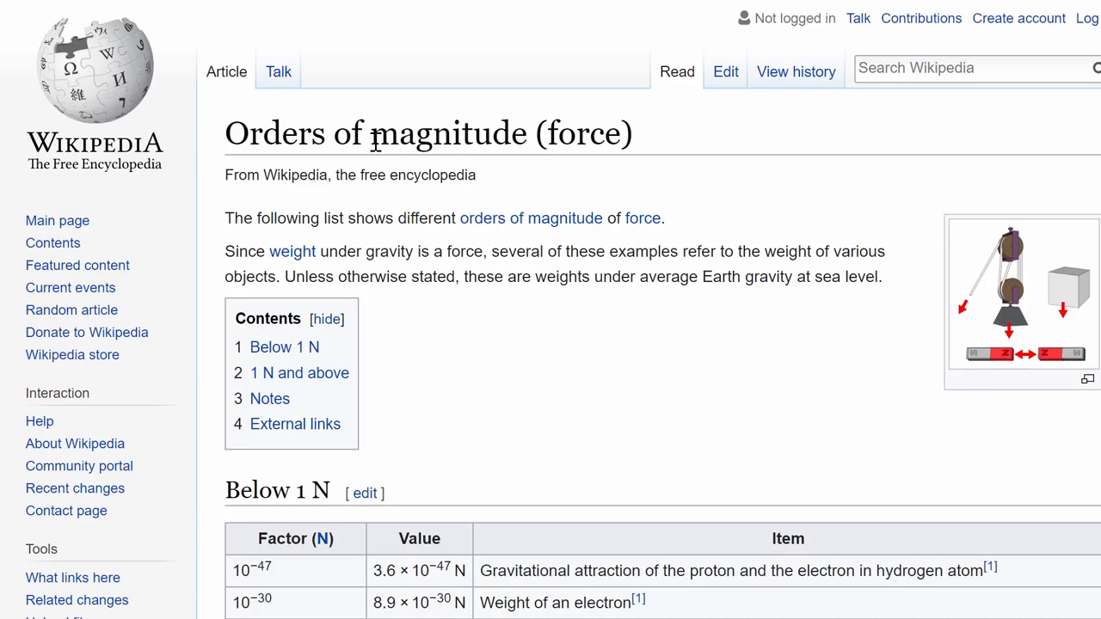
{"action": "mouse_move", "coordinate": [602, 124]}
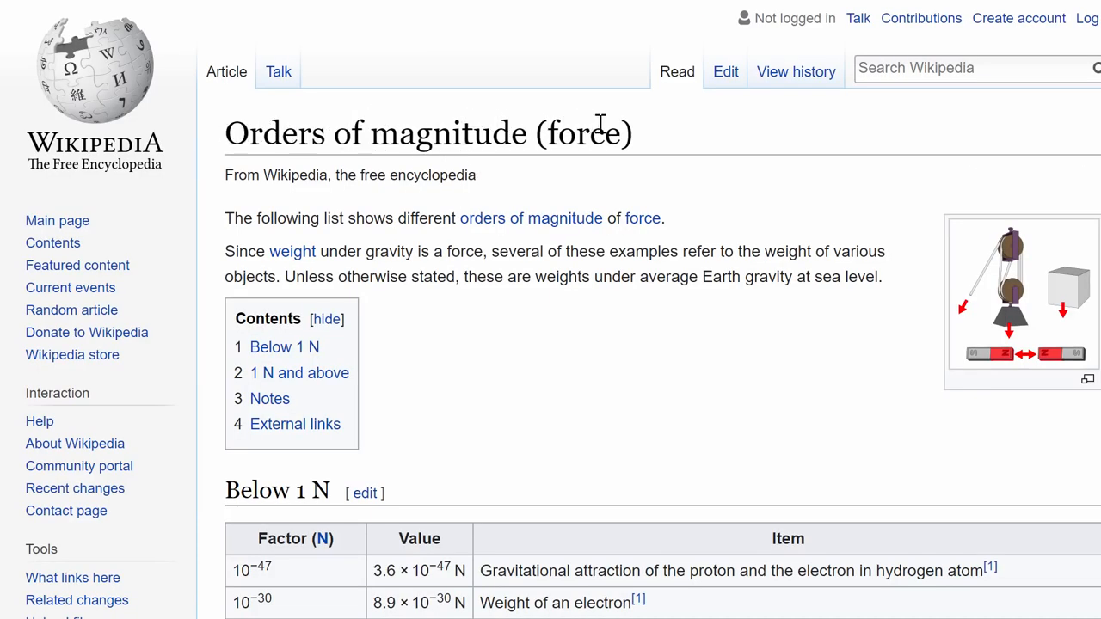
Scroll the Below 1 N table down to the nanonewton and micronewton rows.
{"action": "scroll", "scroll_direction": "down", "scroll_amount": 3}
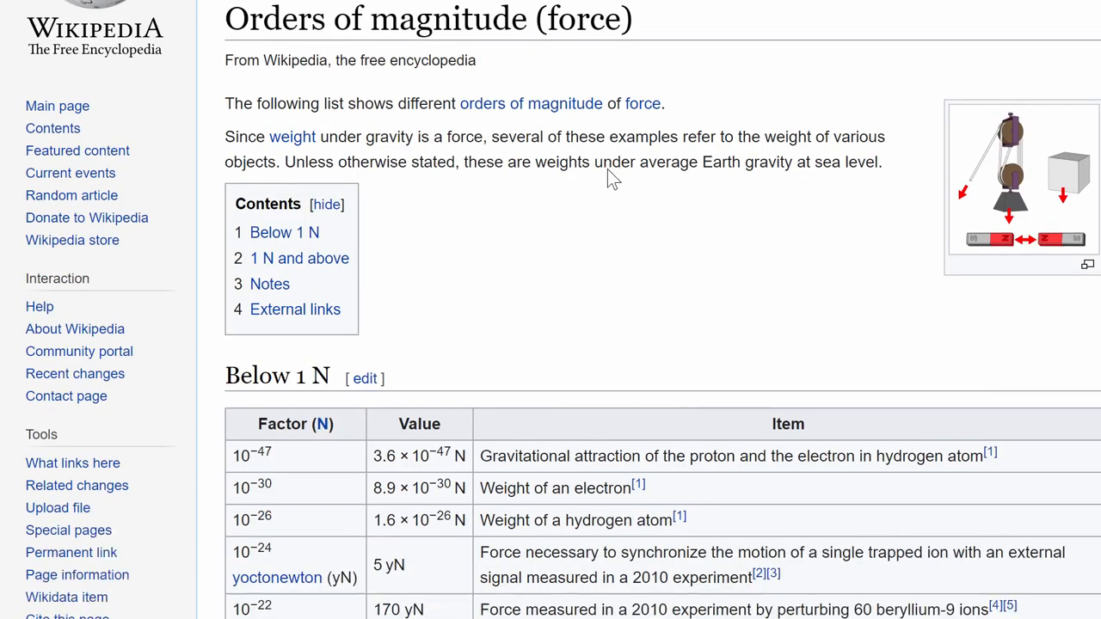
{"action": "scroll", "scroll_direction": "down", "scroll_amount": 3}
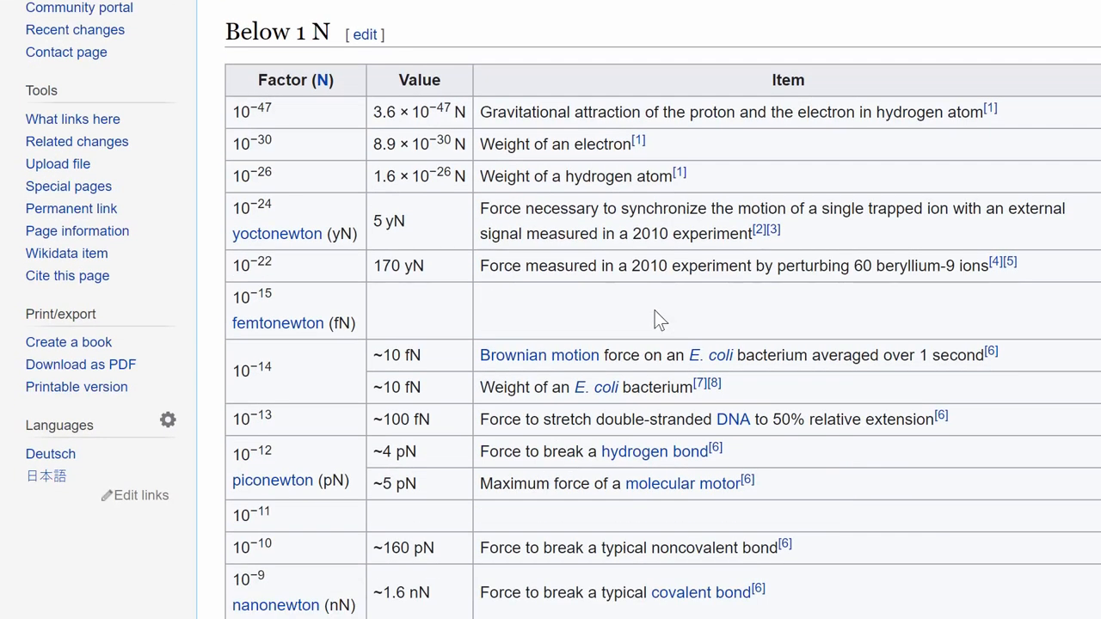
{"action": "scroll", "scroll_direction": "down", "scroll_amount": 3}
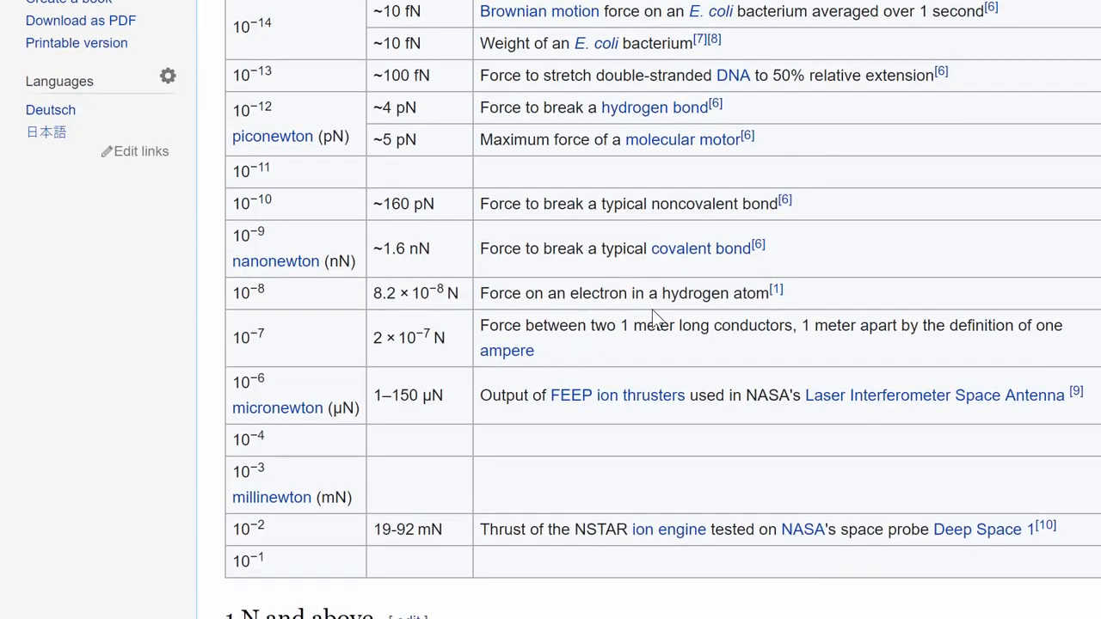
{"action": "mouse_move", "coordinate": [568, 314]}
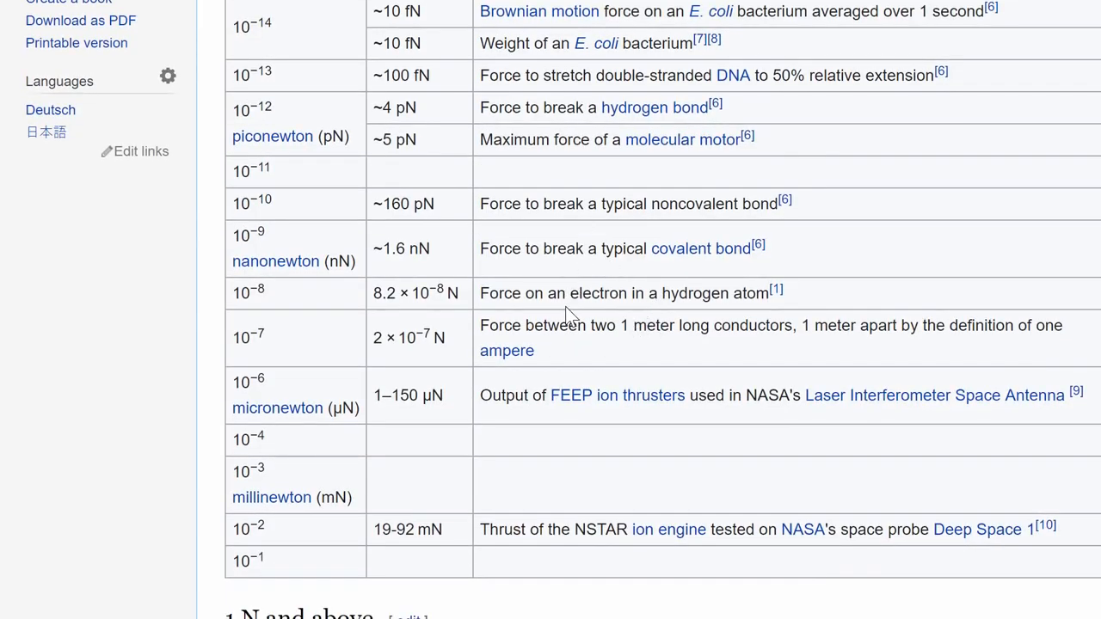
{"action": "mouse_move", "coordinate": [306, 310]}
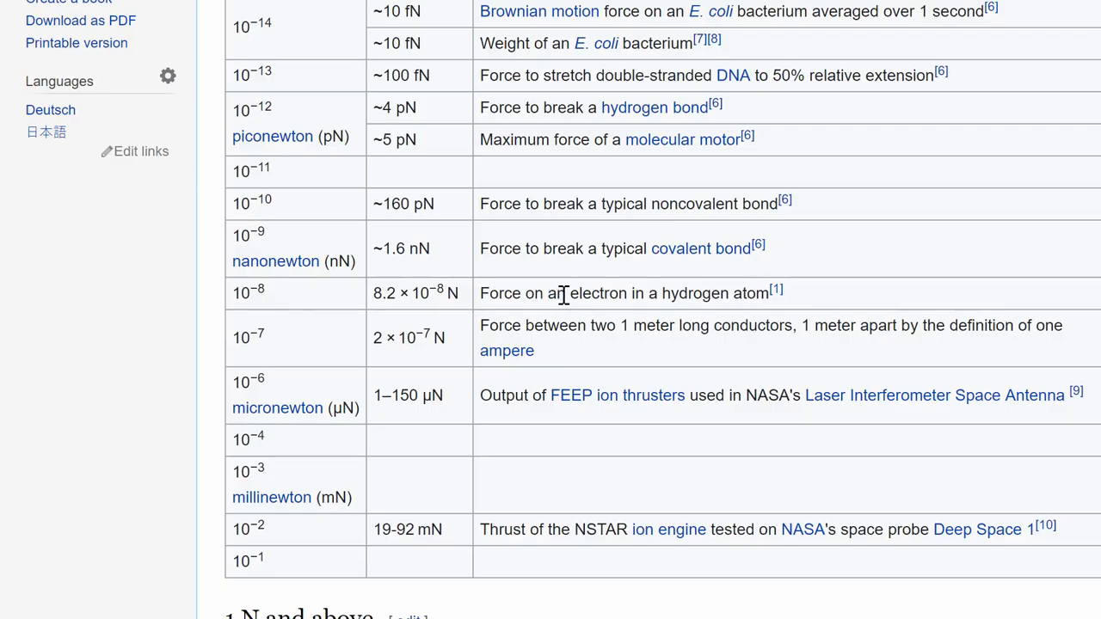
{"action": "mouse_move", "coordinate": [661, 289]}
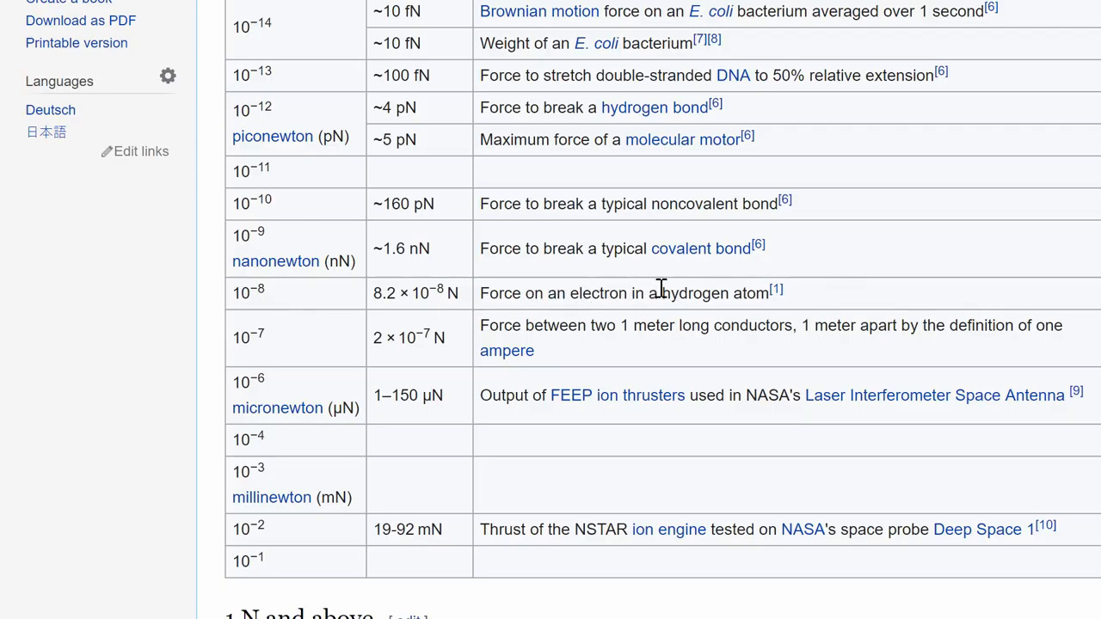
{"action": "mouse_move", "coordinate": [719, 279]}
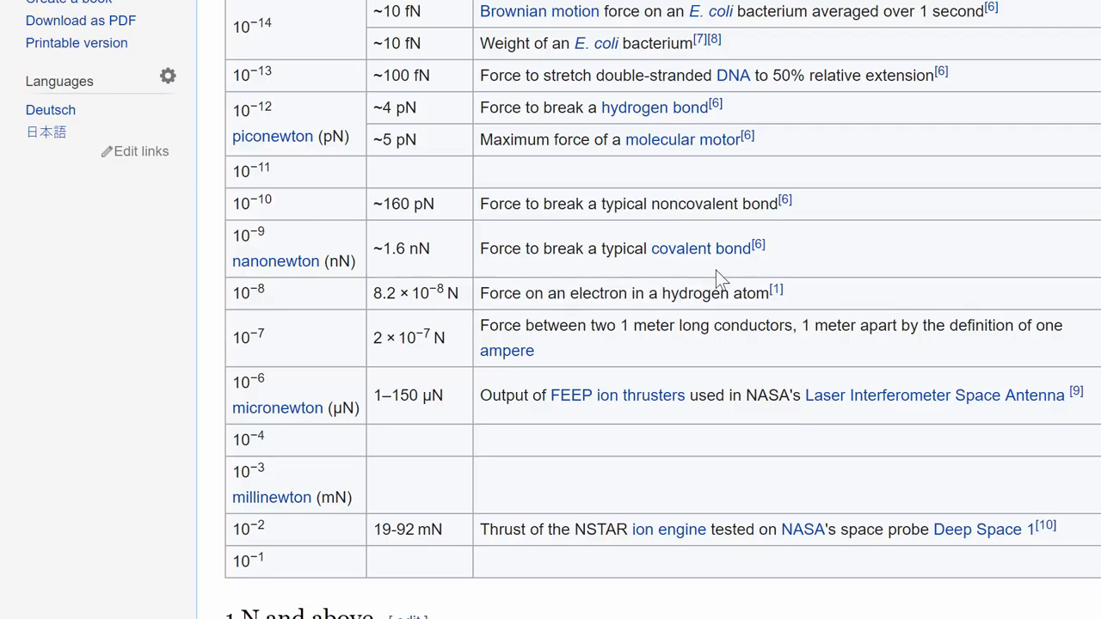
{"action": "mouse_move", "coordinate": [685, 289]}
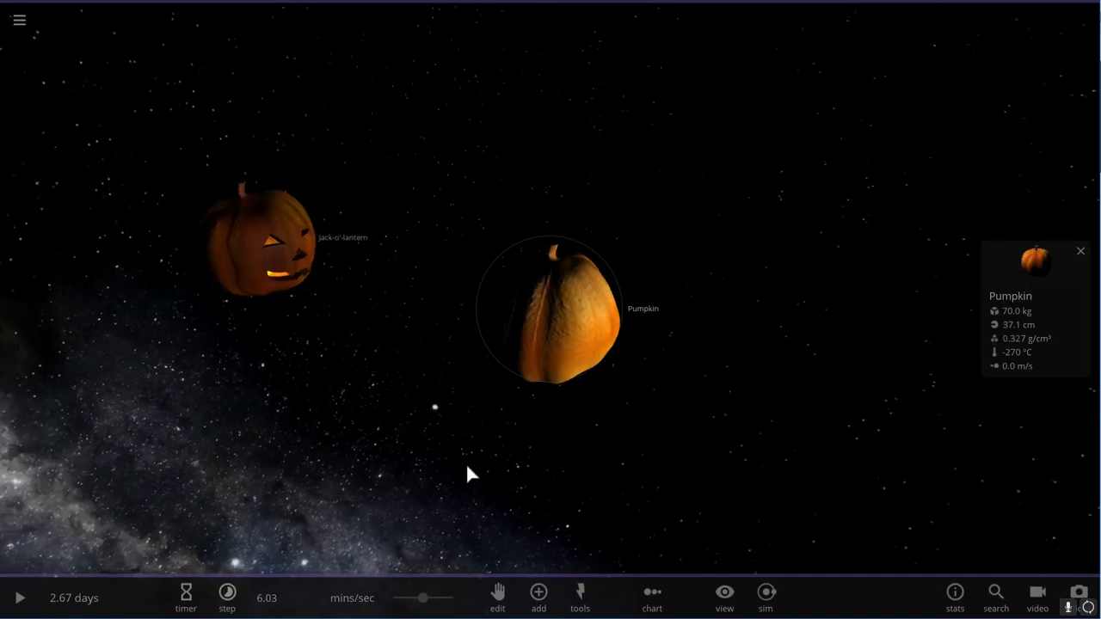
Orbit the camera around the two pumpkins to centre the jack-o'-lantern.
{"action": "left_click_drag", "start_coordinate": [468, 475], "coordinate": [299, 323]}
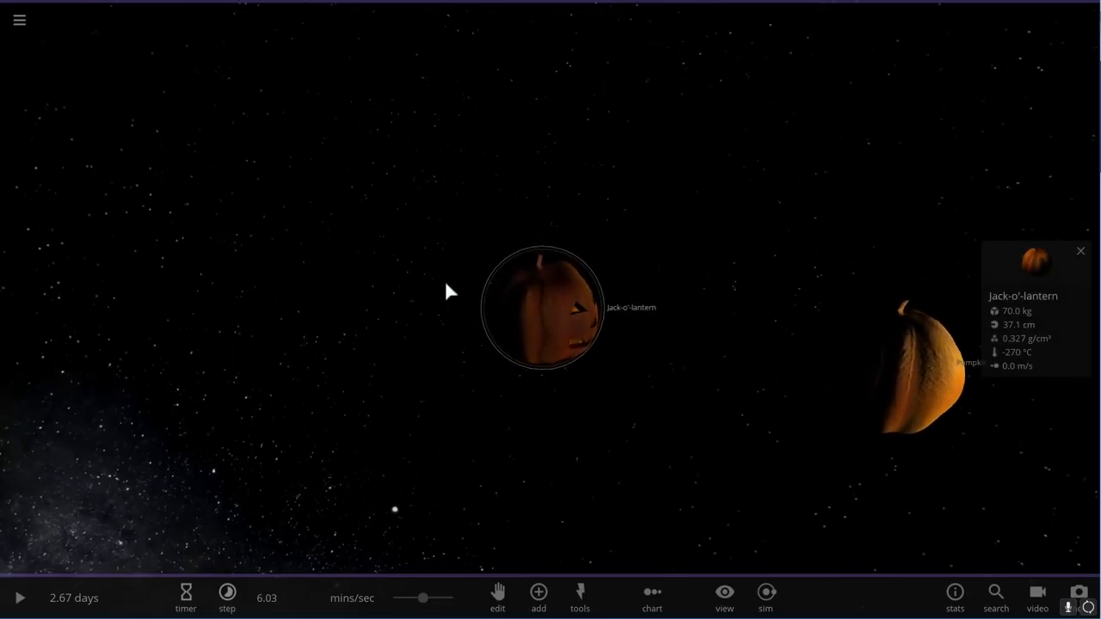
{"action": "left_click_drag", "start_coordinate": [447, 292], "coordinate": [689, 394]}
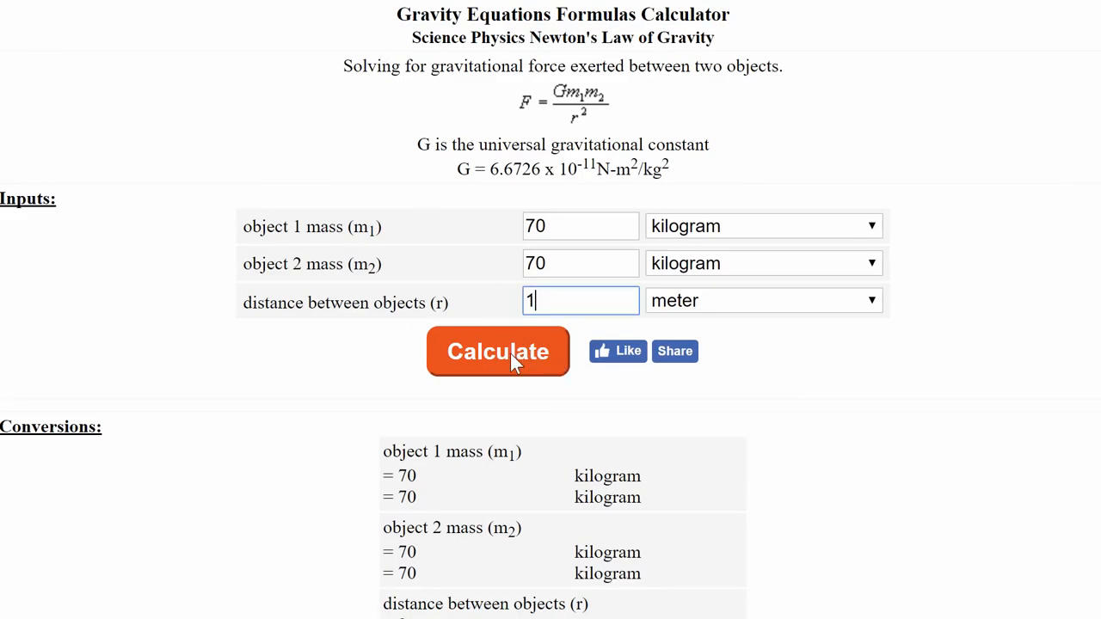
Calculate the force for two 70 kg masses 1 meter apart (3.269574E-7 N).
{"action": "left_click", "coordinate": [497, 351]}
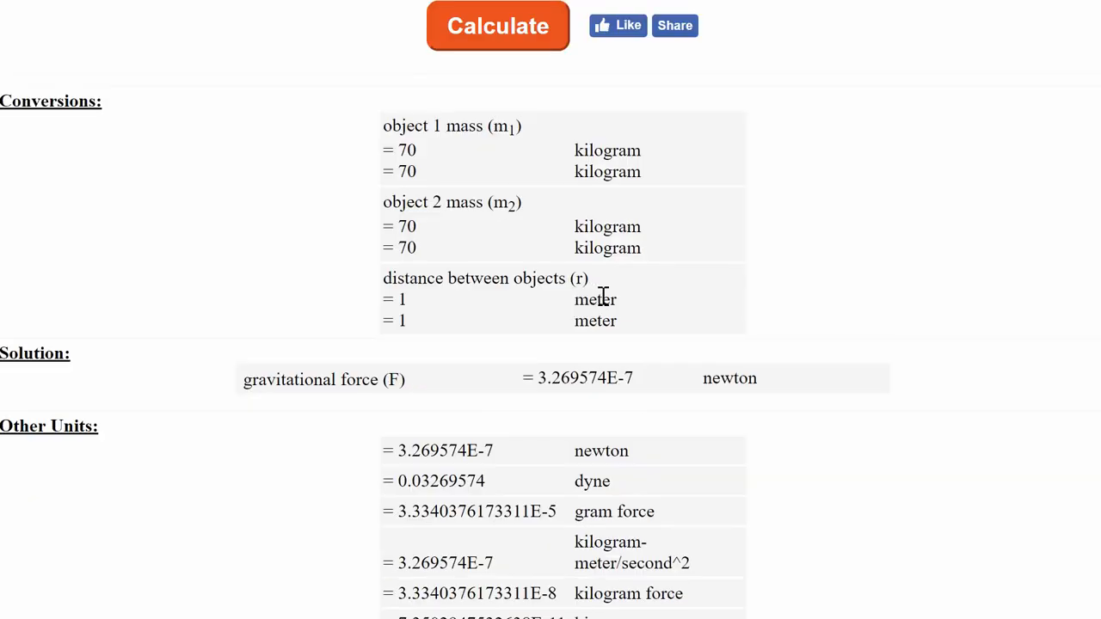
{"action": "mouse_move", "coordinate": [561, 399]}
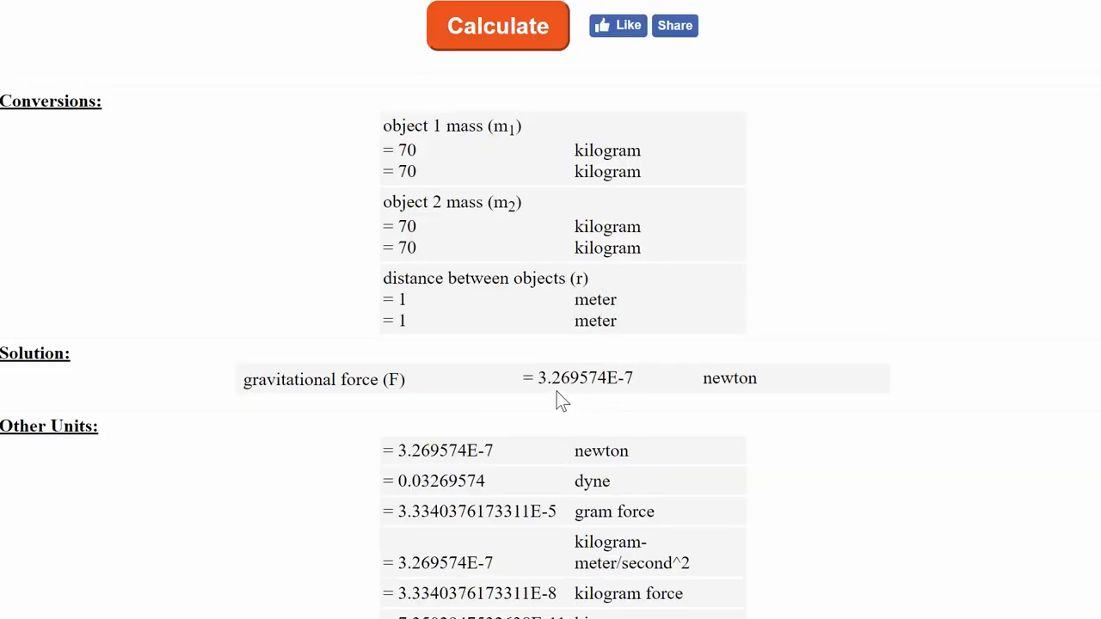
{"action": "mouse_move", "coordinate": [620, 389]}
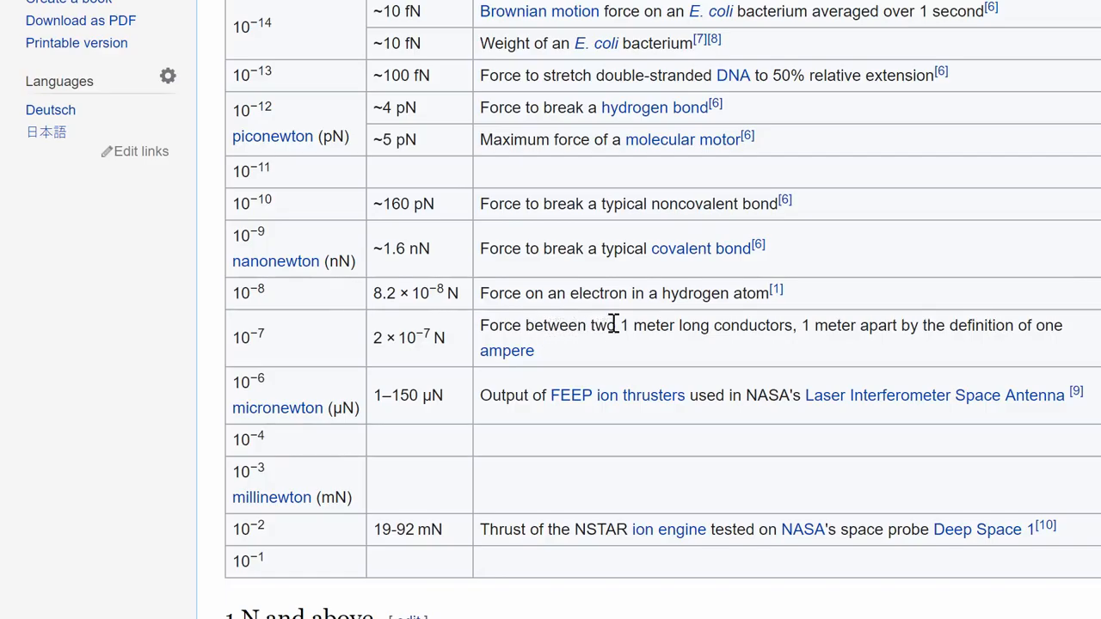
{"action": "mouse_move", "coordinate": [822, 326]}
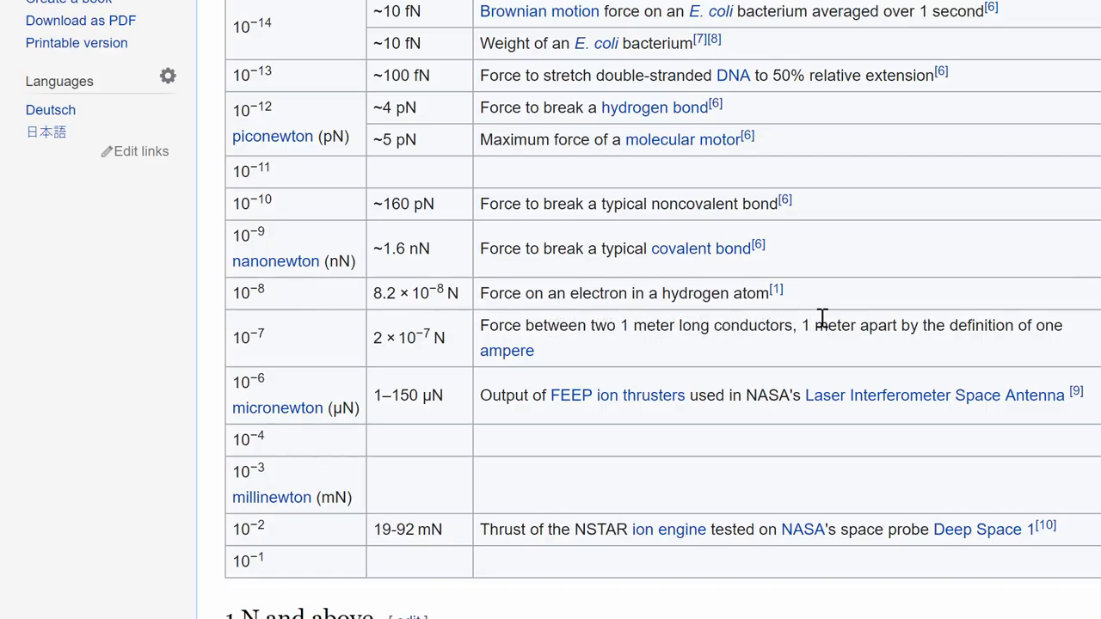
{"action": "mouse_move", "coordinate": [771, 320]}
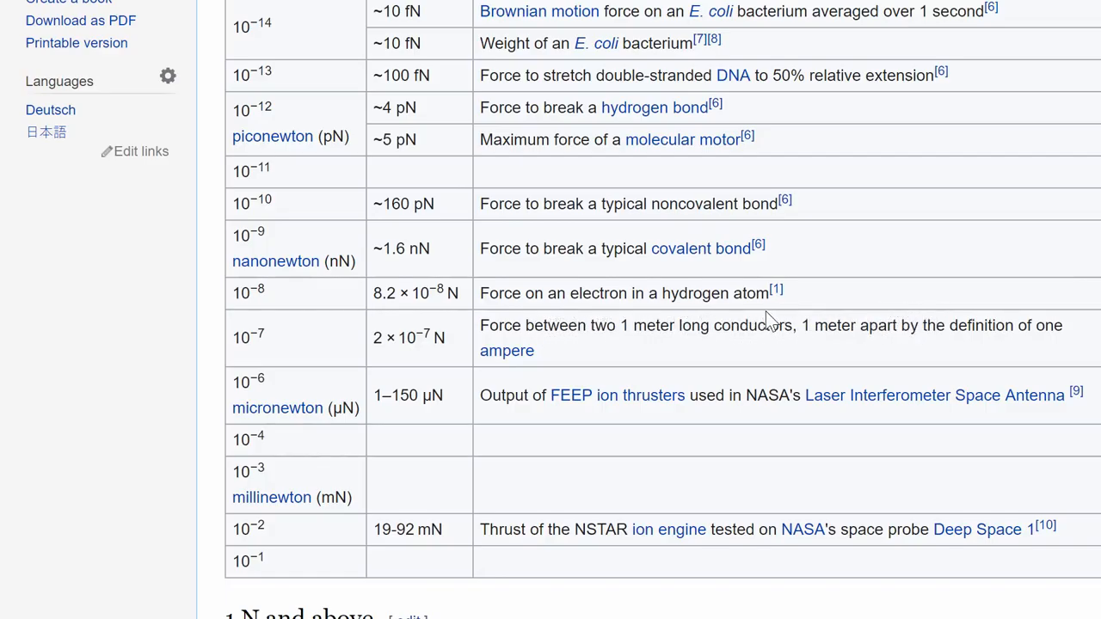
{"action": "mouse_move", "coordinate": [516, 378]}
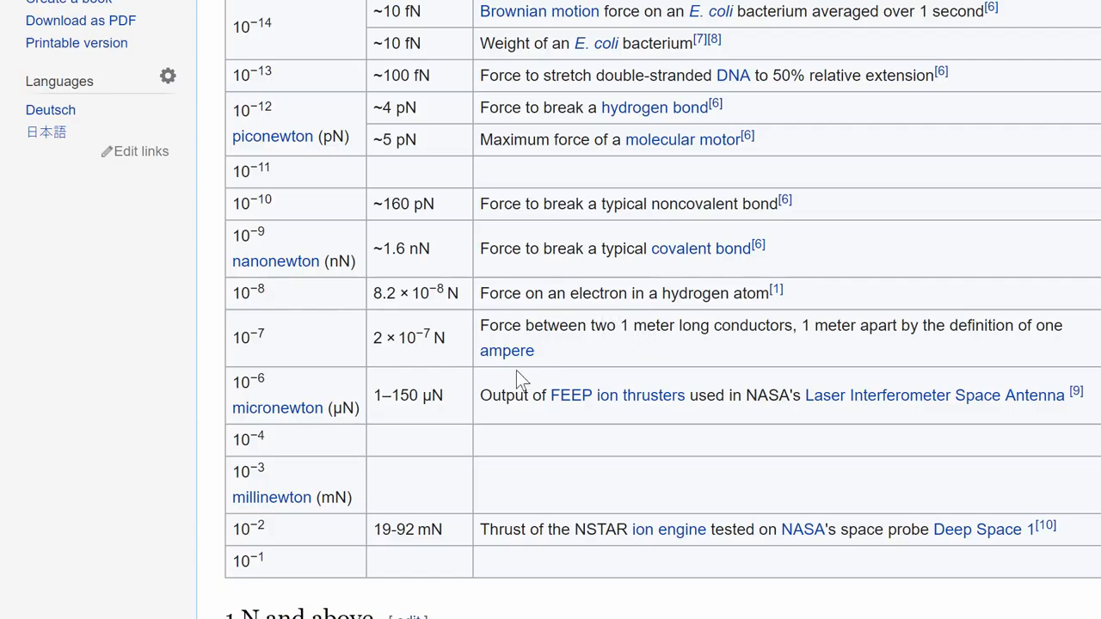
{"action": "mouse_move", "coordinate": [523, 392]}
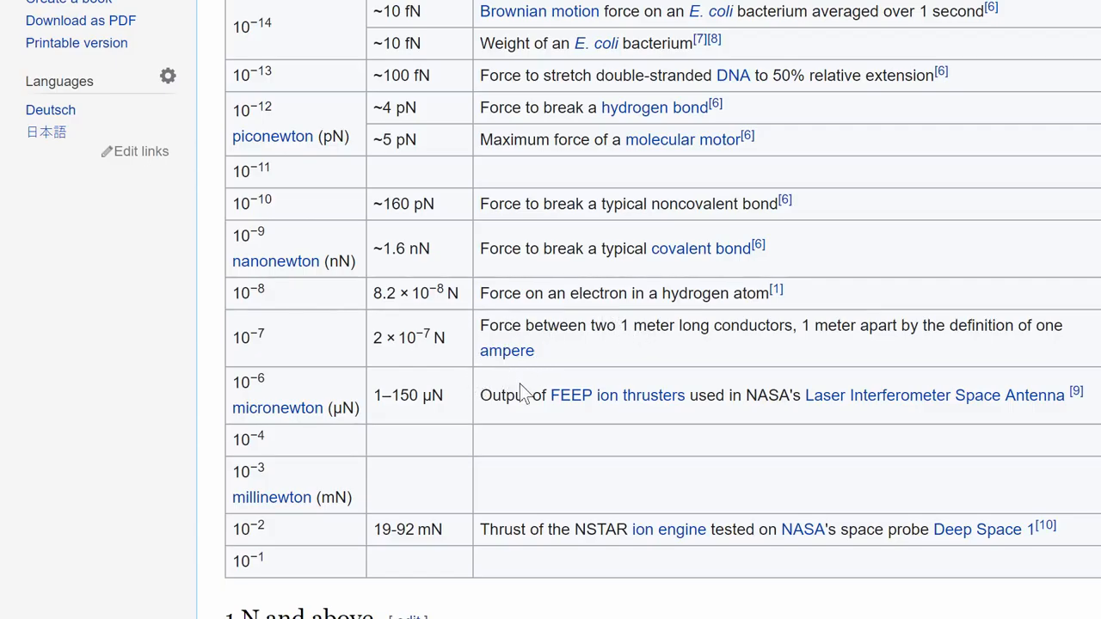
{"action": "mouse_move", "coordinate": [516, 532]}
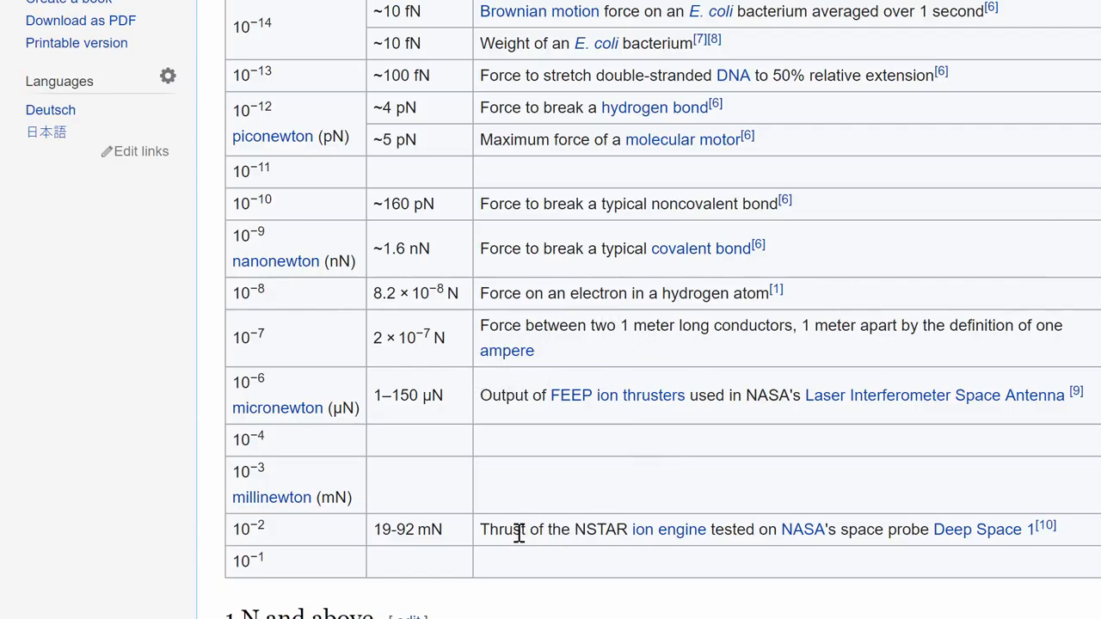
{"action": "mouse_move", "coordinate": [804, 537]}
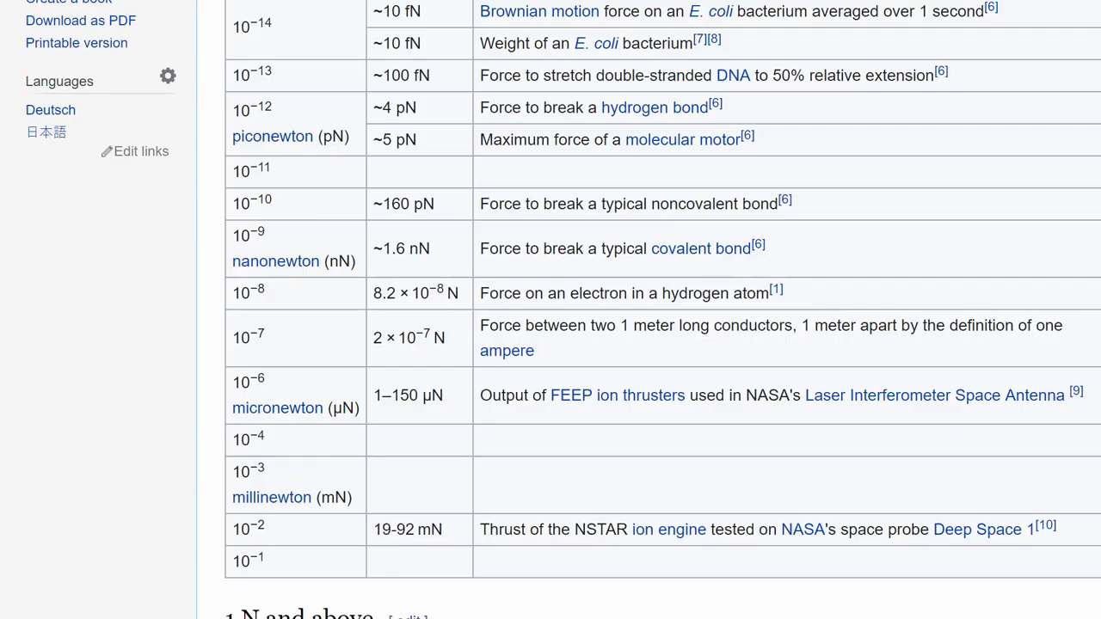
Scroll the force table from piconewtons down to the '1 N and above' section.
{"action": "scroll", "scroll_direction": "down", "scroll_amount": 3}
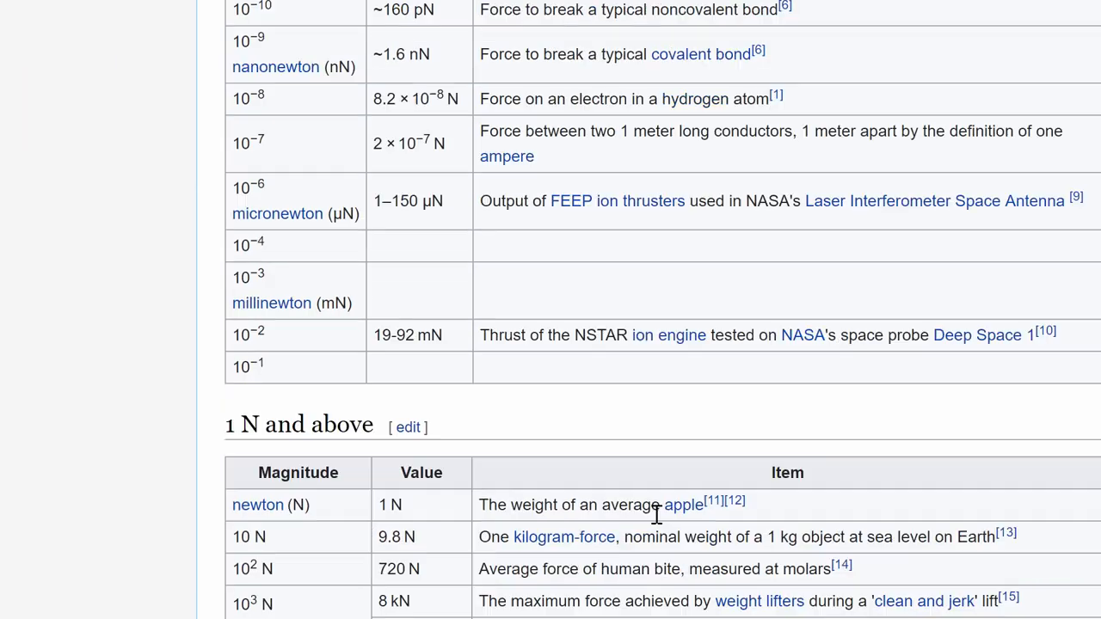
{"action": "mouse_move", "coordinate": [778, 513]}
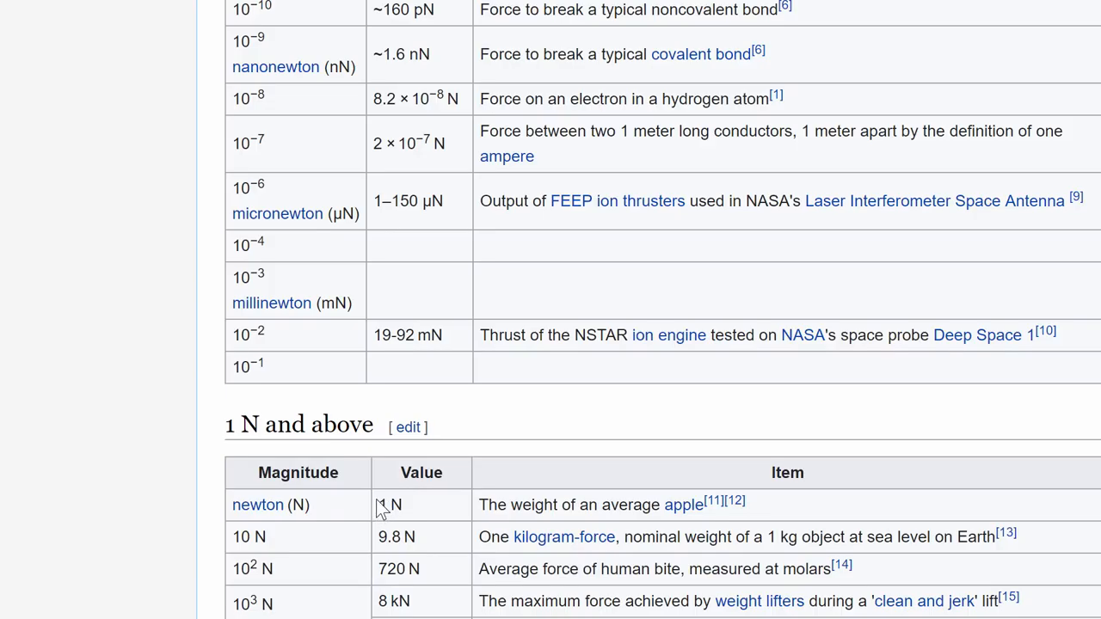
{"action": "mouse_move", "coordinate": [411, 513]}
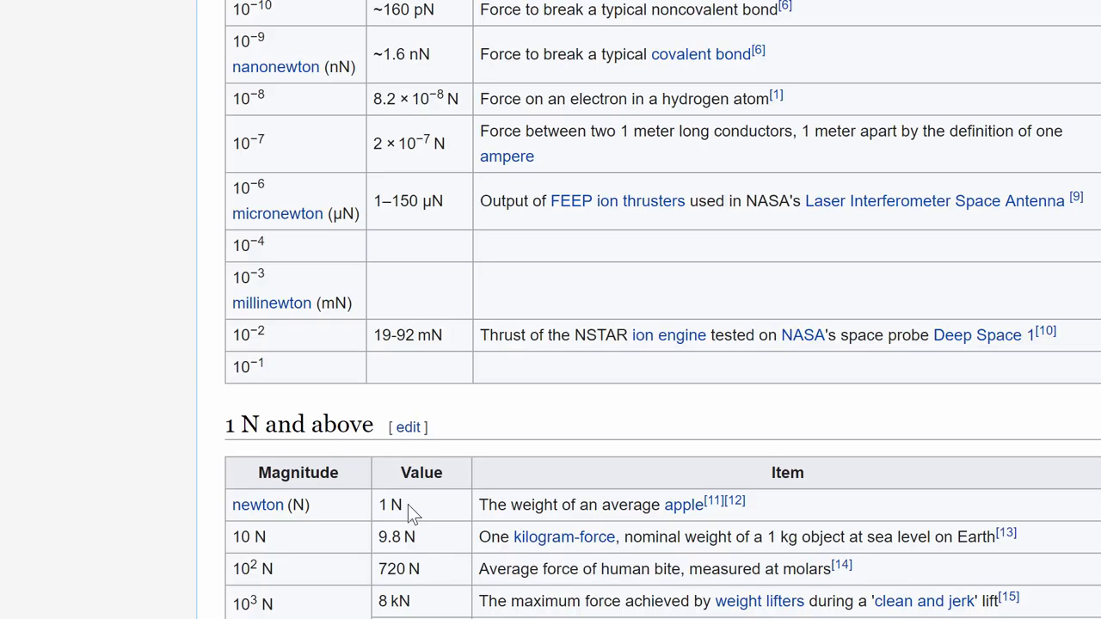
{"action": "scroll", "scroll_direction": "down", "scroll_amount": 3}
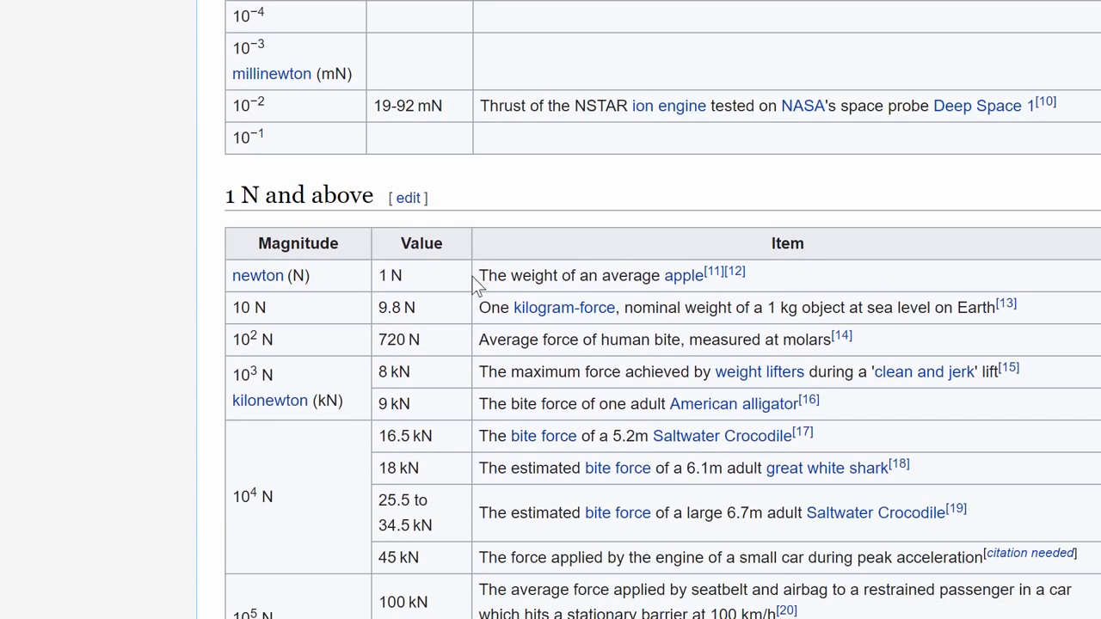
{"action": "scroll", "scroll_direction": "down", "scroll_amount": 3}
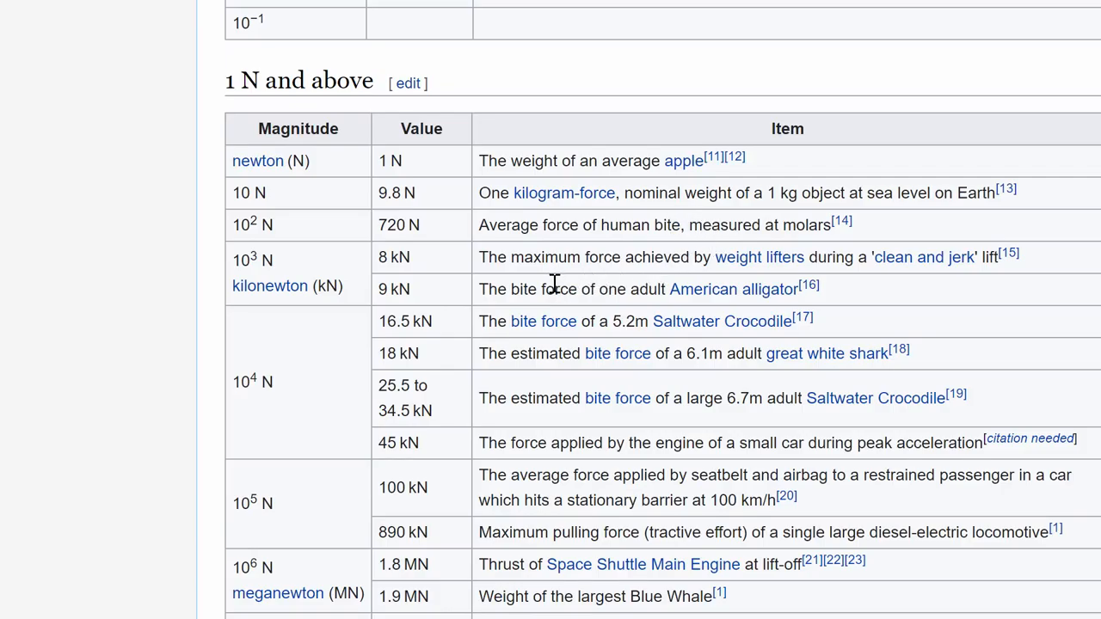
{"action": "mouse_move", "coordinate": [733, 289]}
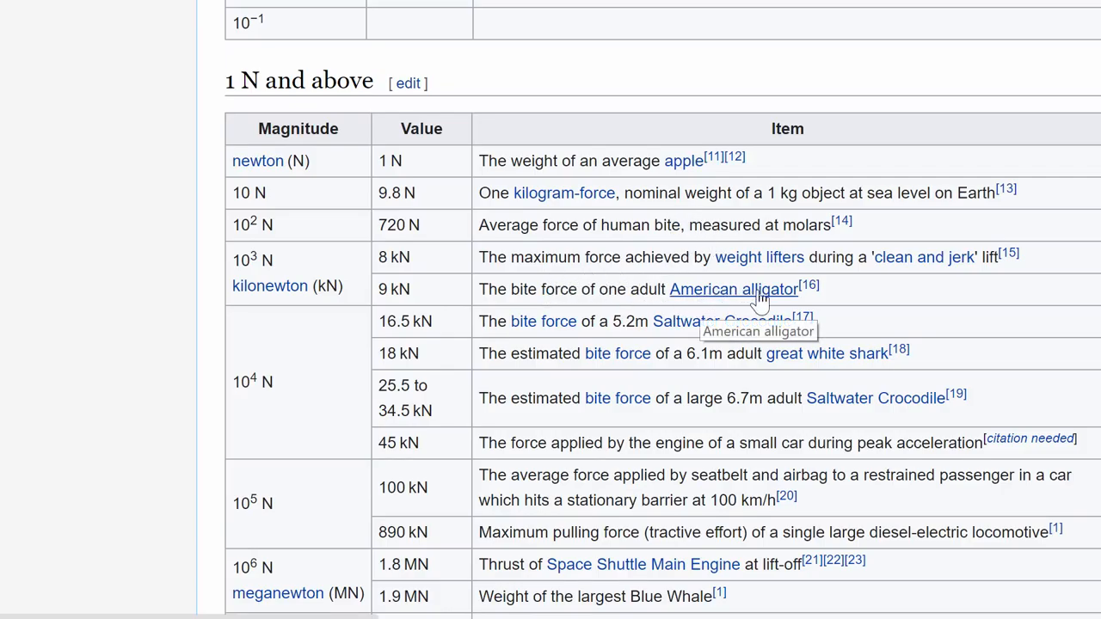
{"action": "mouse_move", "coordinate": [646, 353]}
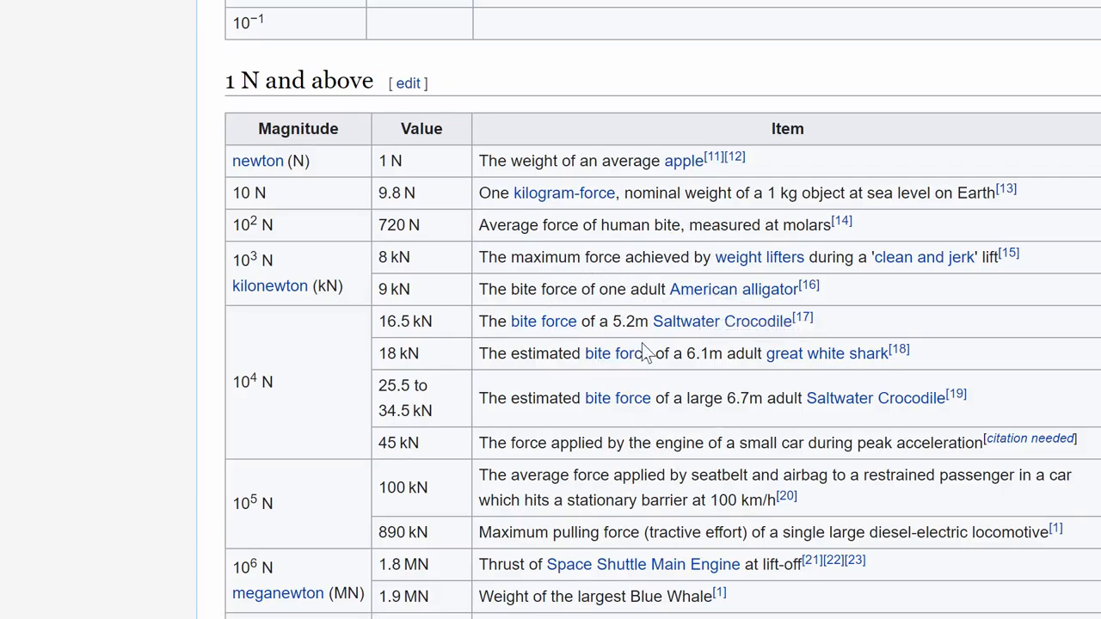
{"action": "scroll", "scroll_direction": "up", "scroll_amount": 3}
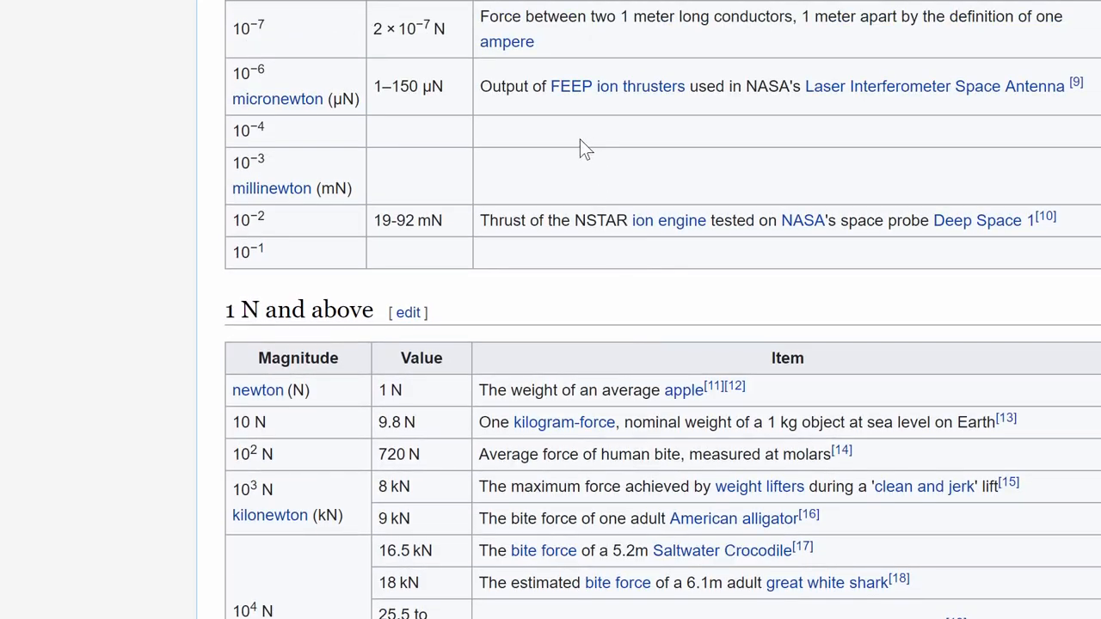
{"action": "mouse_move", "coordinate": [609, 519]}
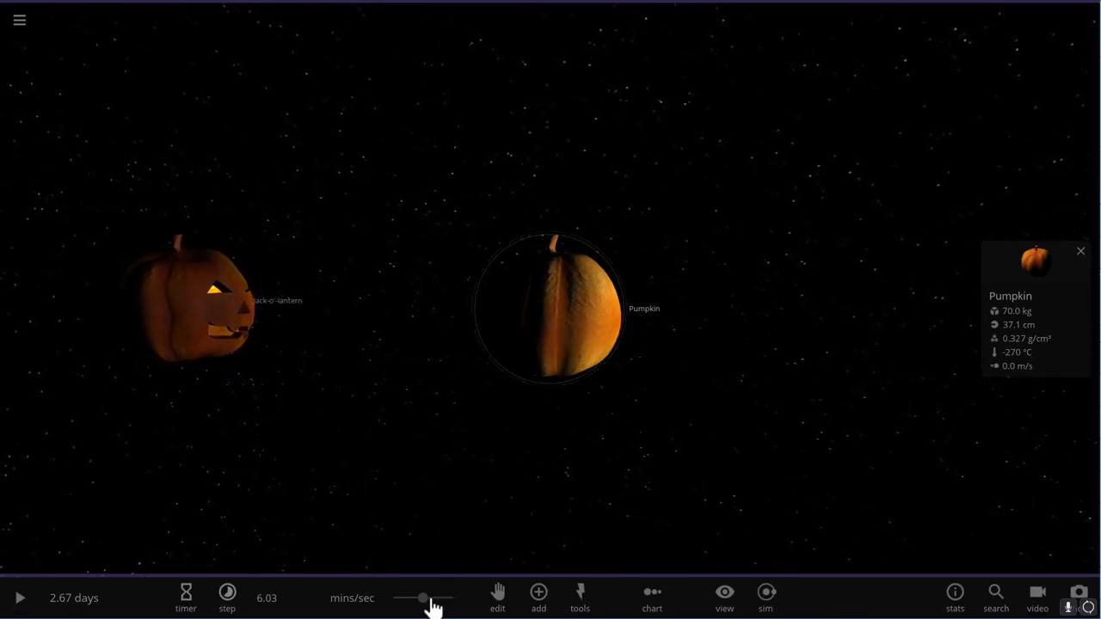
Raise the simulation speed and start the simulation running.
{"action": "left_click", "coordinate": [228, 599]}
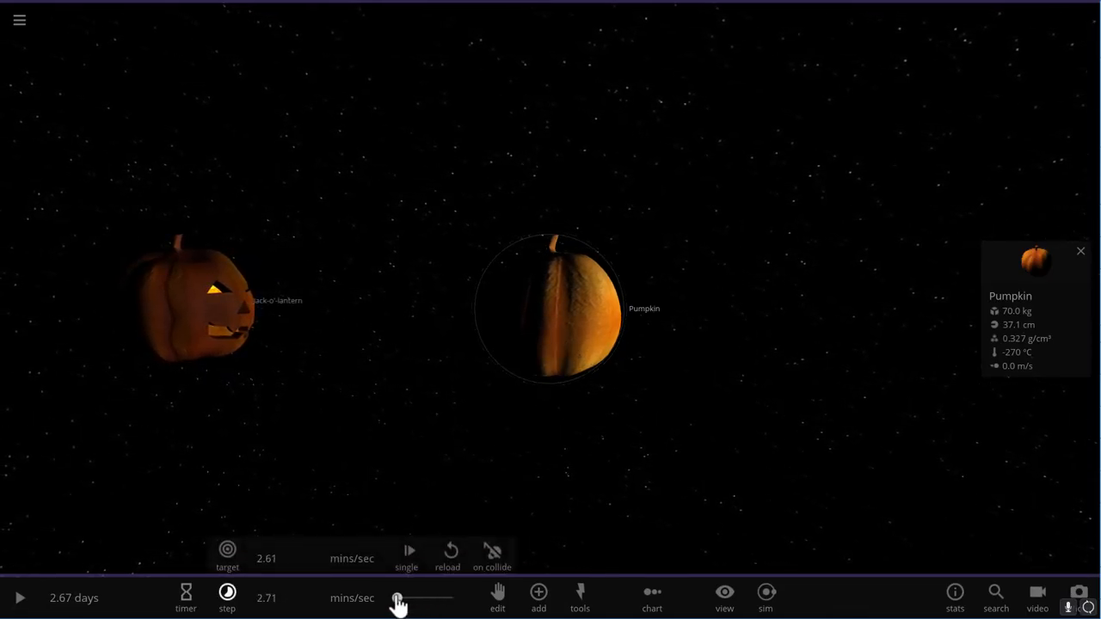
{"action": "left_click_drag", "start_coordinate": [399, 598], "coordinate": [423, 599]}
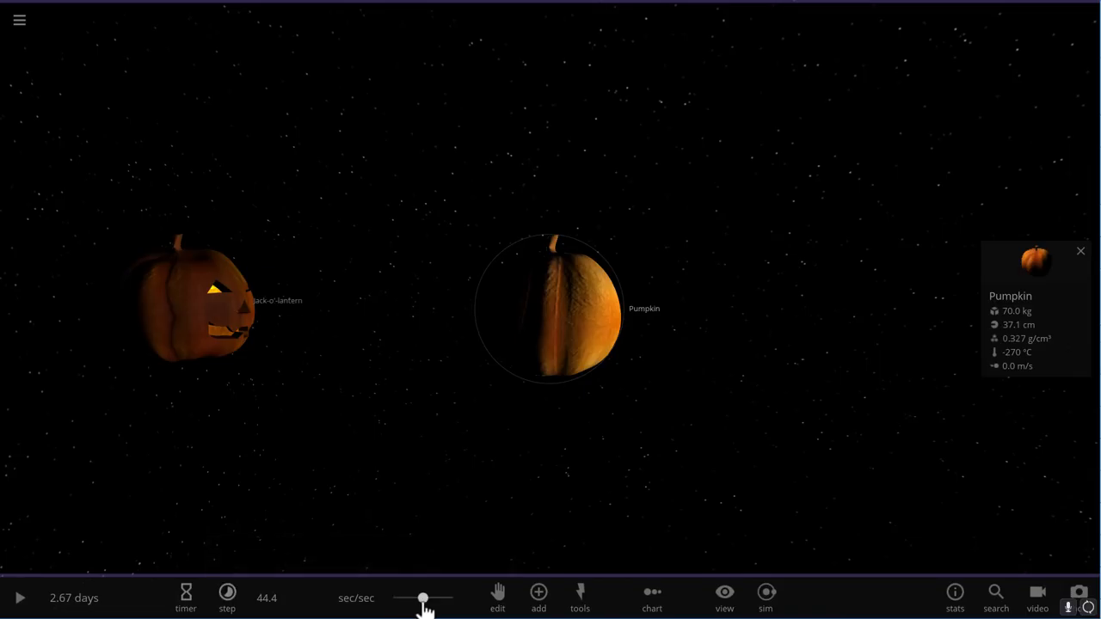
{"action": "left_click", "coordinate": [227, 599]}
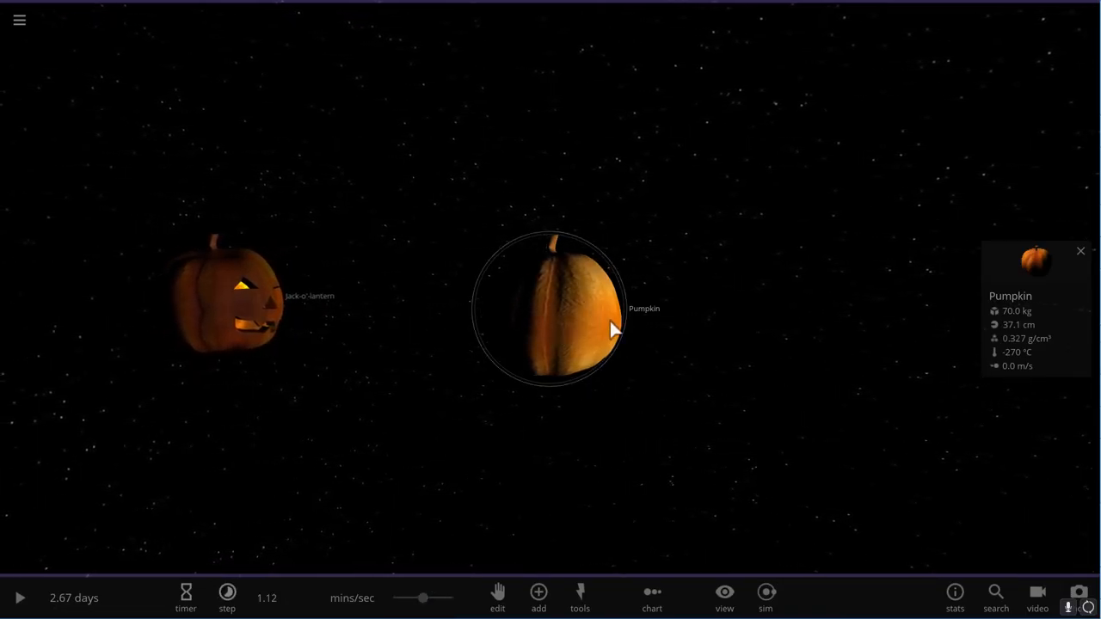
{"action": "left_click", "coordinate": [19, 599]}
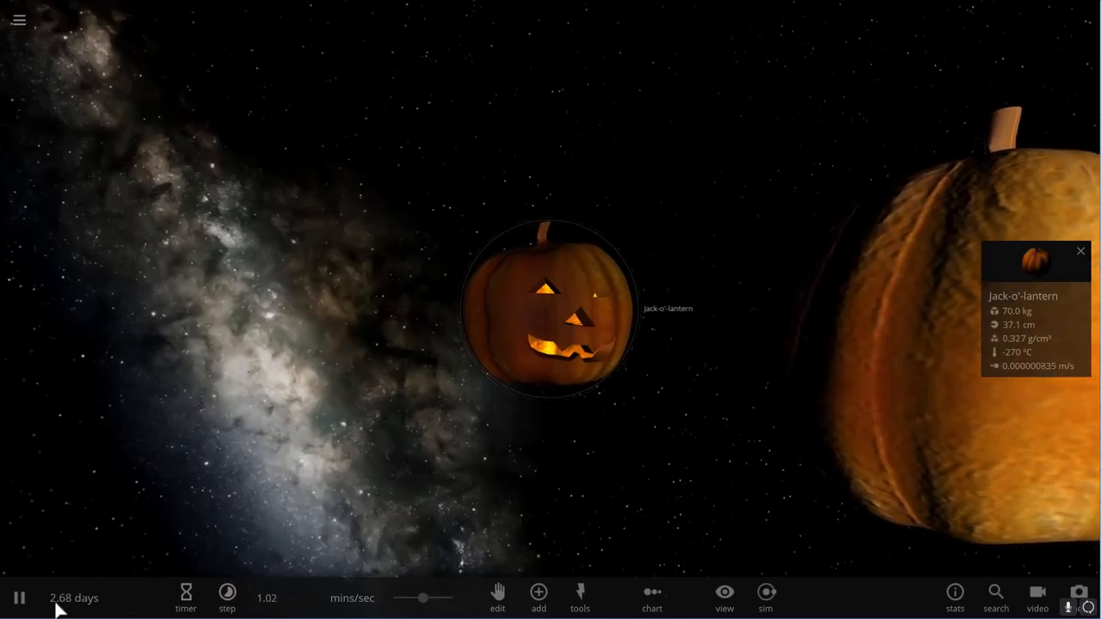
Keep increasing the time speed until the pumpkin and jack-o'-lantern drift together and touch.
{"action": "left_click_drag", "start_coordinate": [409, 599], "coordinate": [422, 599]}
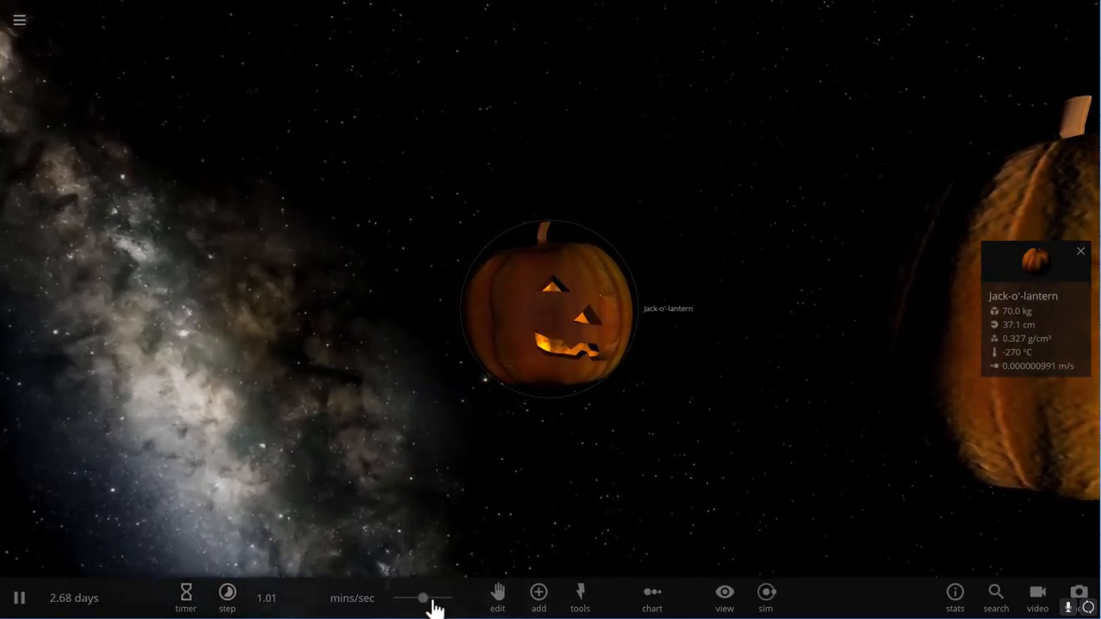
{"action": "left_click", "coordinate": [227, 599]}
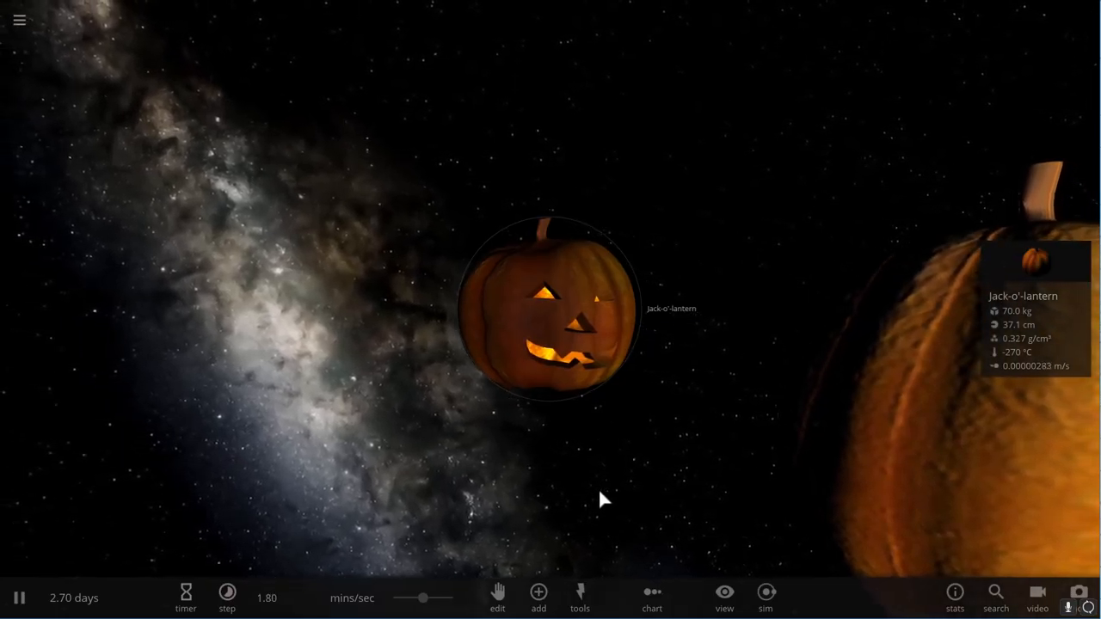
{"action": "left_click_drag", "start_coordinate": [413, 599], "coordinate": [427, 599]}
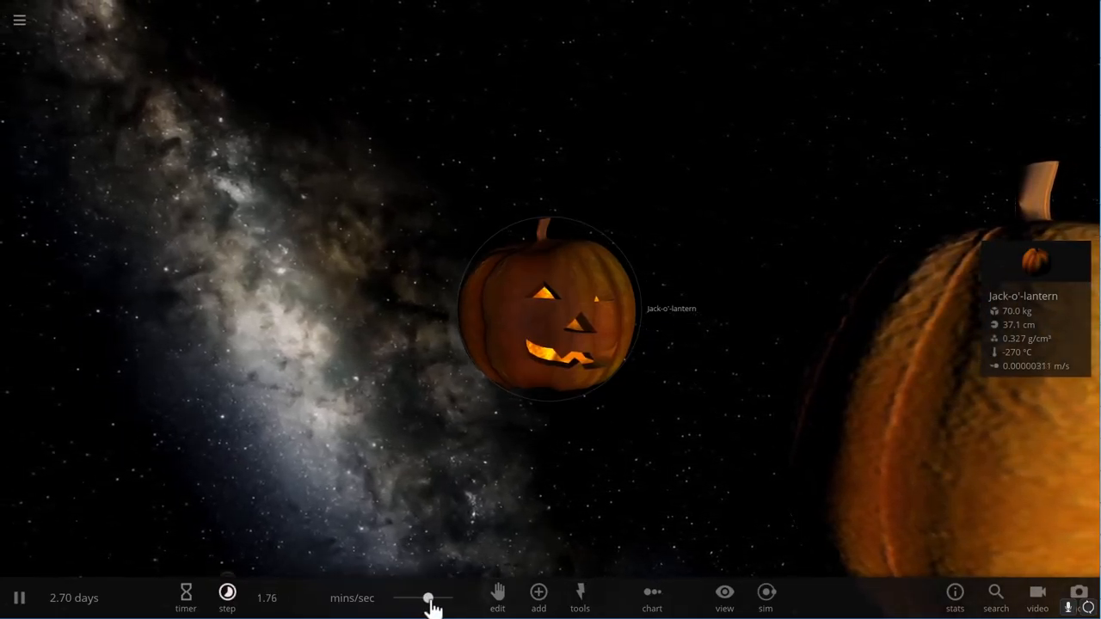
{"action": "left_click", "coordinate": [227, 598]}
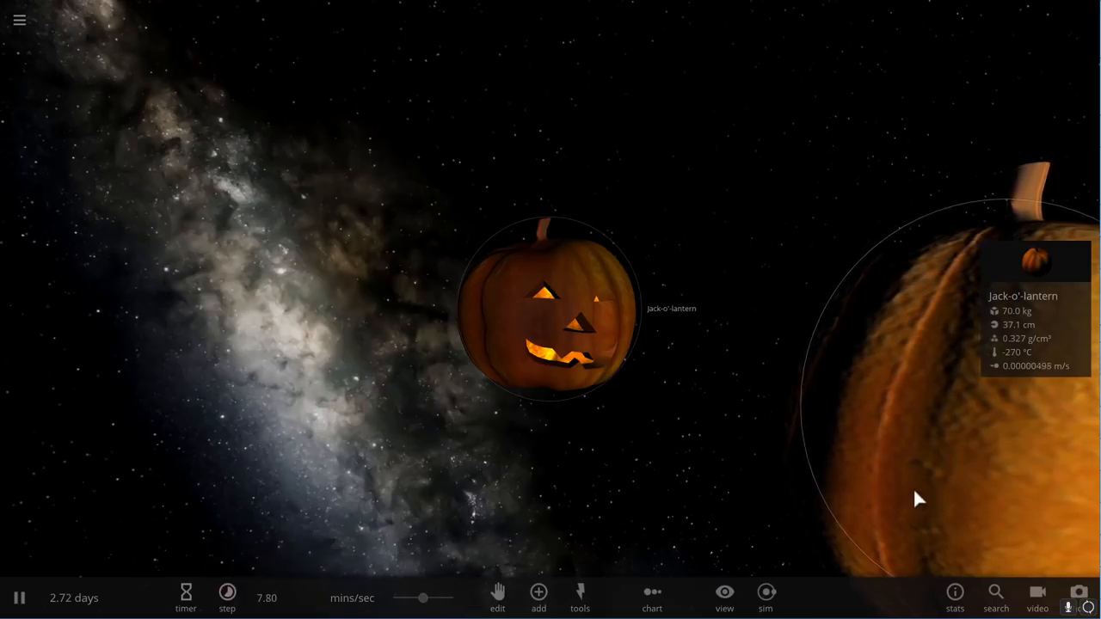
{"action": "mouse_move", "coordinate": [1082, 251]}
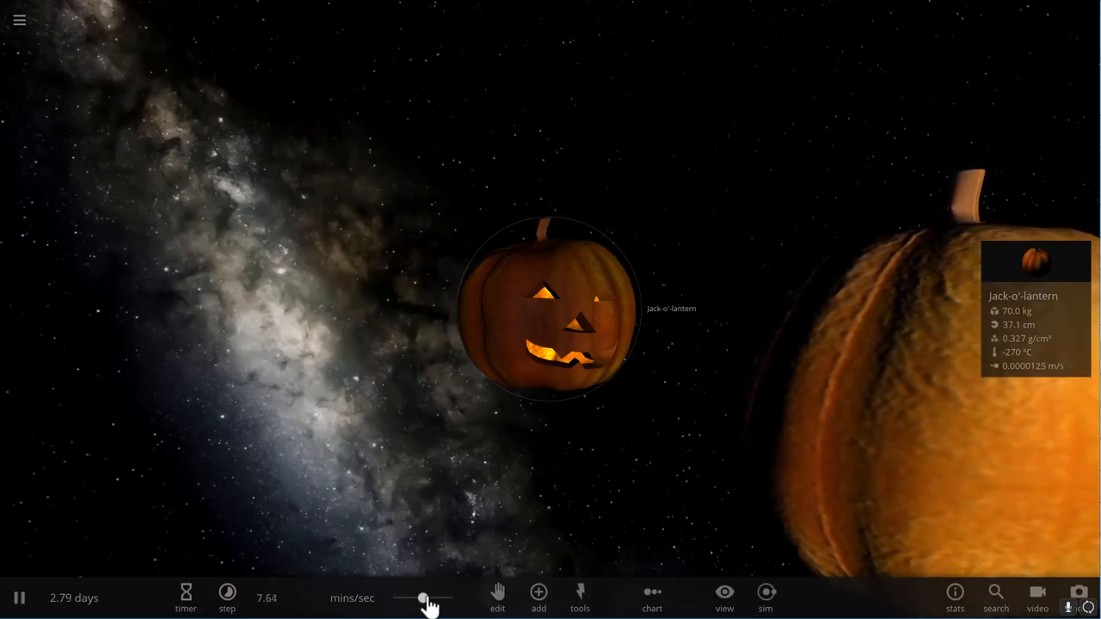
{"action": "left_click", "coordinate": [228, 599]}
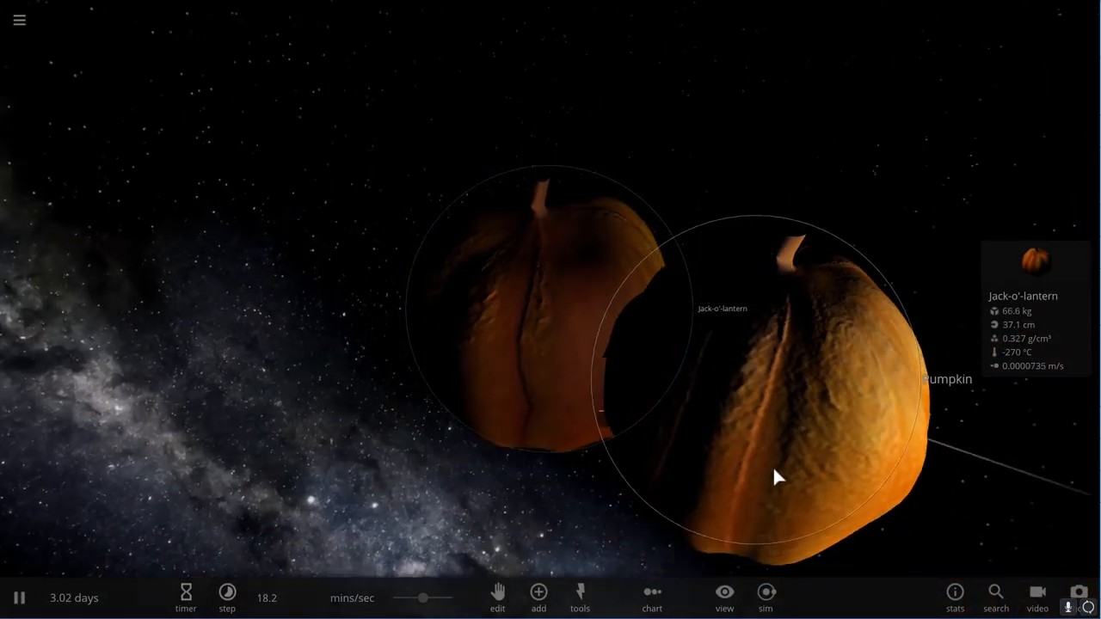
{"action": "left_click", "coordinate": [19, 599]}
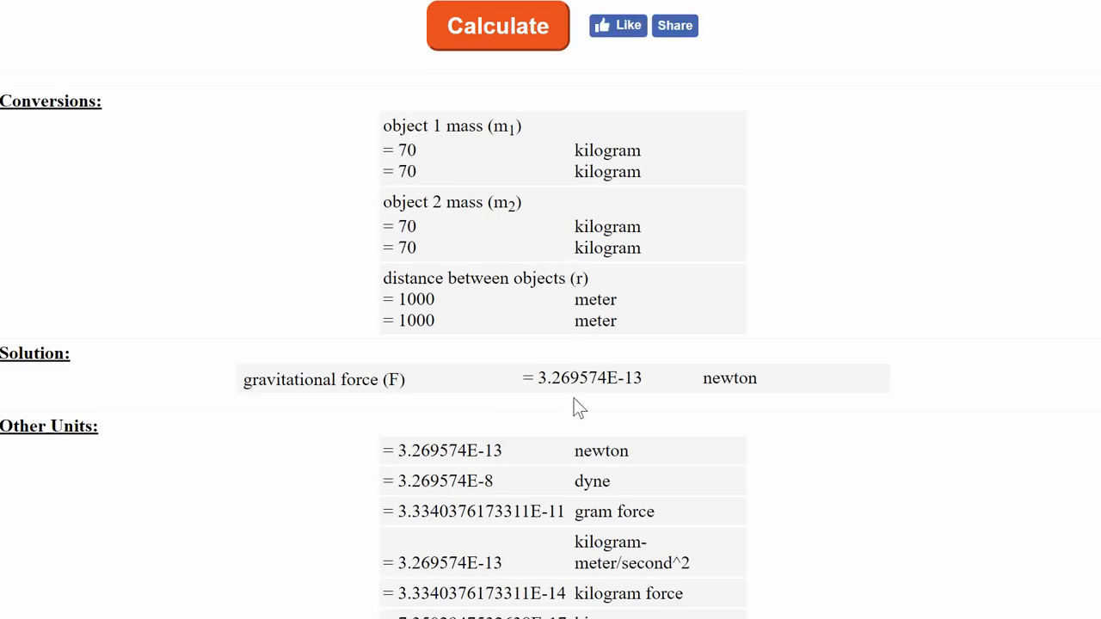
{"action": "mouse_move", "coordinate": [520, 458]}
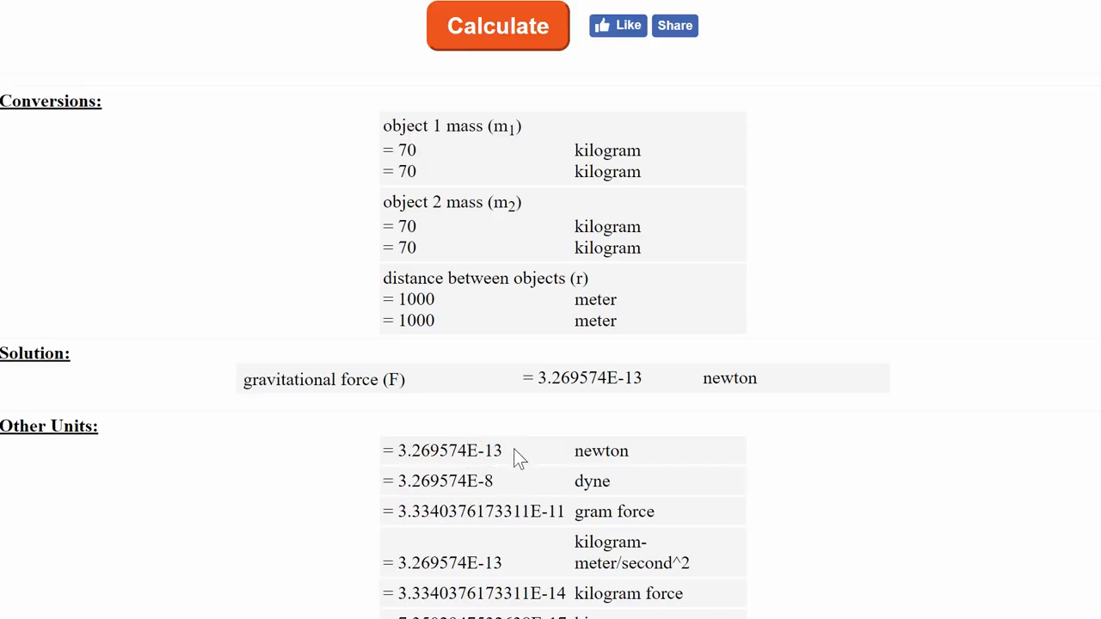
{"action": "mouse_move", "coordinate": [471, 405]}
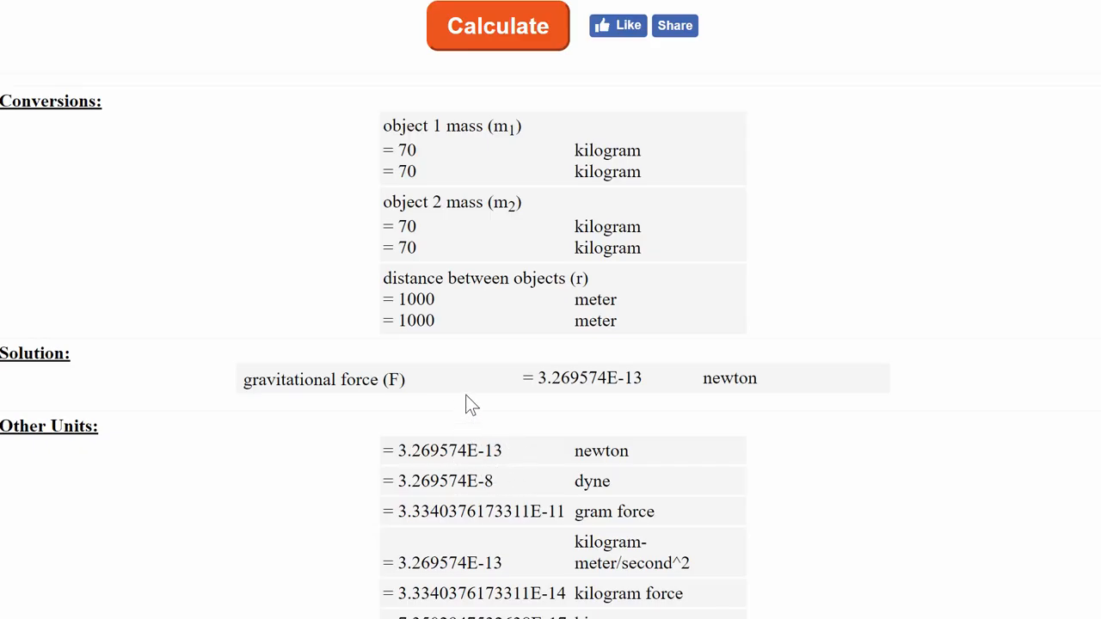
{"action": "mouse_move", "coordinate": [473, 279]}
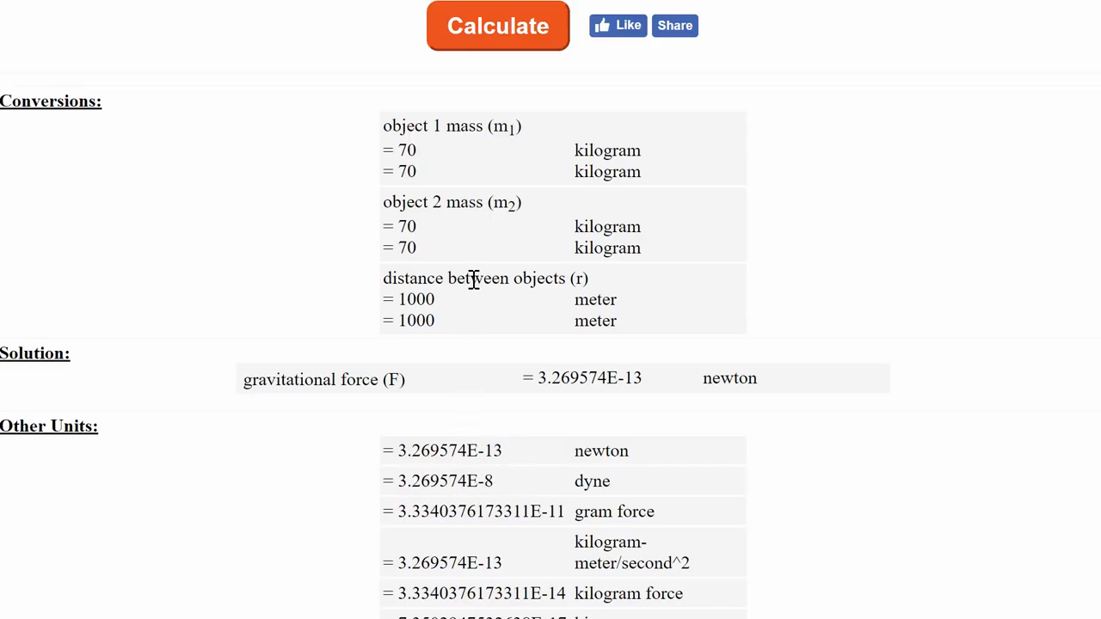
{"action": "mouse_move", "coordinate": [537, 152]}
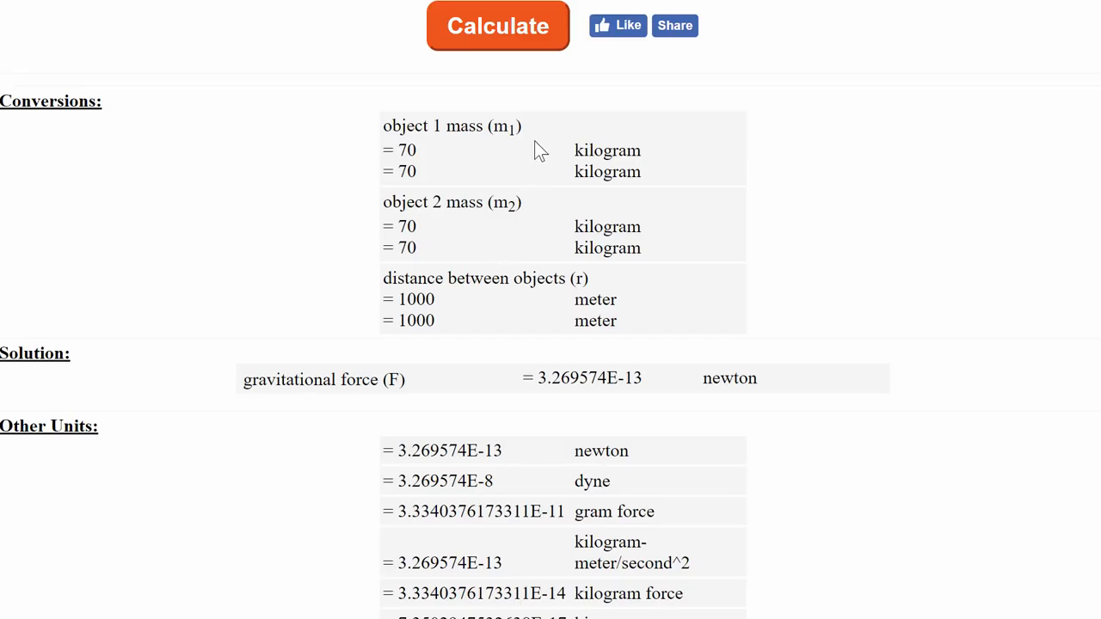
{"action": "mouse_move", "coordinate": [497, 286]}
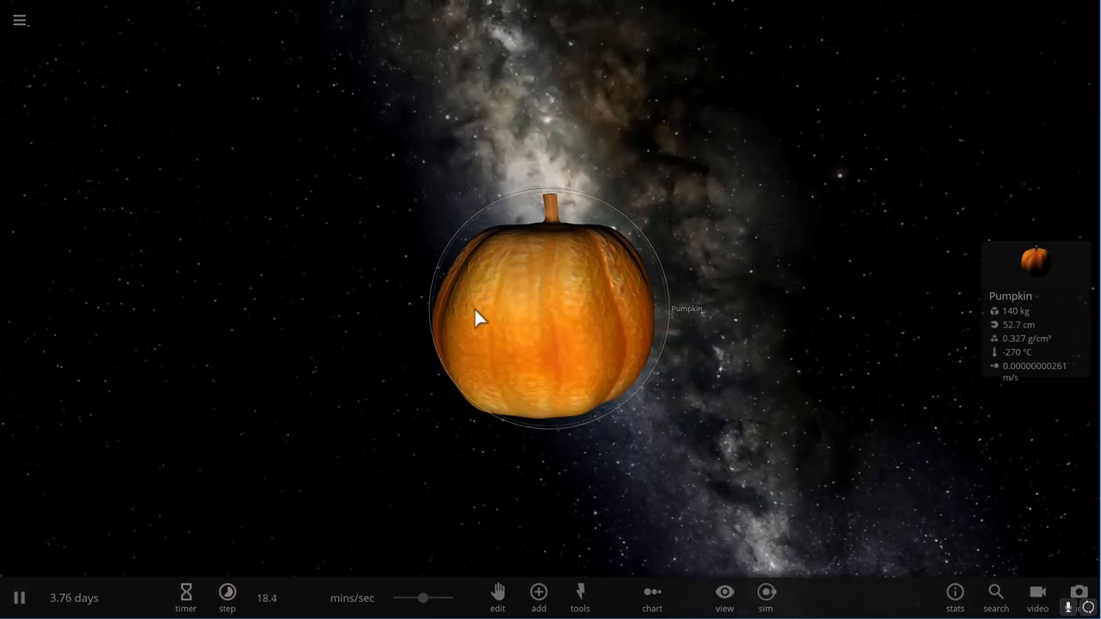
Add a pumpkin and a 70 kg jack-o'-lantern from the object catalogue, placed well apart.
{"action": "left_click", "coordinate": [537, 599]}
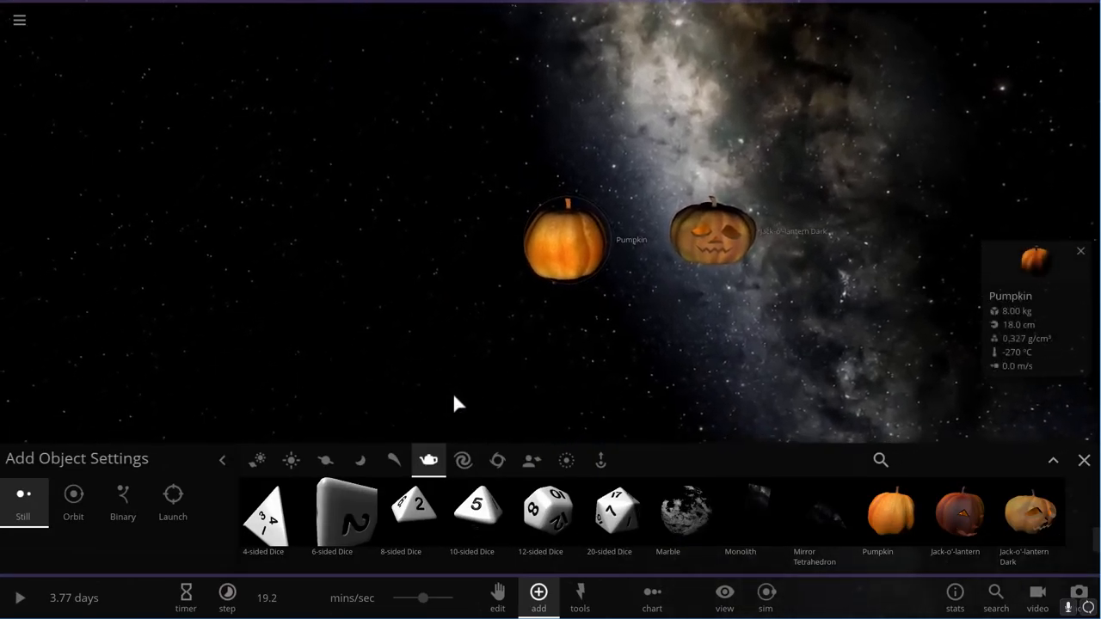
{"action": "left_click", "coordinate": [1085, 461]}
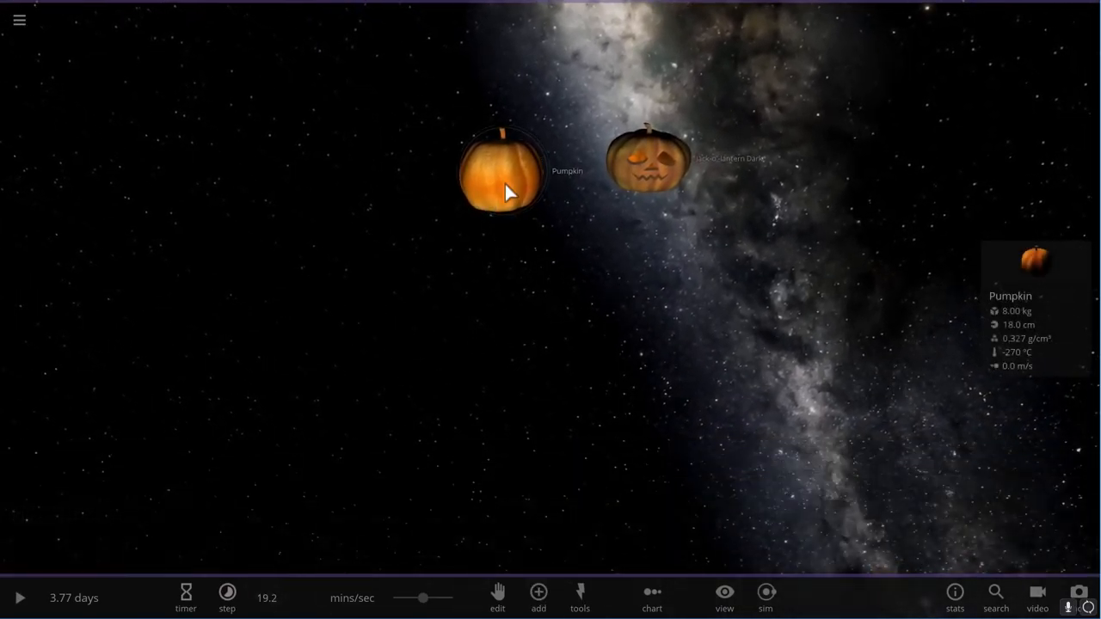
{"action": "left_click_drag", "start_coordinate": [508, 193], "coordinate": [611, 341]}
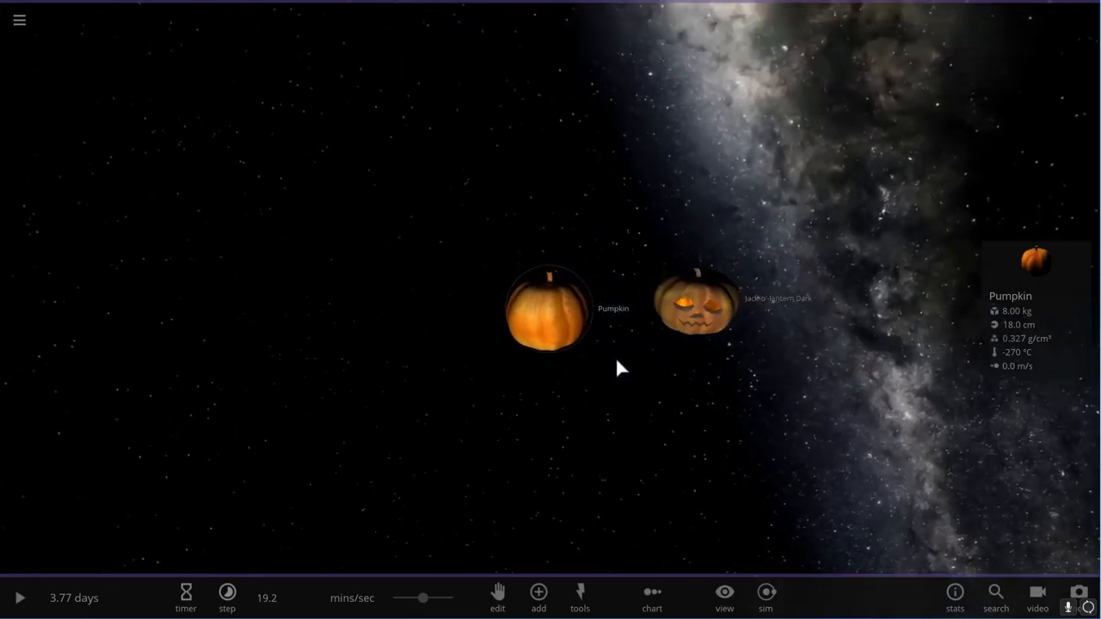
Orbit the view around the scene and focus the camera on the jack-o'-lantern.
{"action": "left_click_drag", "start_coordinate": [619, 370], "coordinate": [757, 267]}
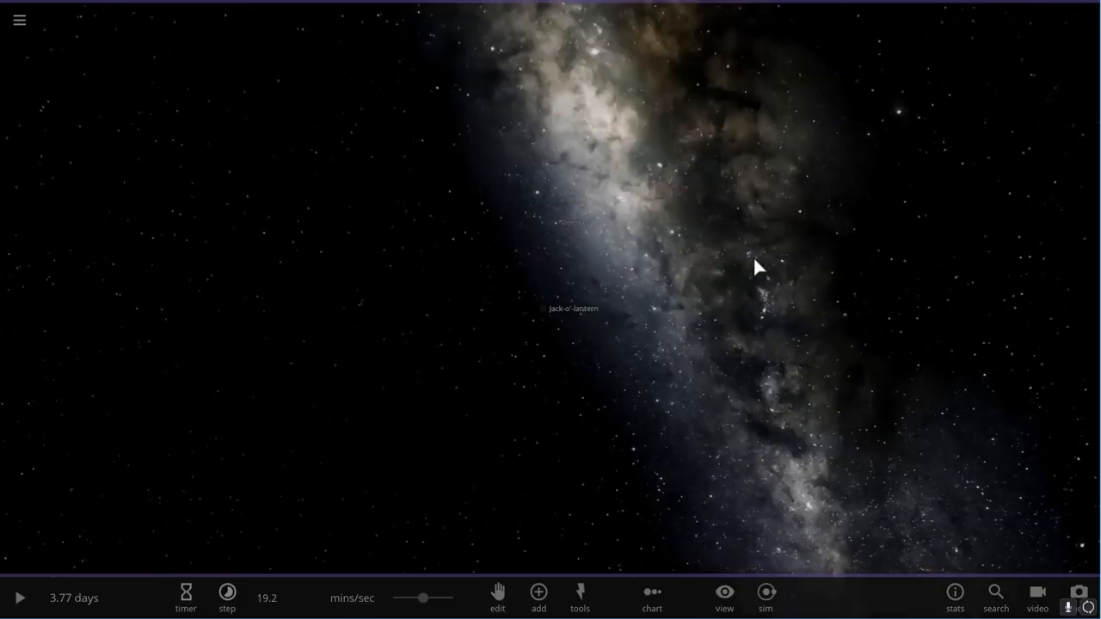
{"action": "left_click_drag", "start_coordinate": [757, 266], "coordinate": [513, 337]}
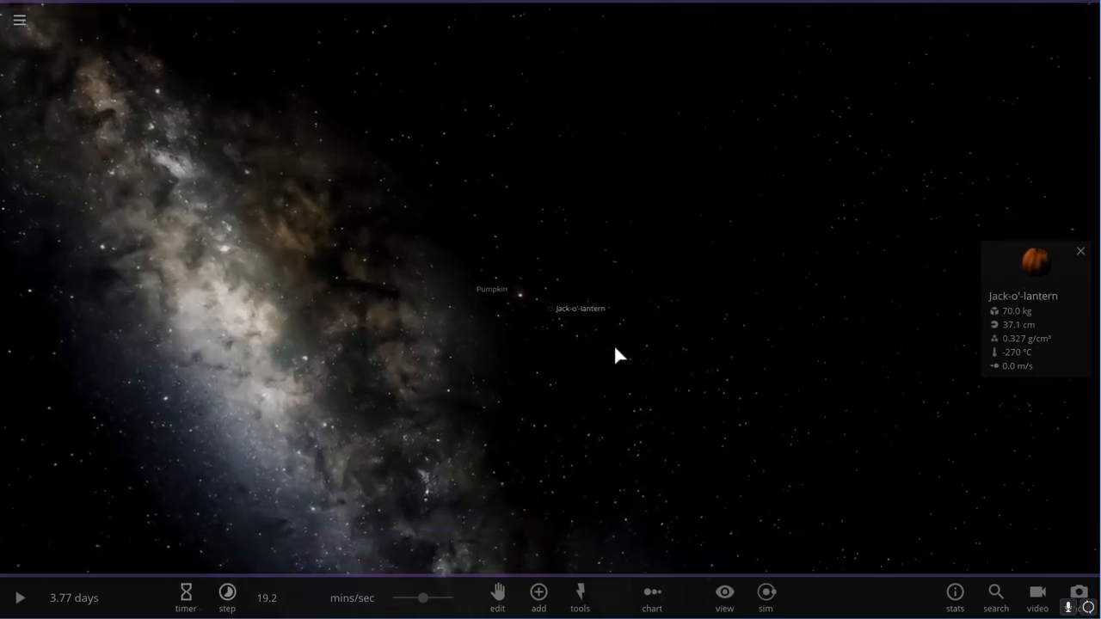
{"action": "left_click", "coordinate": [581, 308]}
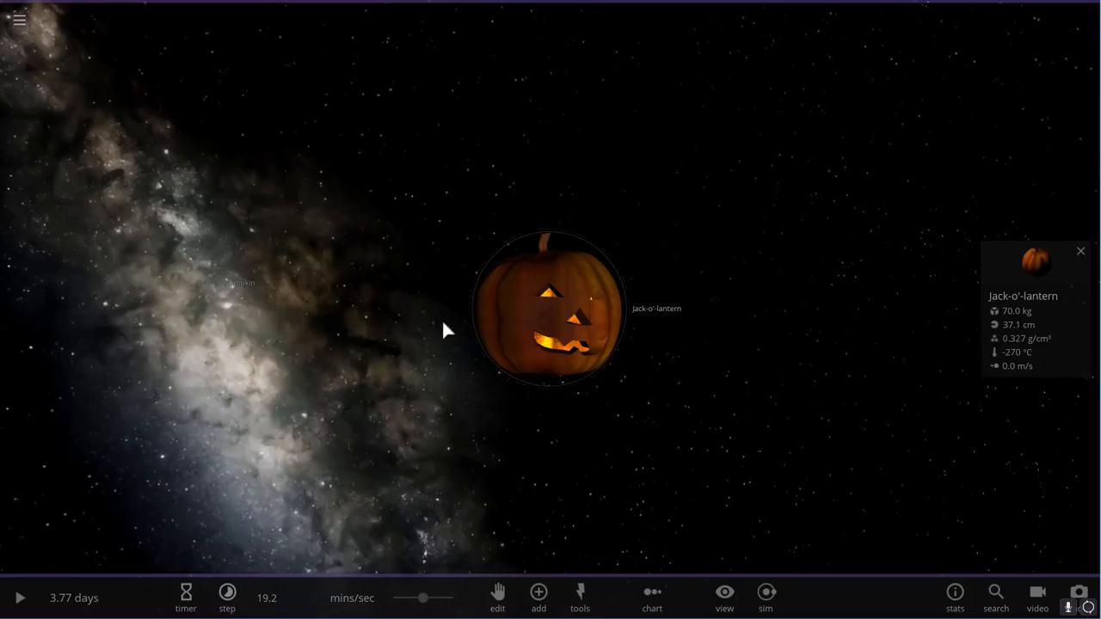
{"action": "mouse_move", "coordinate": [85, 604]}
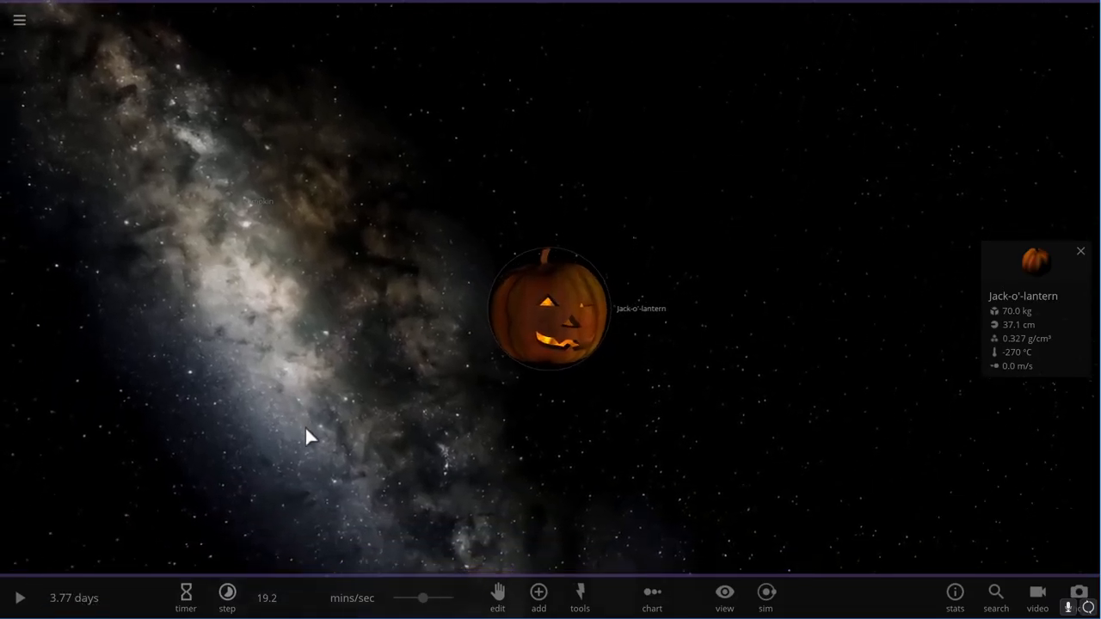
Start the simulation and raise the time speed to hours per second.
{"action": "left_click", "coordinate": [19, 599]}
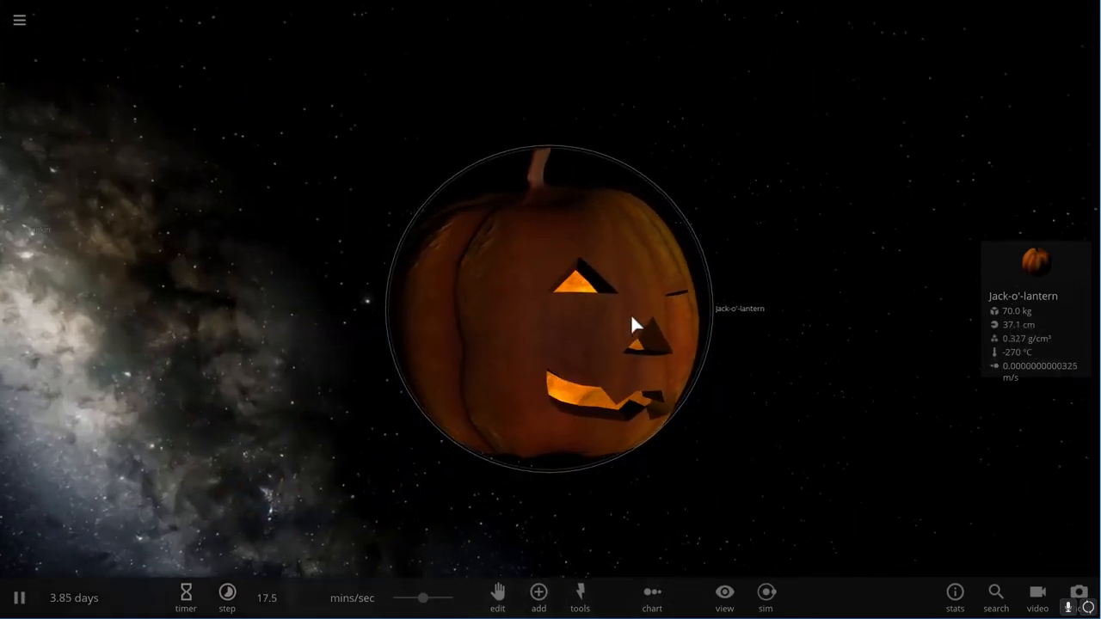
{"action": "scroll", "scroll_direction": "down", "scroll_amount": 3}
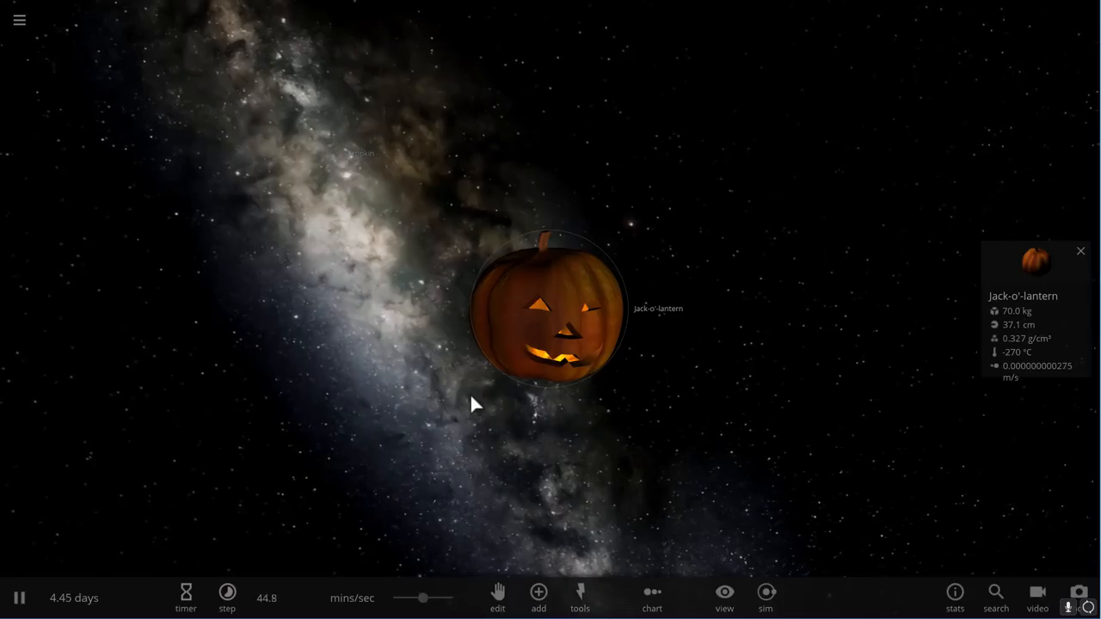
{"action": "left_click", "coordinate": [227, 598]}
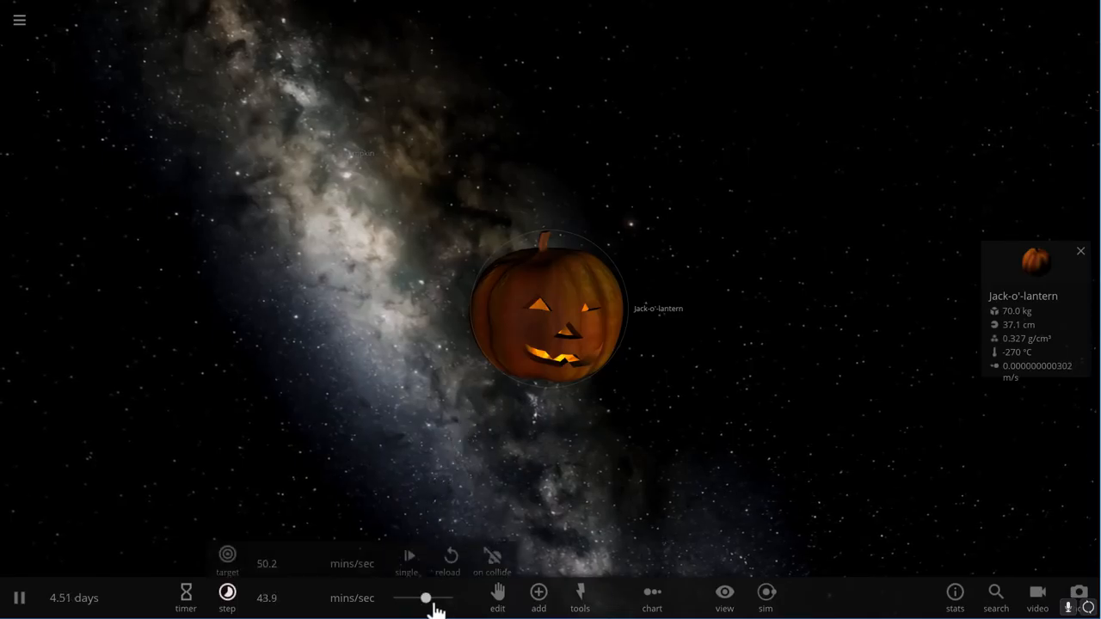
{"action": "left_click_drag", "start_coordinate": [425, 599], "coordinate": [422, 599]}
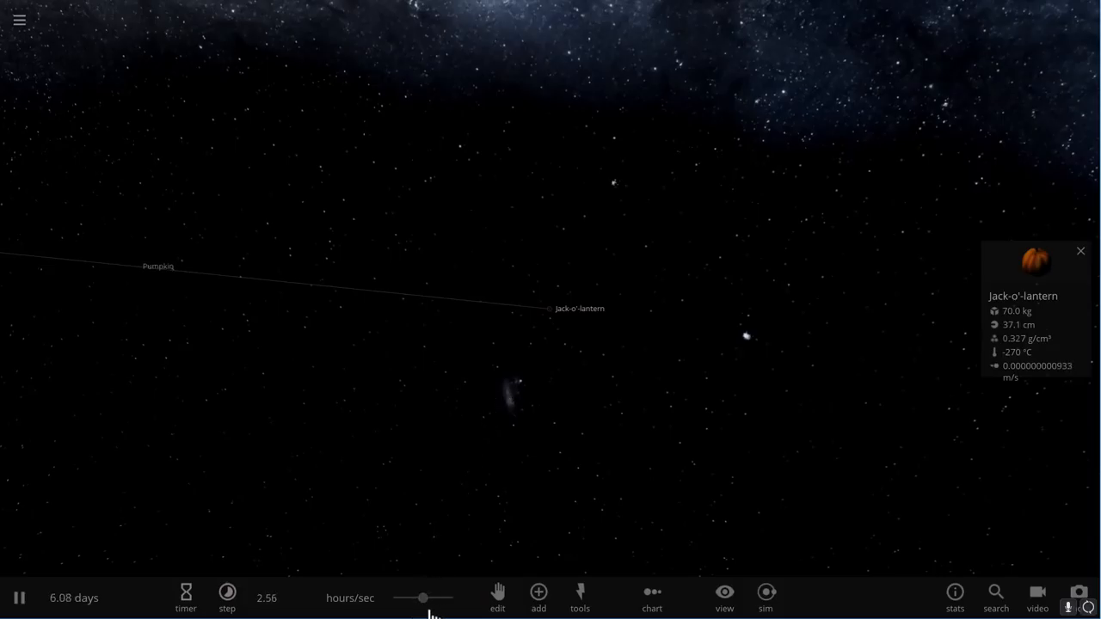
Select the Pumpkin and let the simulation run to about 11.5 years.
{"action": "left_click", "coordinate": [227, 599]}
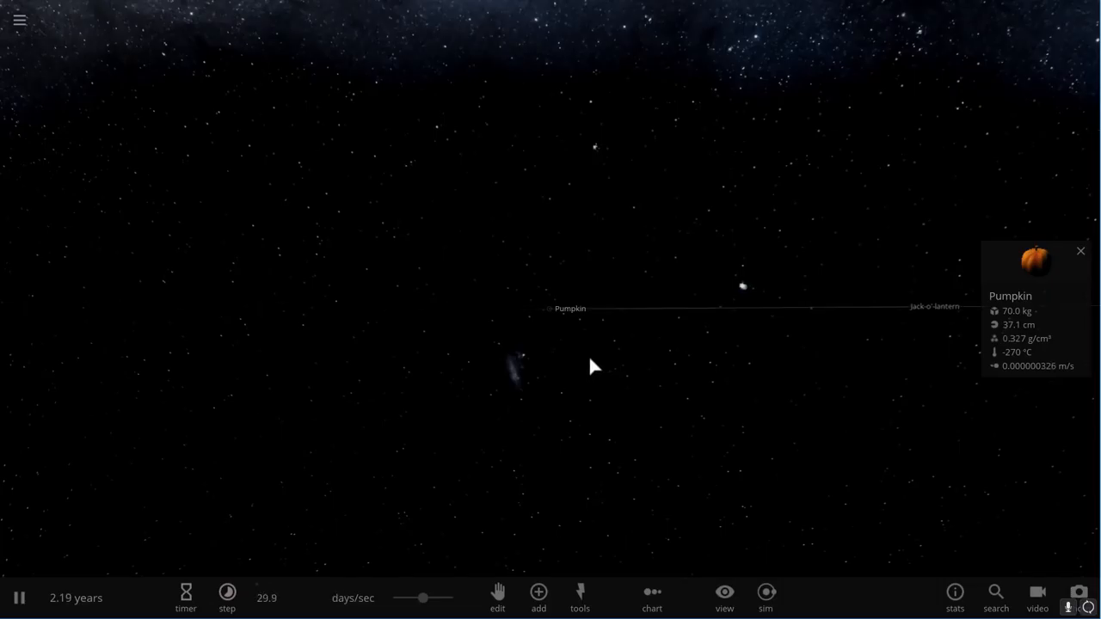
{"action": "left_click", "coordinate": [227, 599]}
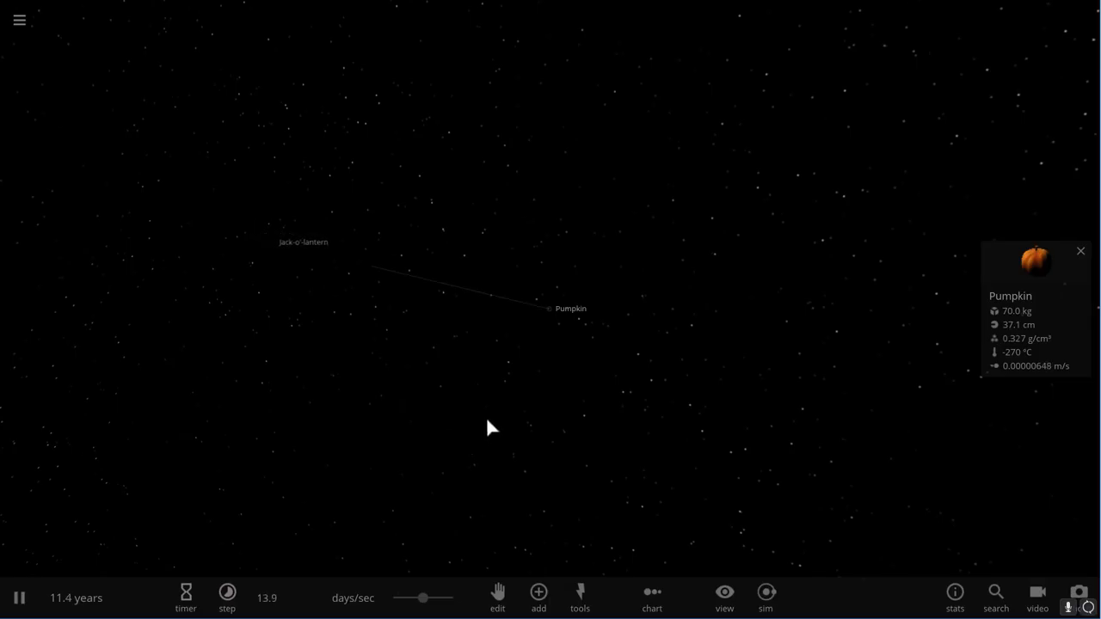
Slow time down to minutes per second as the two pumpkins close in.
{"action": "left_click", "coordinate": [227, 599]}
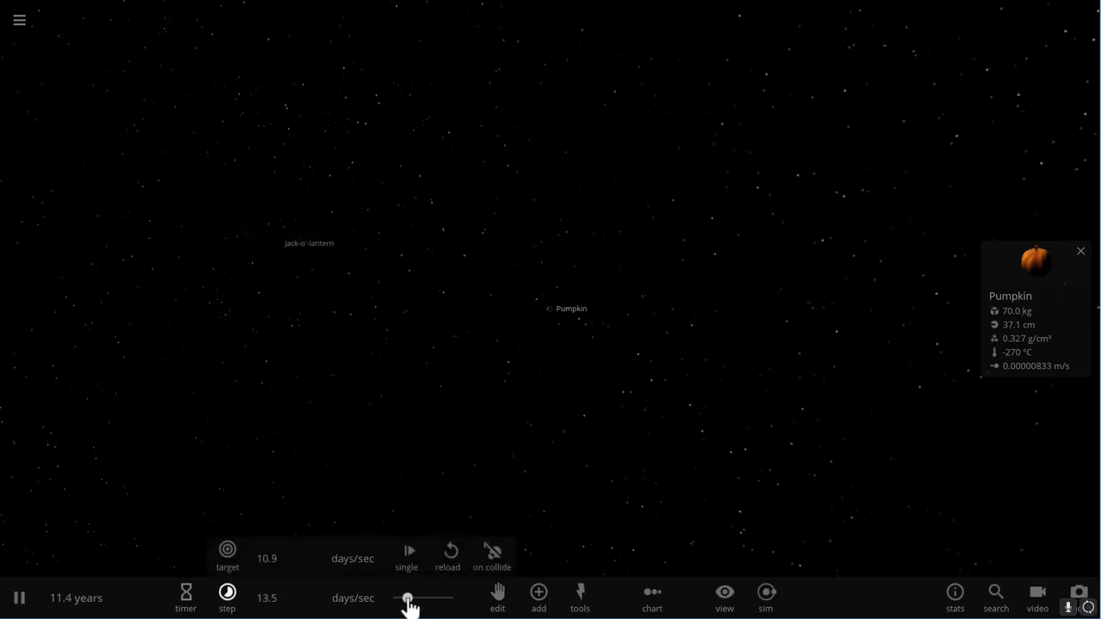
{"action": "left_click_drag", "start_coordinate": [406, 598], "coordinate": [421, 599]}
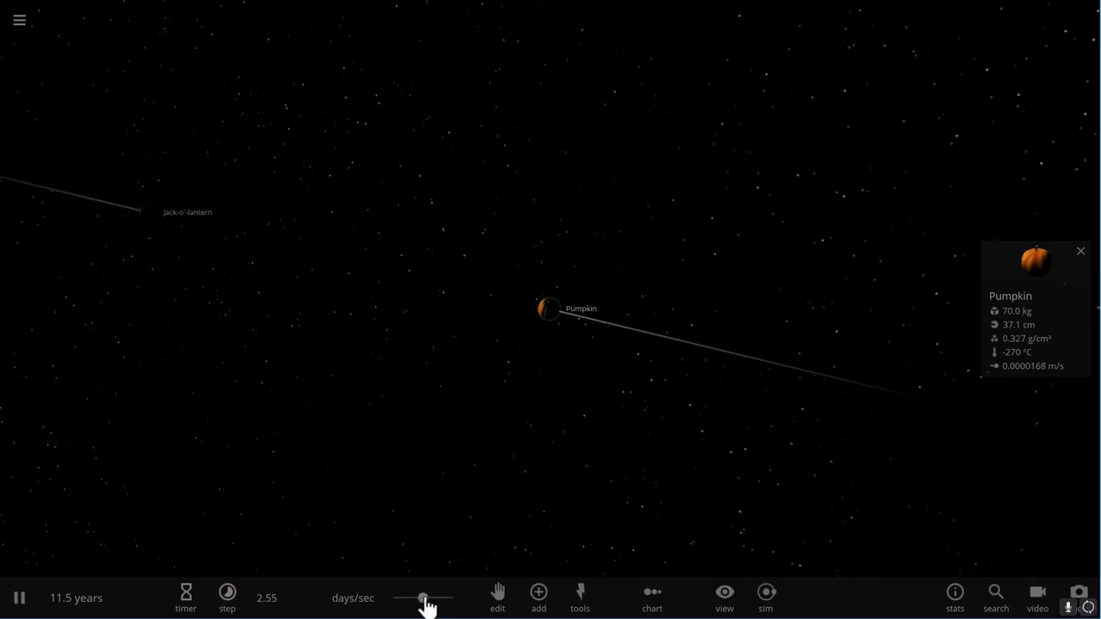
{"action": "left_click", "coordinate": [228, 599]}
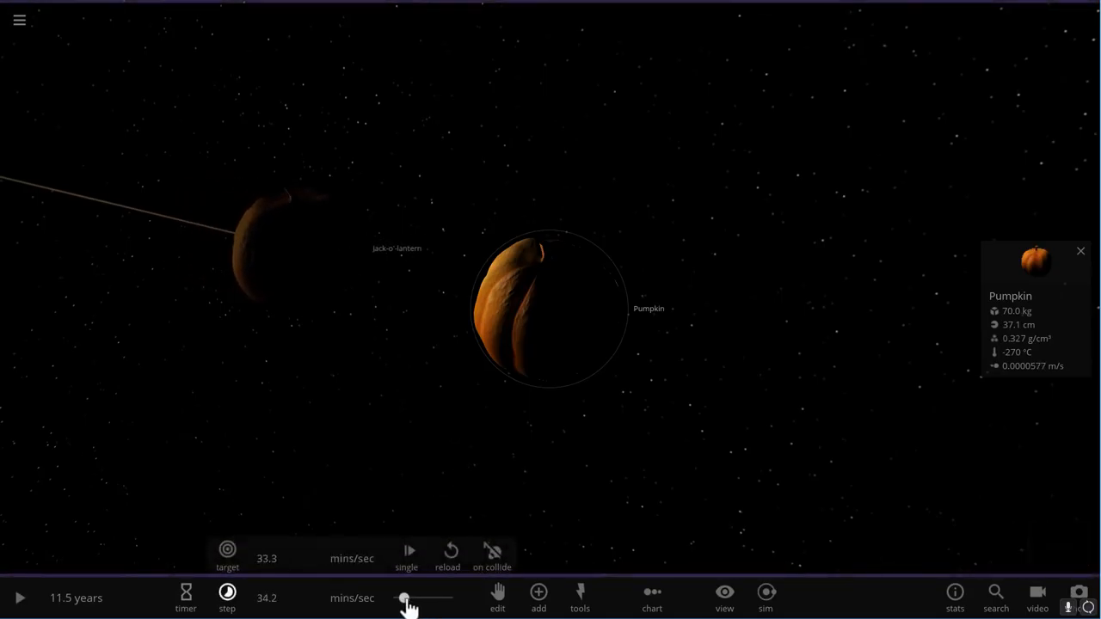
Pause as the pumpkins touch, then resume until they merge into one 140 kg jack-o'-lantern.
{"action": "left_click", "coordinate": [21, 599]}
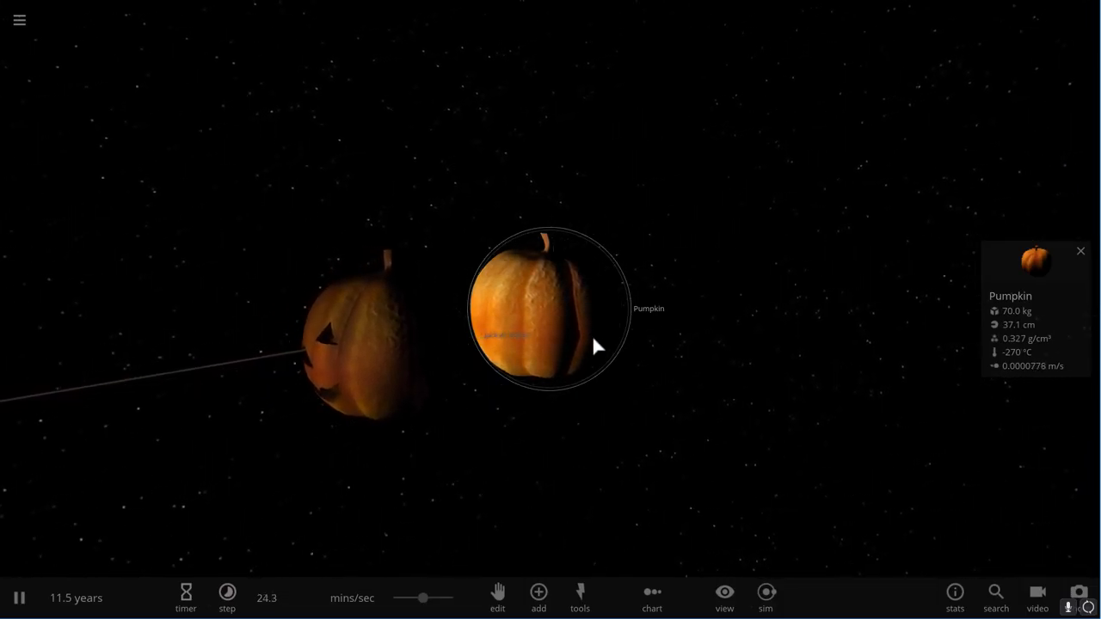
{"action": "left_click", "coordinate": [19, 599]}
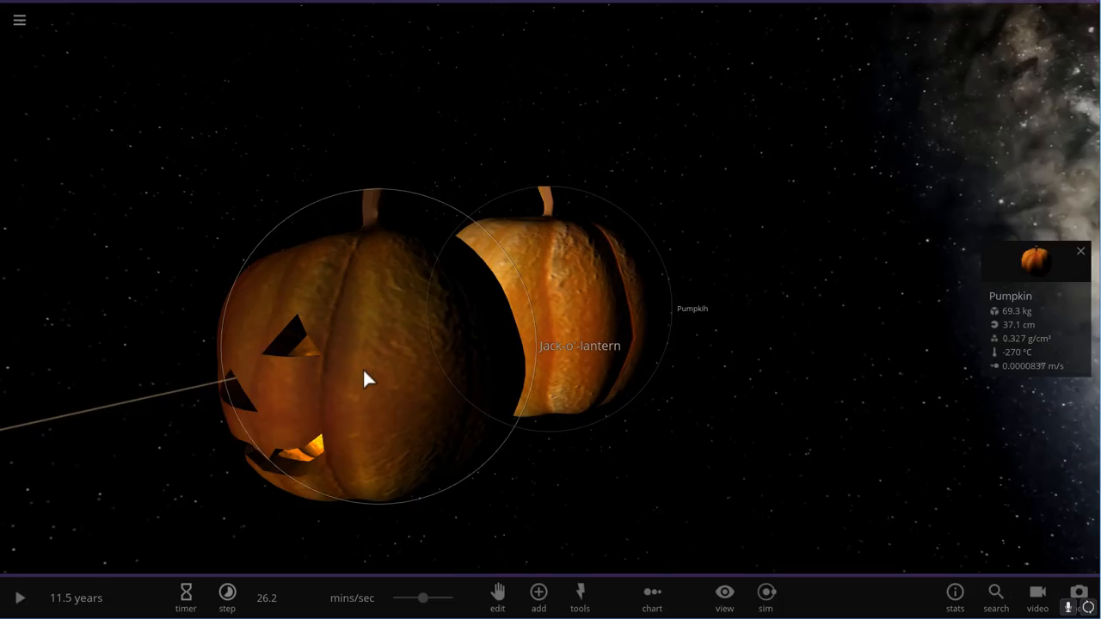
{"action": "mouse_move", "coordinate": [382, 382]}
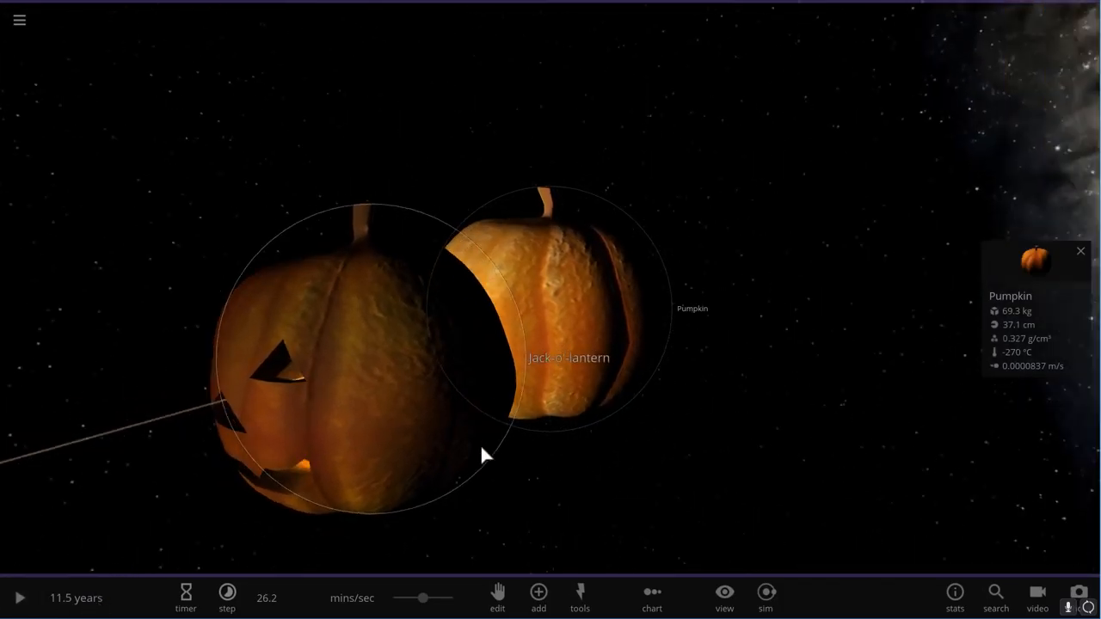
{"action": "left_click", "coordinate": [20, 599]}
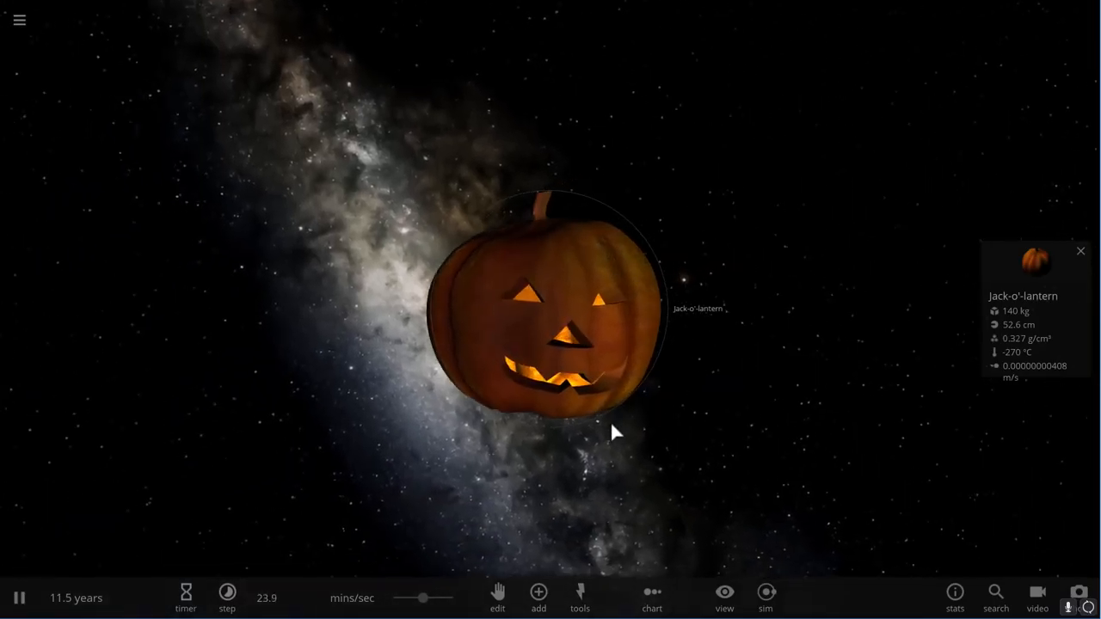
{"action": "left_click_drag", "start_coordinate": [616, 434], "coordinate": [482, 465]}
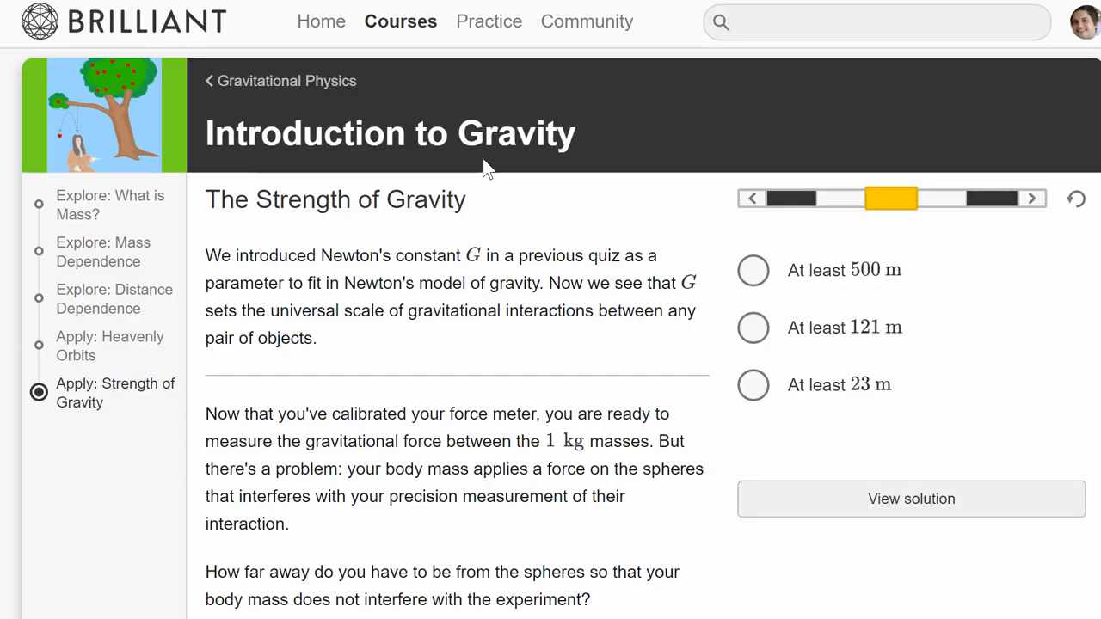
{"action": "scroll", "scroll_direction": "down", "scroll_amount": 3}
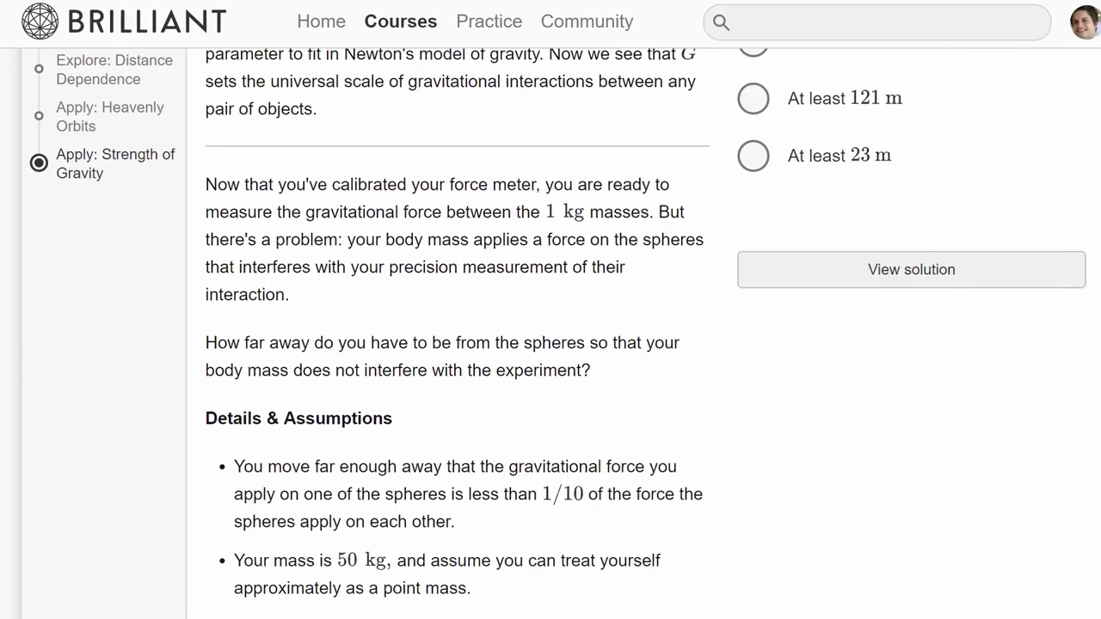
{"action": "scroll", "scroll_direction": "up", "scroll_amount": 3}
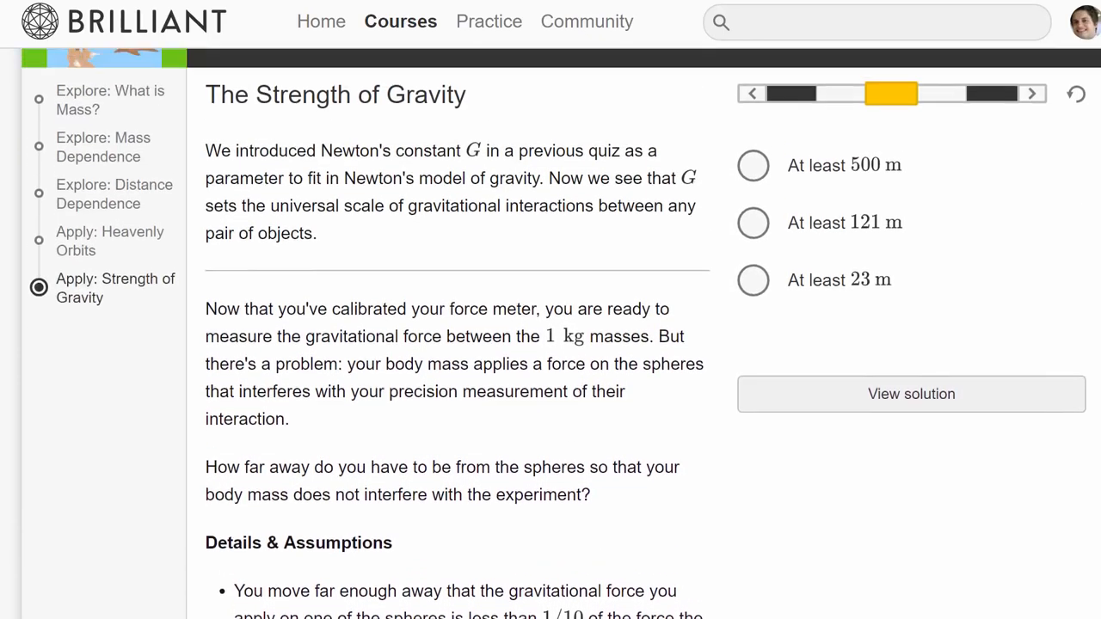
{"action": "scroll", "scroll_direction": "up", "scroll_amount": 3}
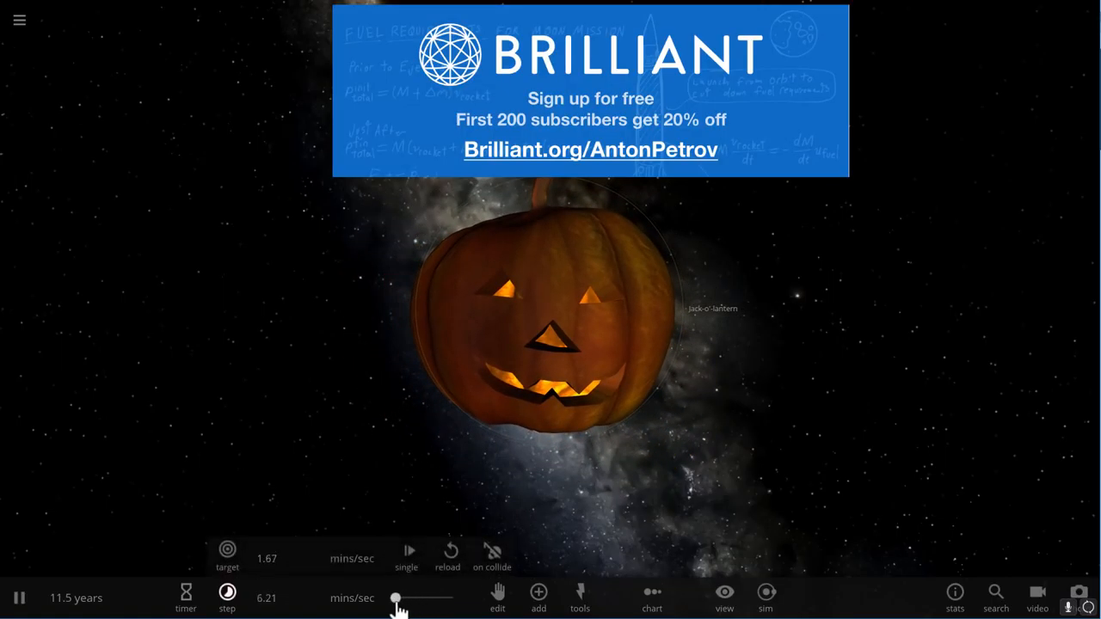
Slow time, then use the Explode tool on the merged jack-o'-lantern.
{"action": "left_click", "coordinate": [395, 599]}
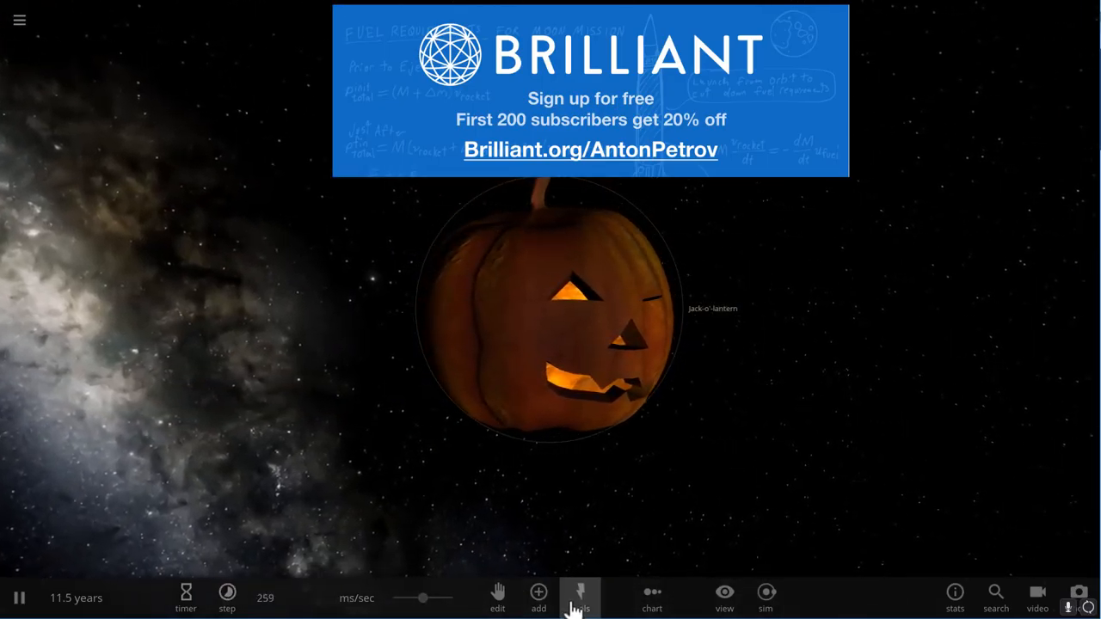
{"action": "left_click", "coordinate": [578, 599]}
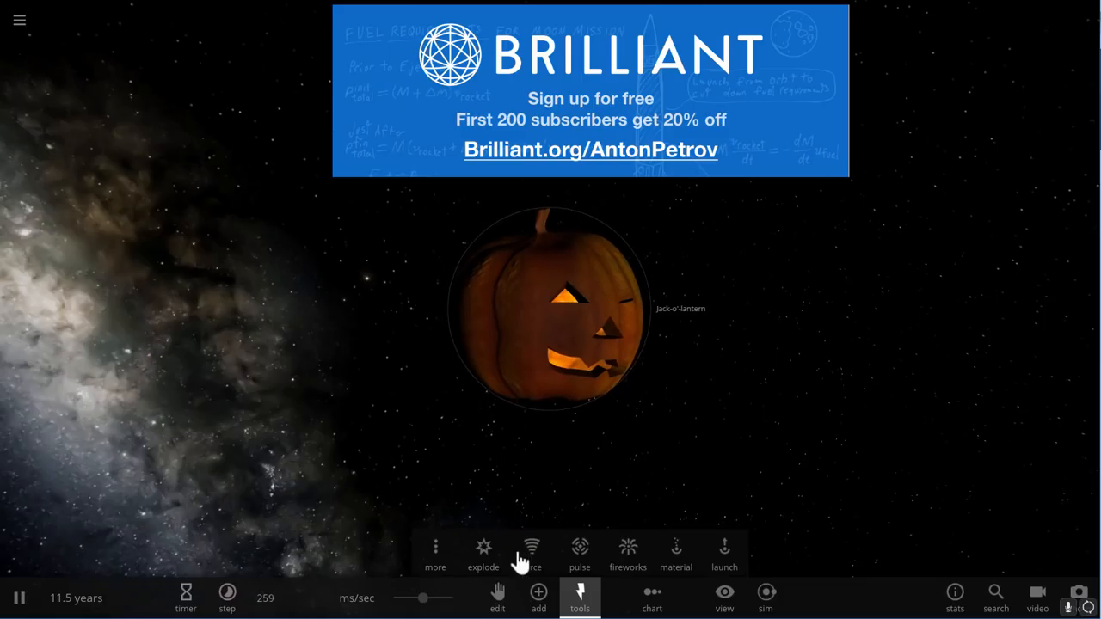
{"action": "left_click", "coordinate": [484, 551]}
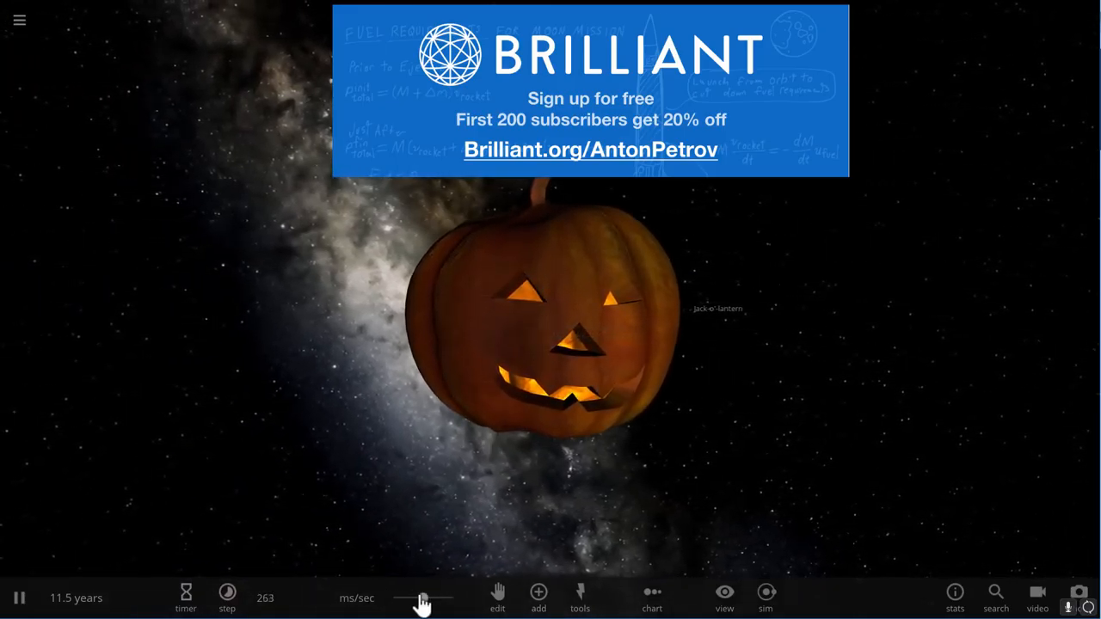
{"action": "left_click", "coordinate": [227, 594]}
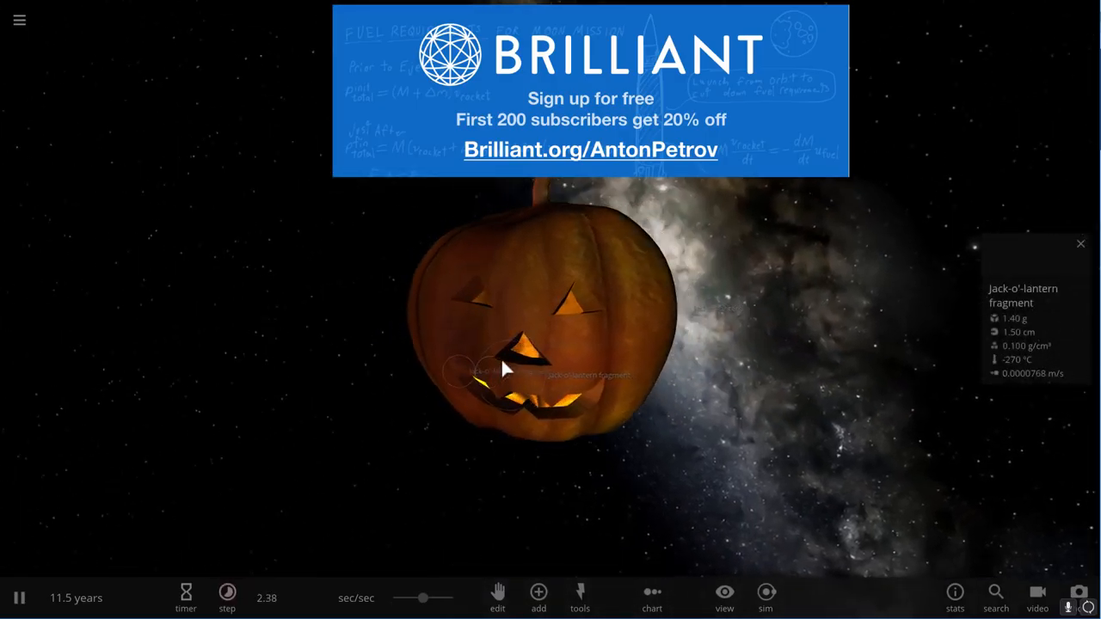
Speed time back up to watch the jack-o'-lantern blow apart into fragments.
{"action": "left_click", "coordinate": [227, 598]}
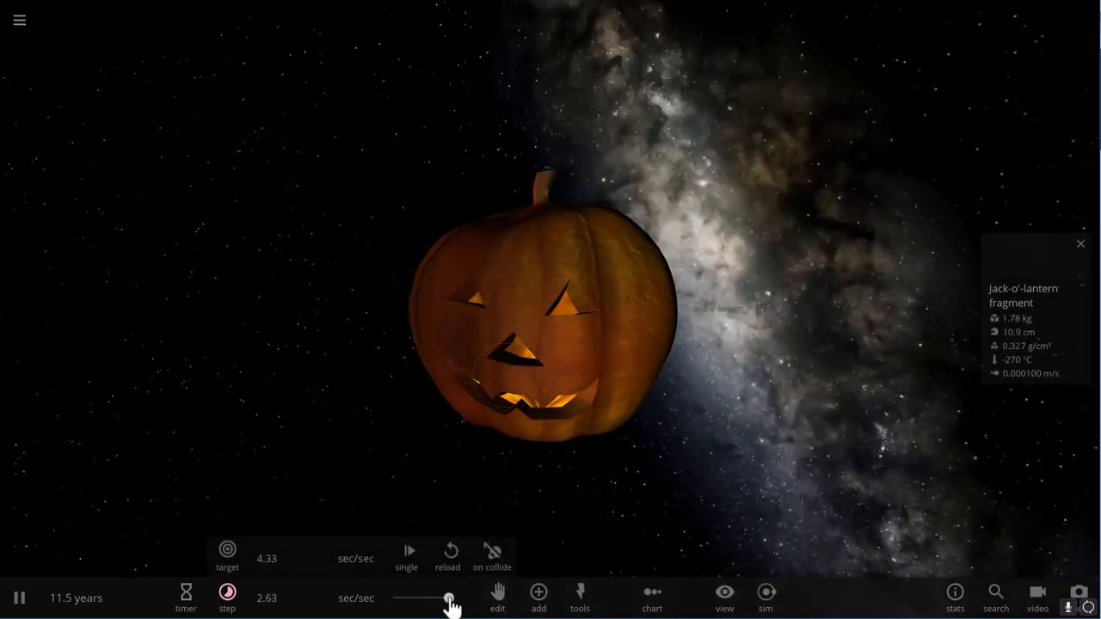
{"action": "left_click_drag", "start_coordinate": [448, 599], "coordinate": [421, 598]}
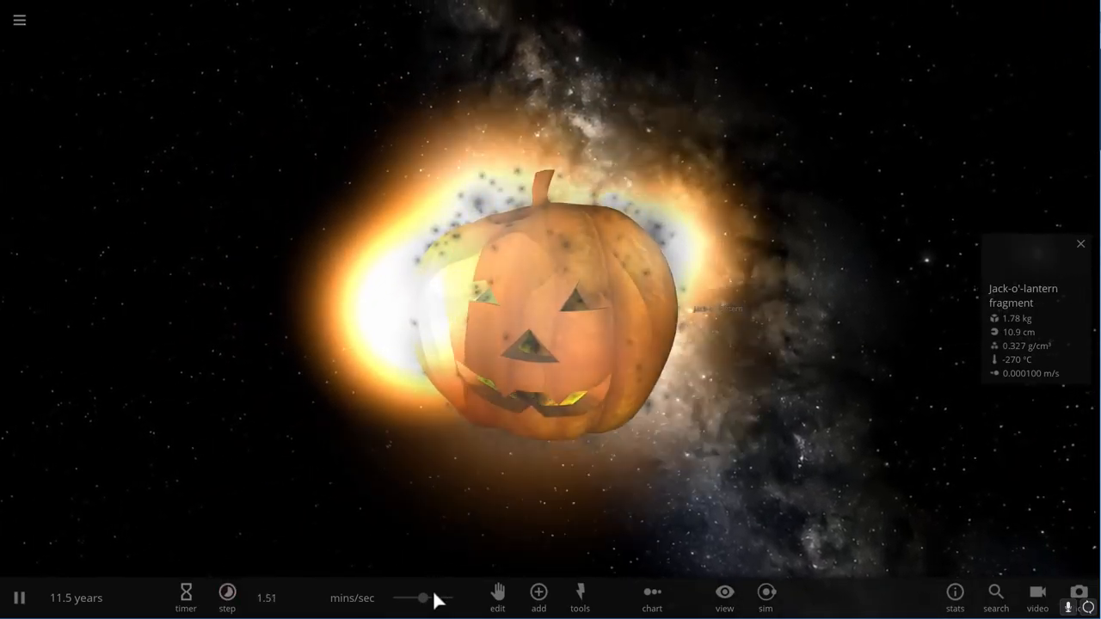
{"action": "left_click", "coordinate": [228, 599]}
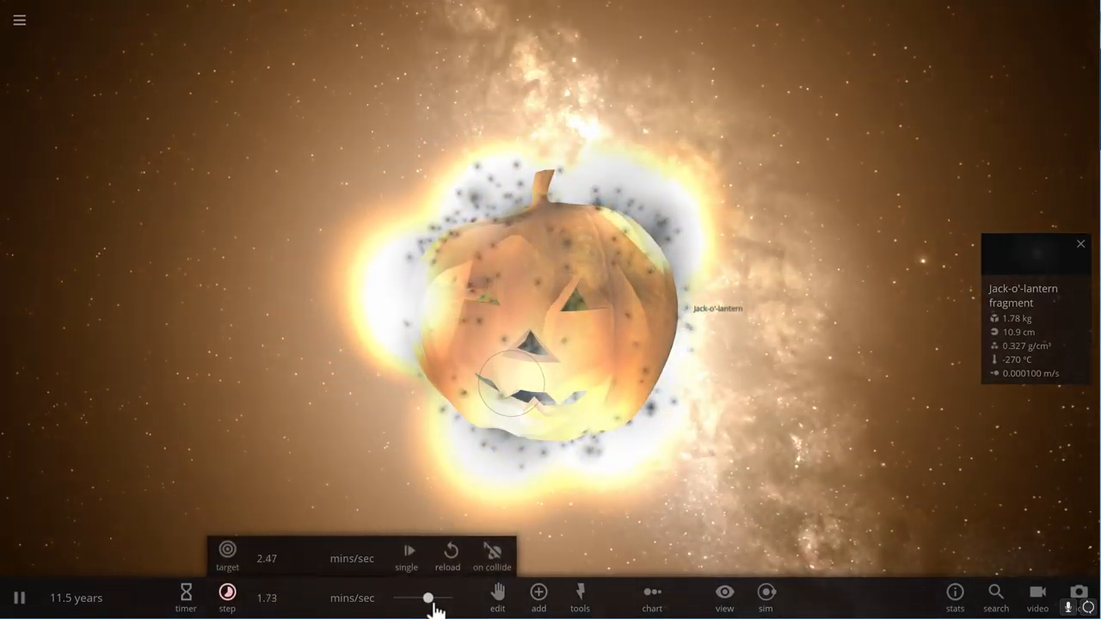